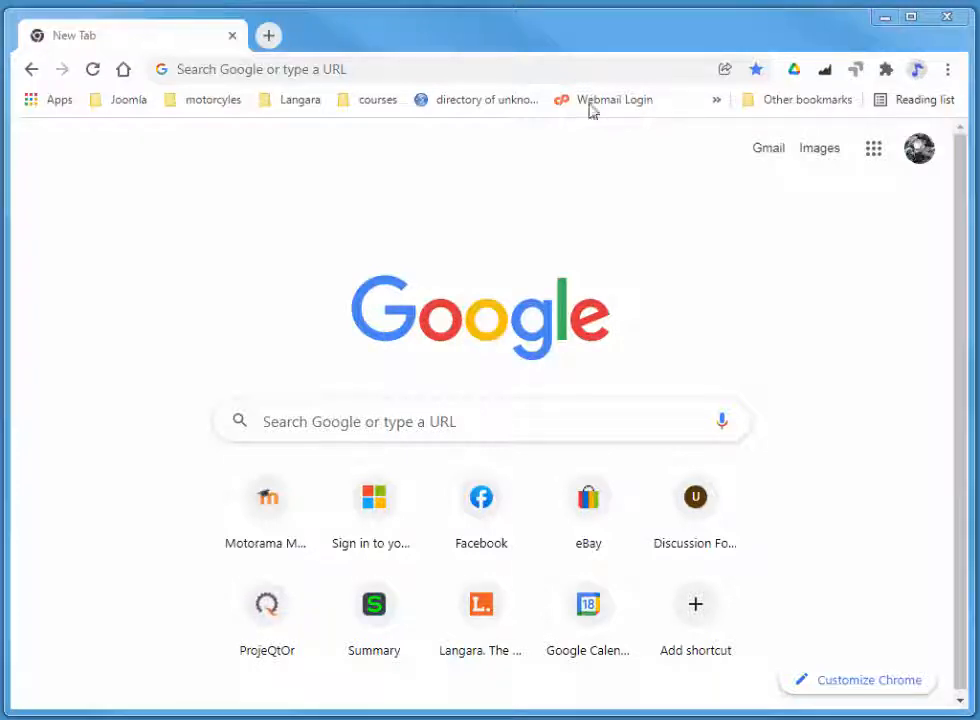
Search for QuickBooks Online and scroll the Canadian site to the 'Take a test drive' offer
click(400, 69)
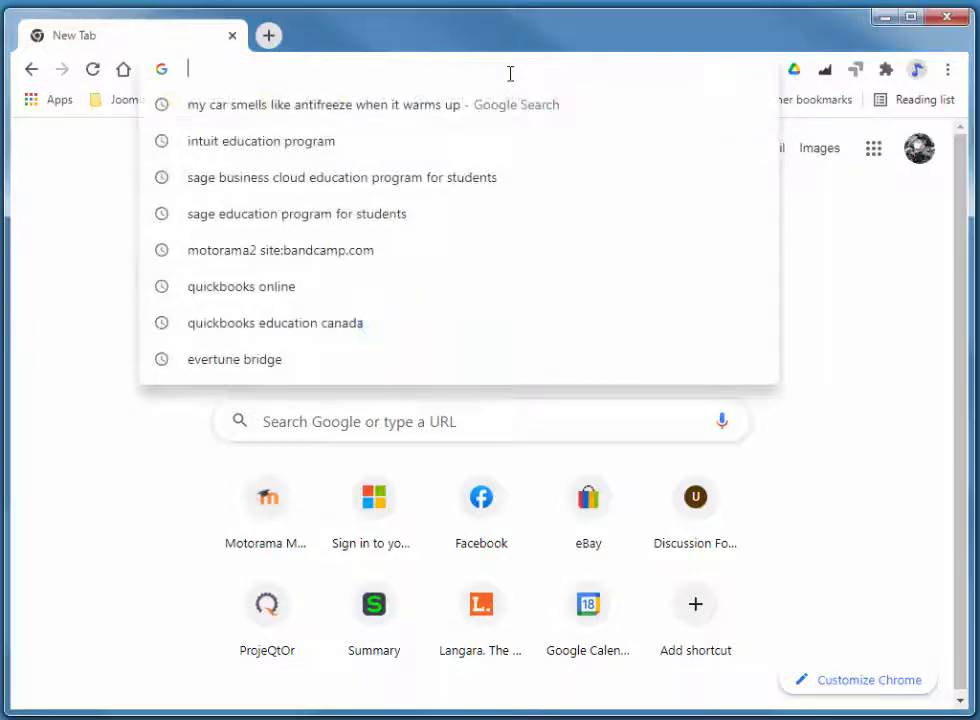
text(quickbooks.intuit.com/ca/)
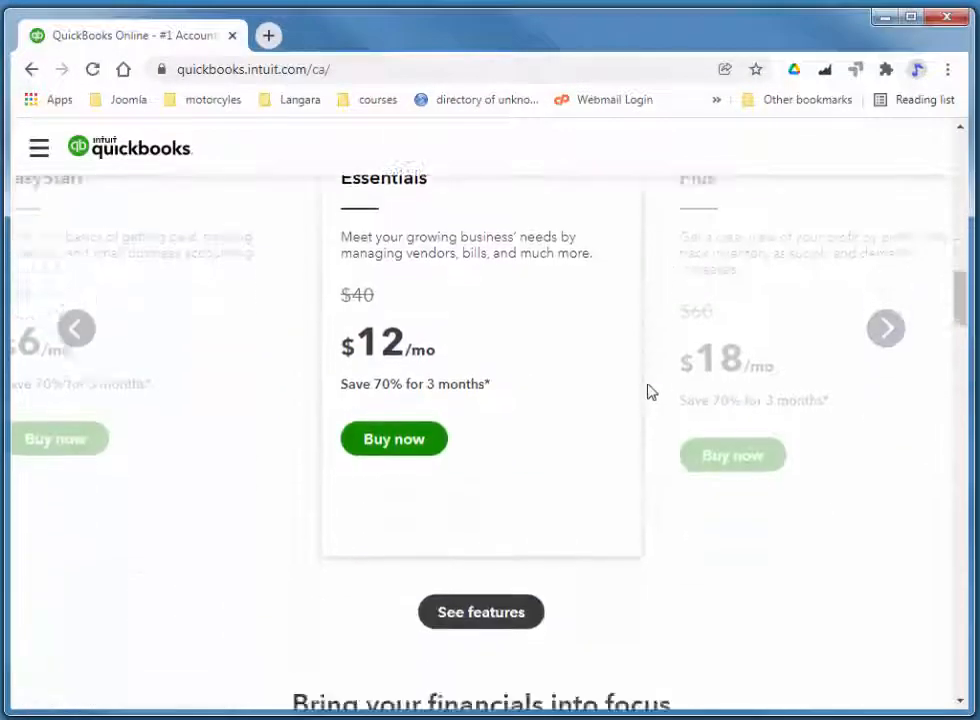
scroll(down, 3)
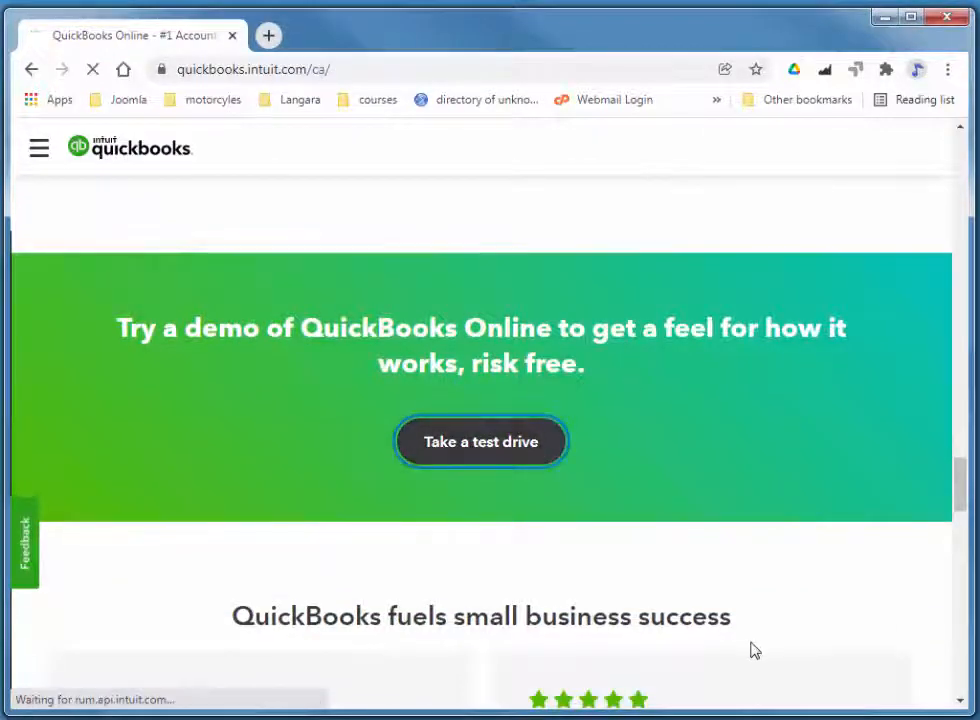
Launch the test drive and pass the reCAPTCHA to load the Long for Success sample company
click(481, 441)
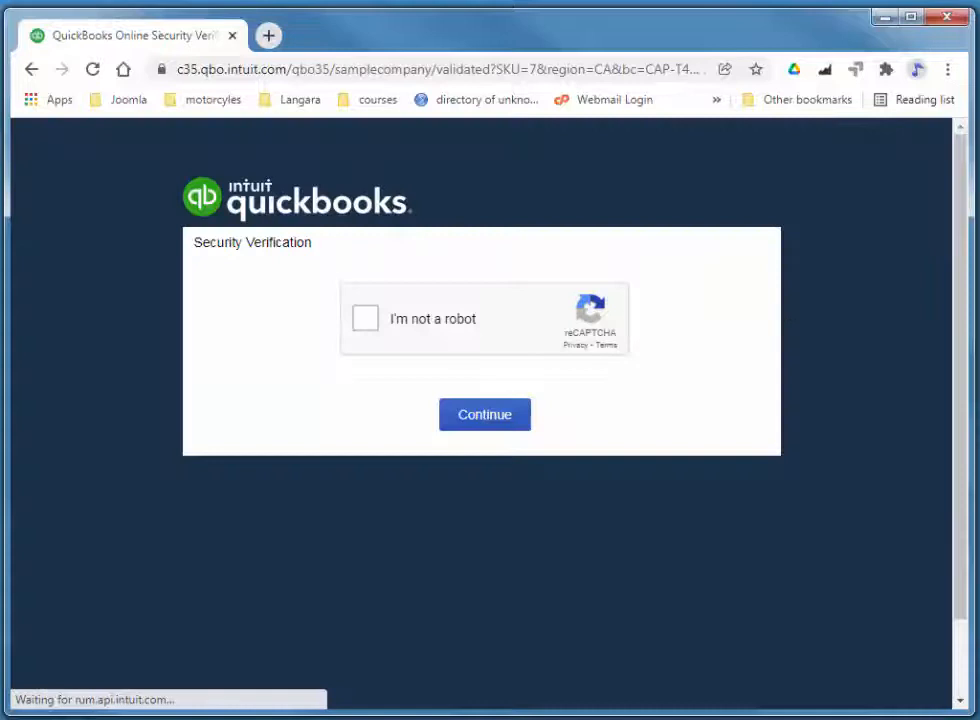
click(365, 318)
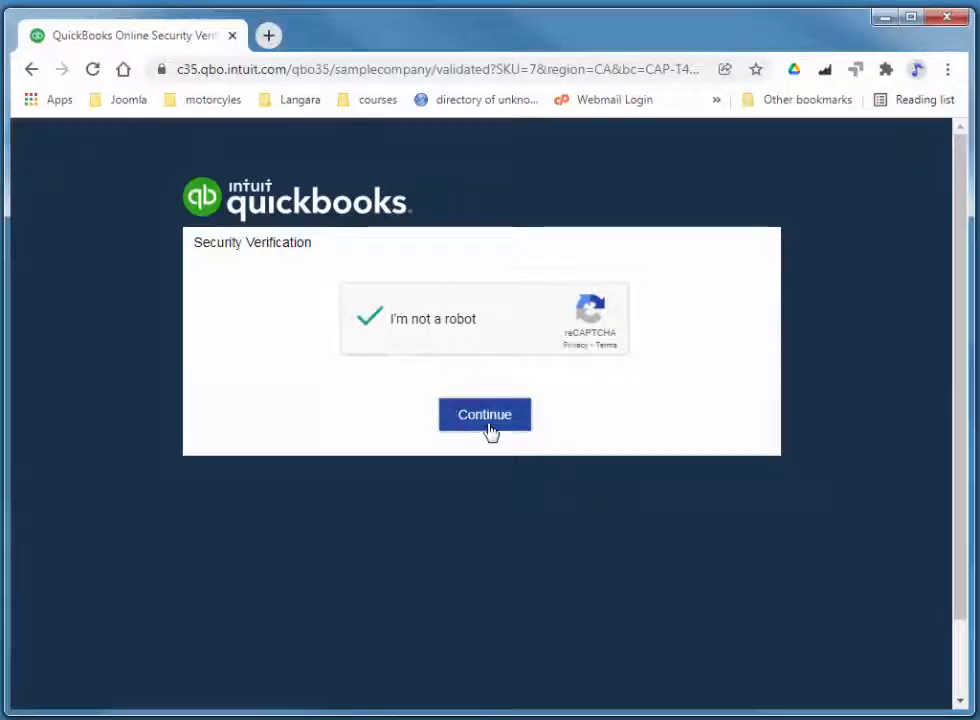
click(484, 414)
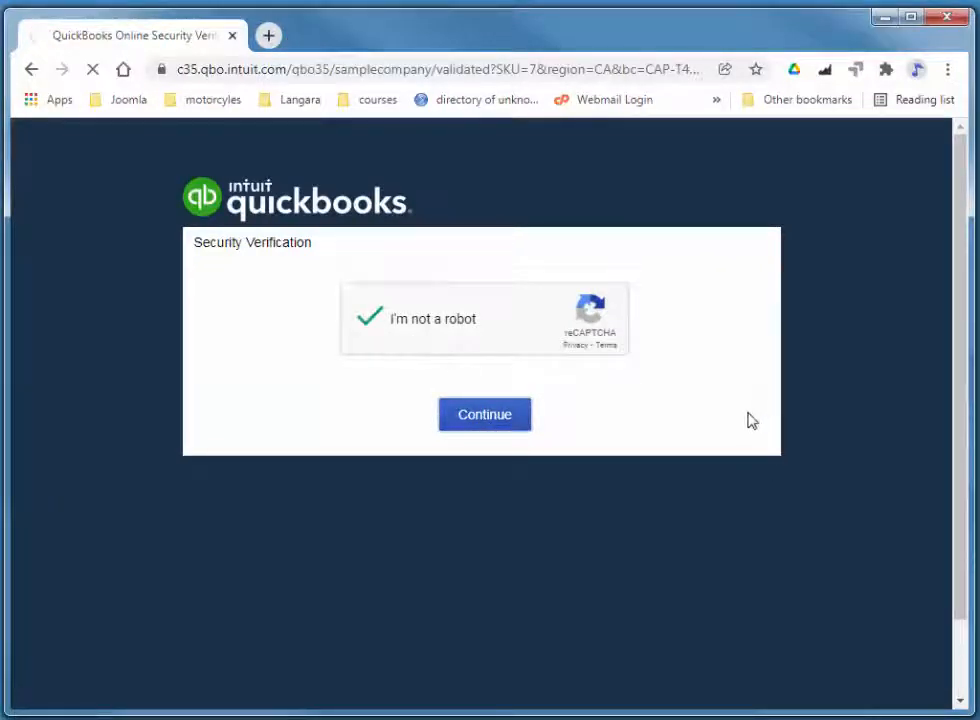
click(484, 414)
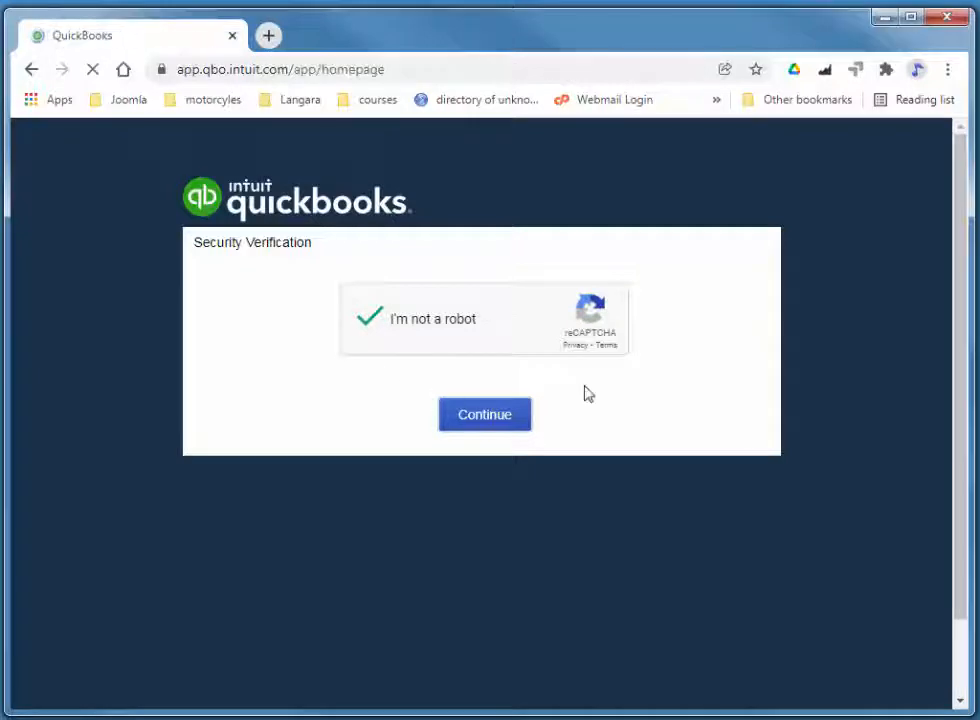
click(484, 414)
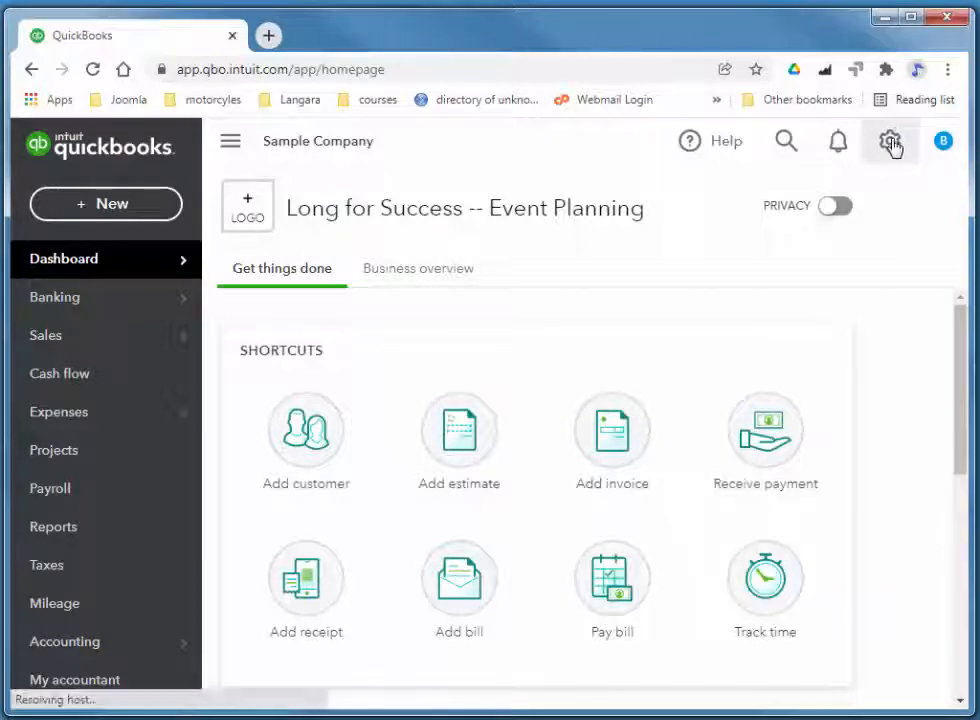
Choose Products and services under Lists in the gear menu and browse the item list
click(889, 141)
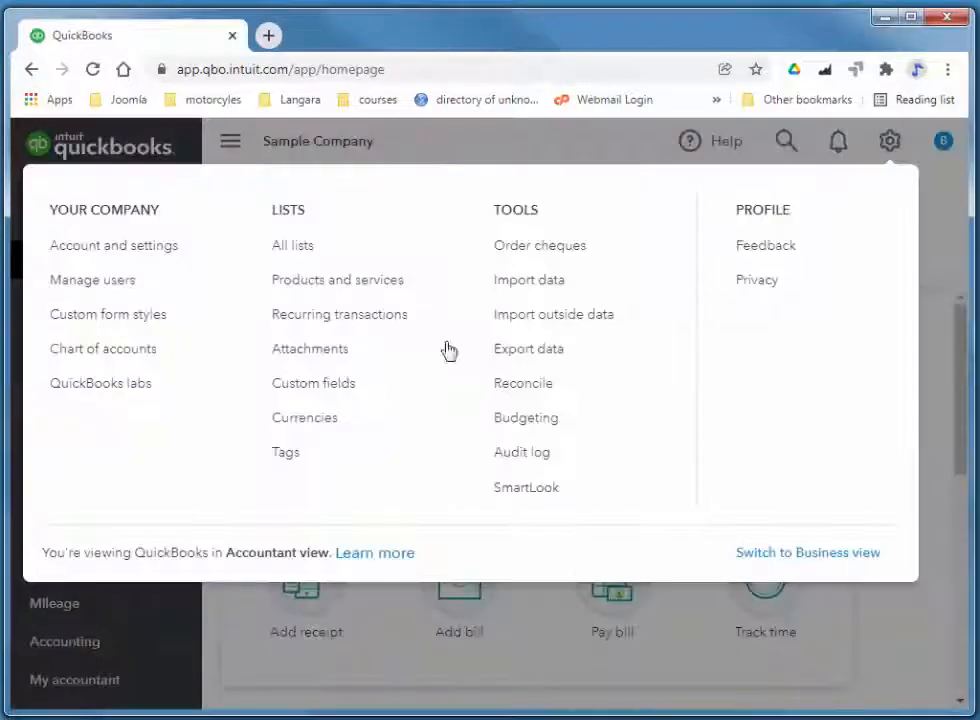
mouse_move(337, 280)
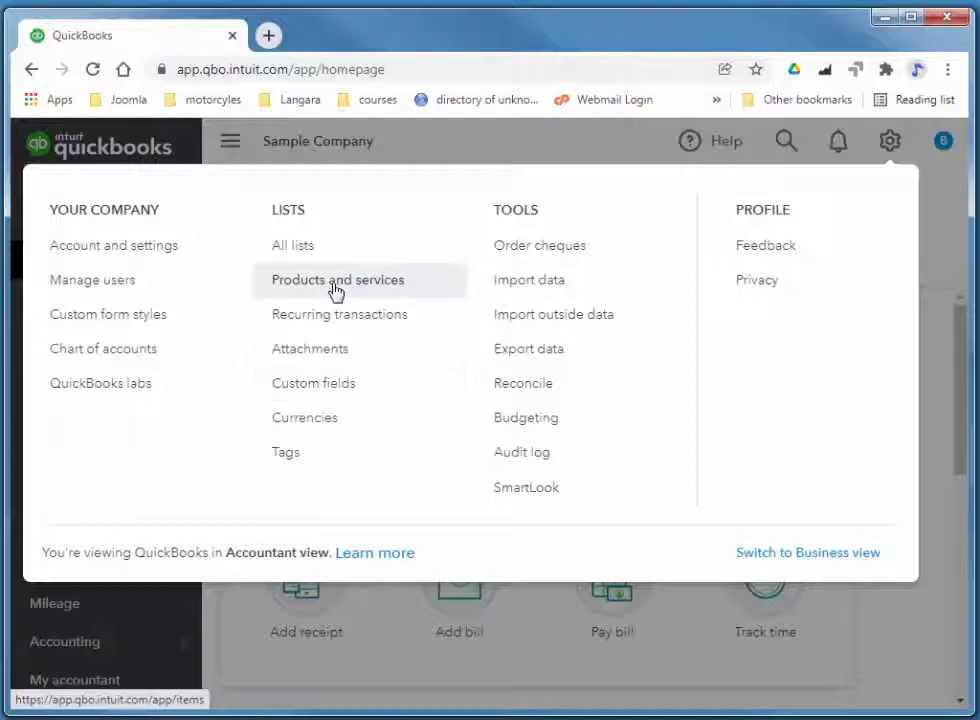
click(337, 279)
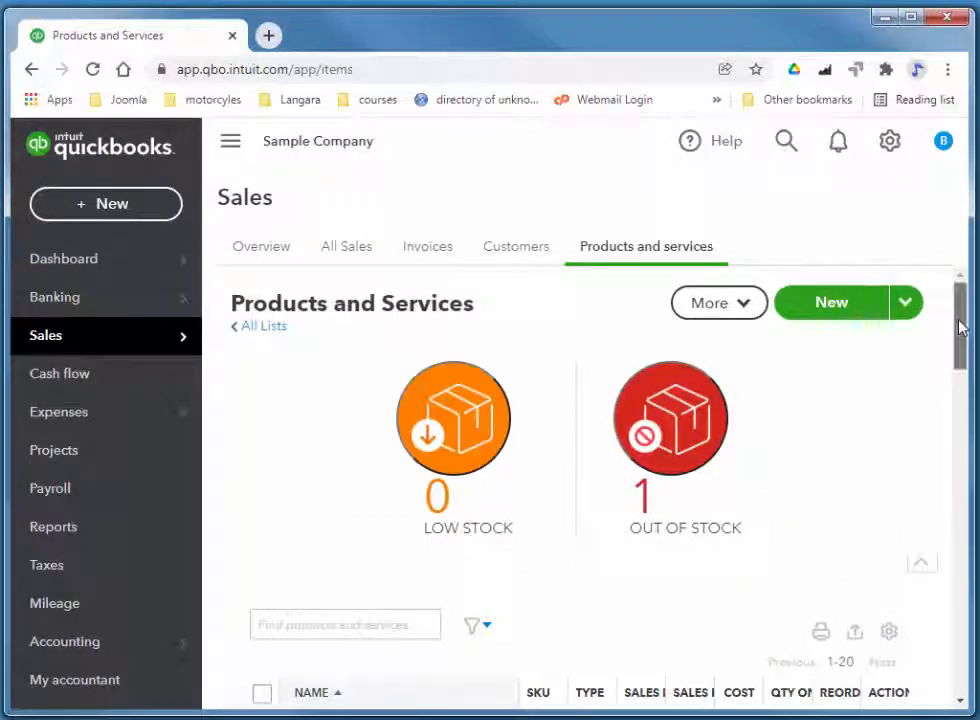
scroll(down, 3)
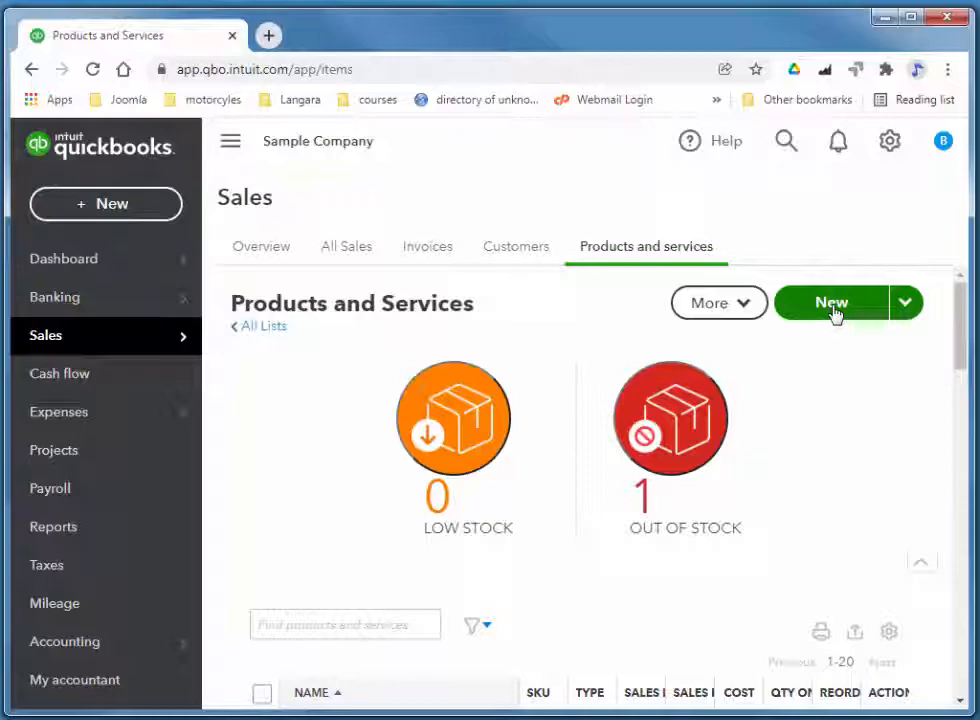
Create a new Inventory item named 'Napkins'
click(831, 302)
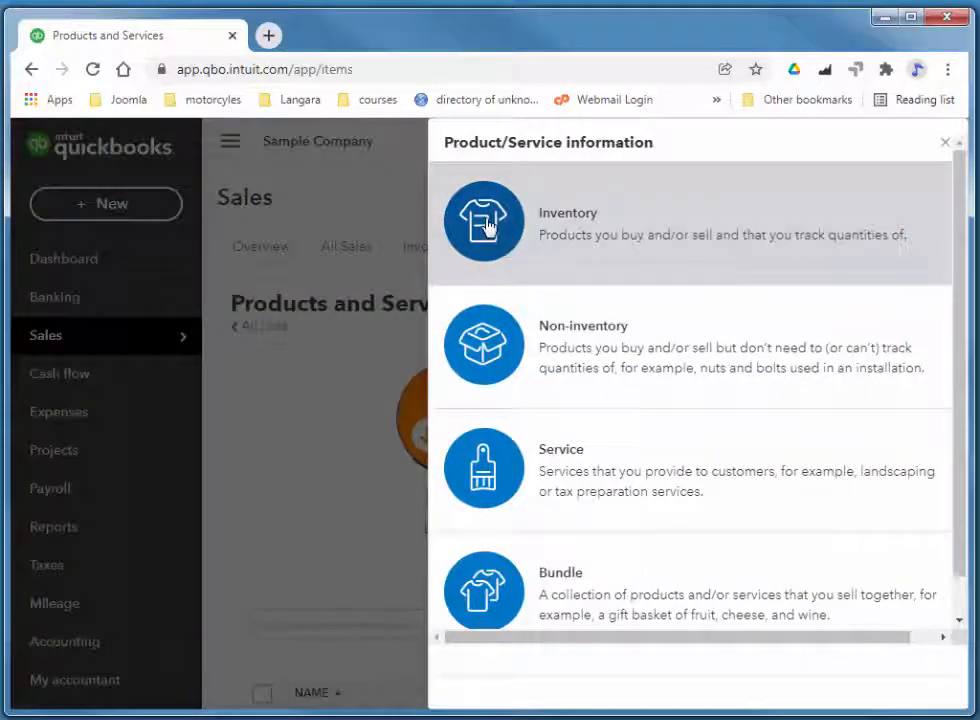
click(483, 220)
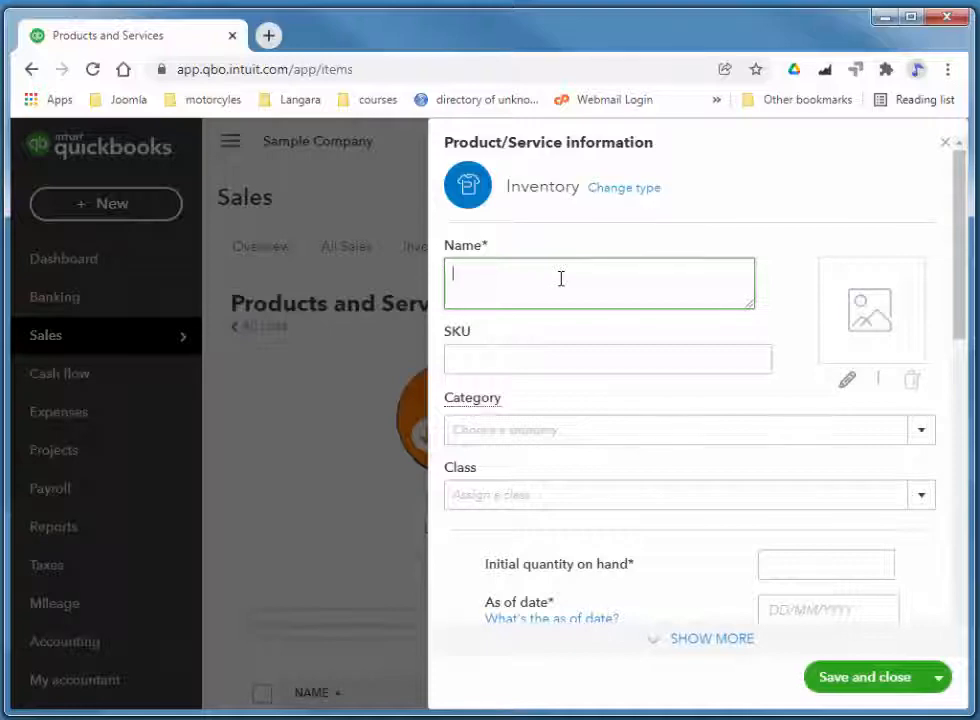
text(N)
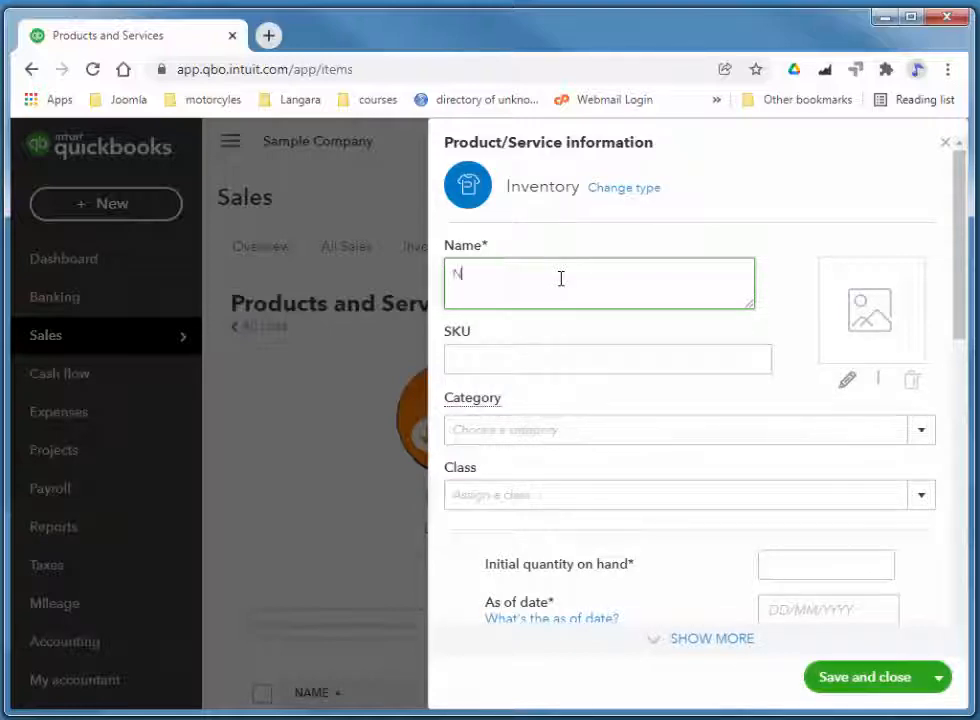
text(Napkins)
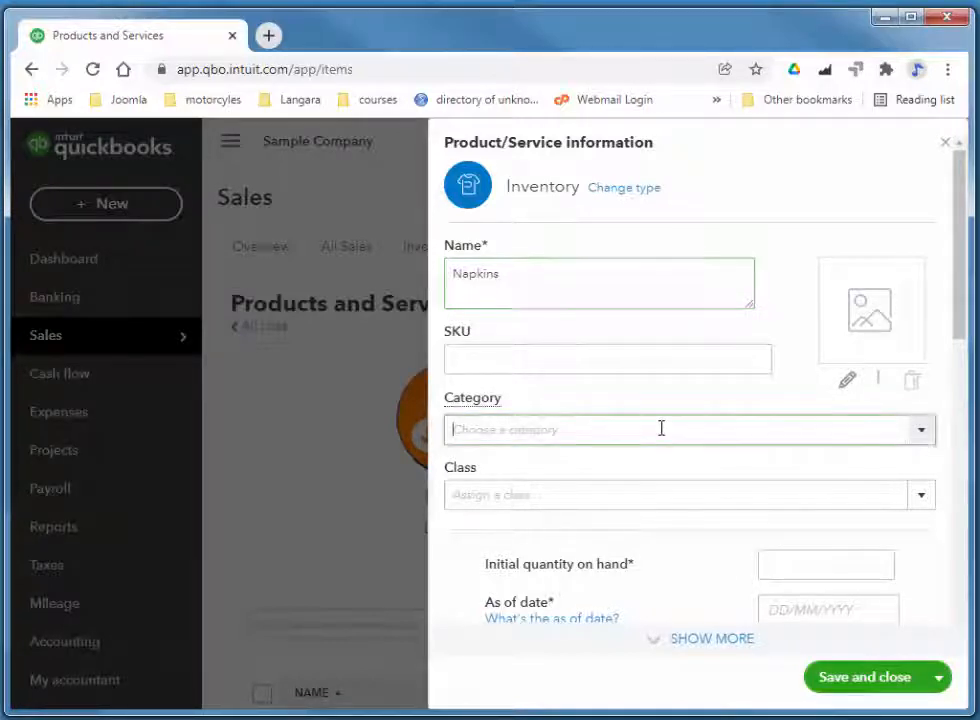
Add a new 'Supplies' category from the Category dropdown and assign it to Napkins
click(688, 429)
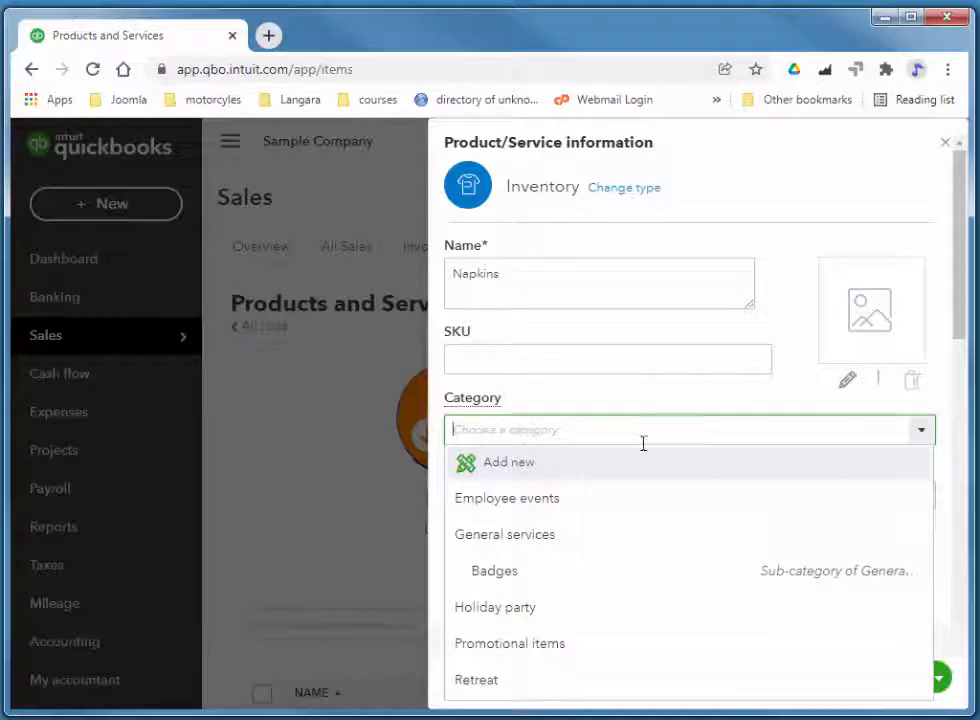
click(508, 461)
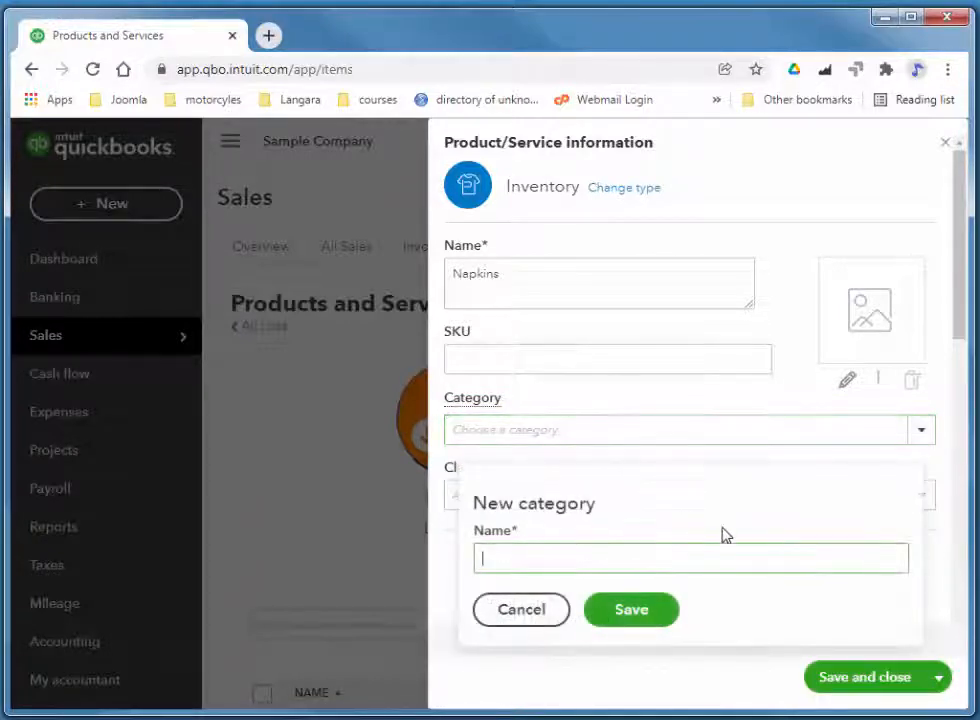
text(Supplier)
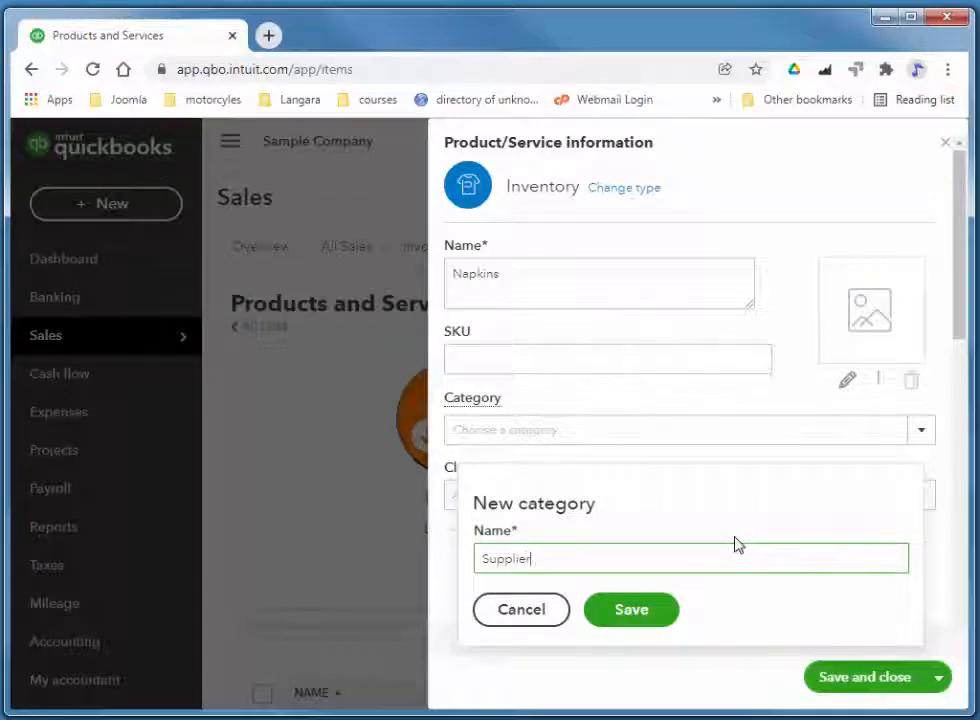
text(Supplies)
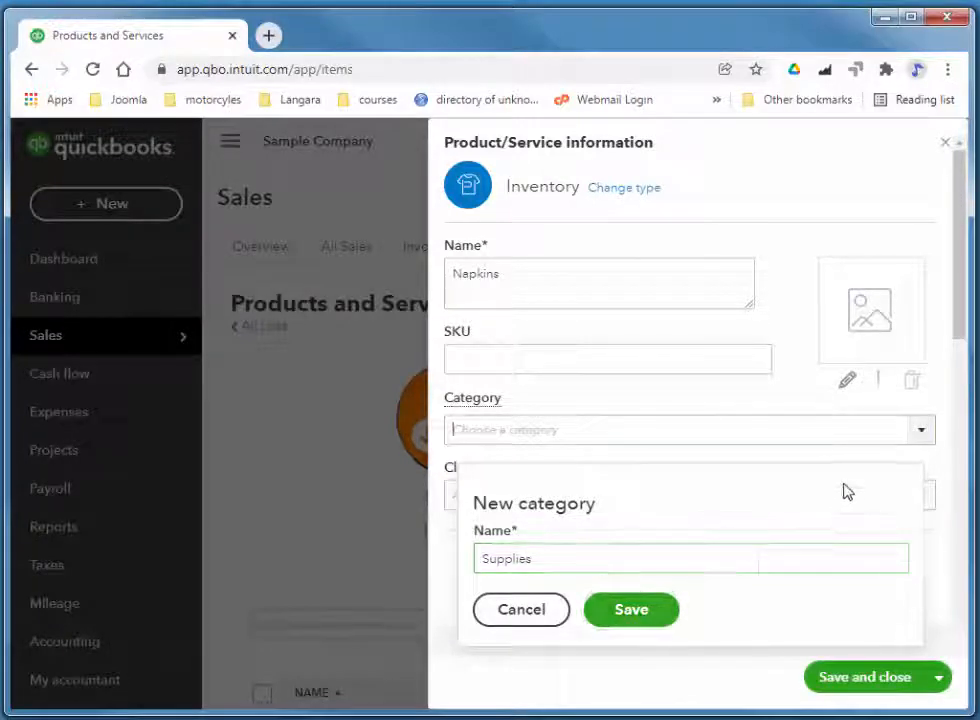
click(631, 609)
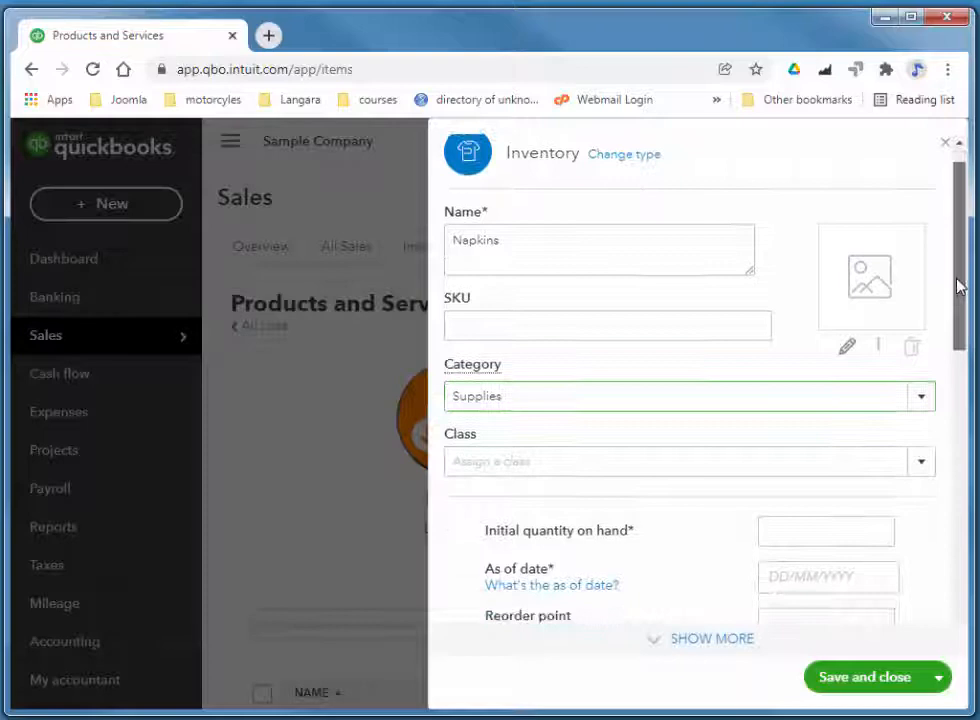
Enter 100 units on hand as of 22 November 2021 for Napkins
scroll(down, 3)
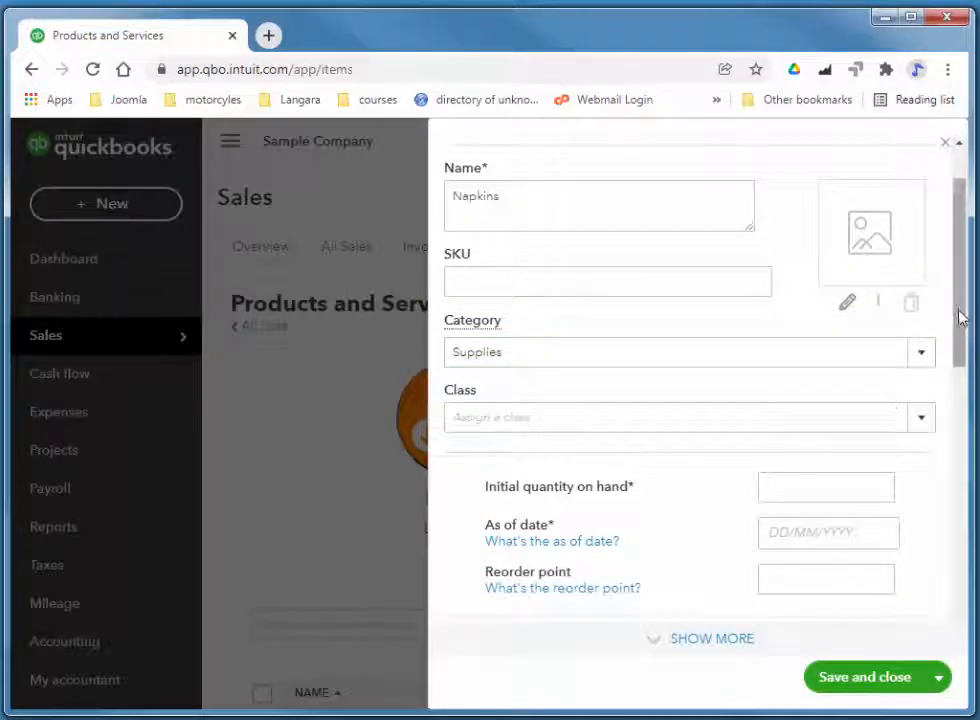
scroll(down, 3)
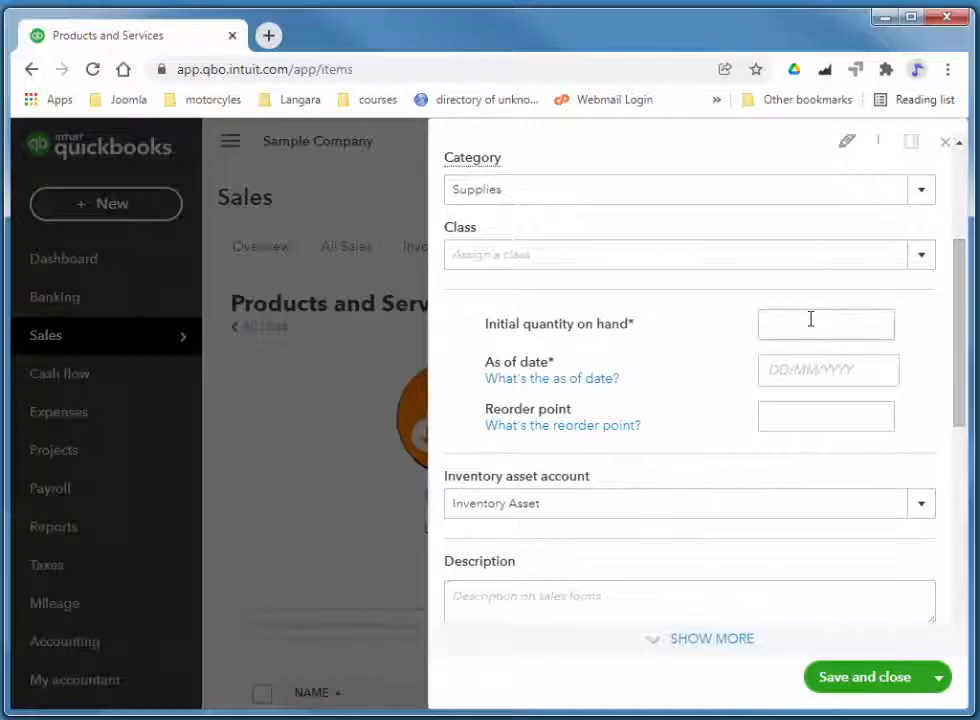
click(825, 323)
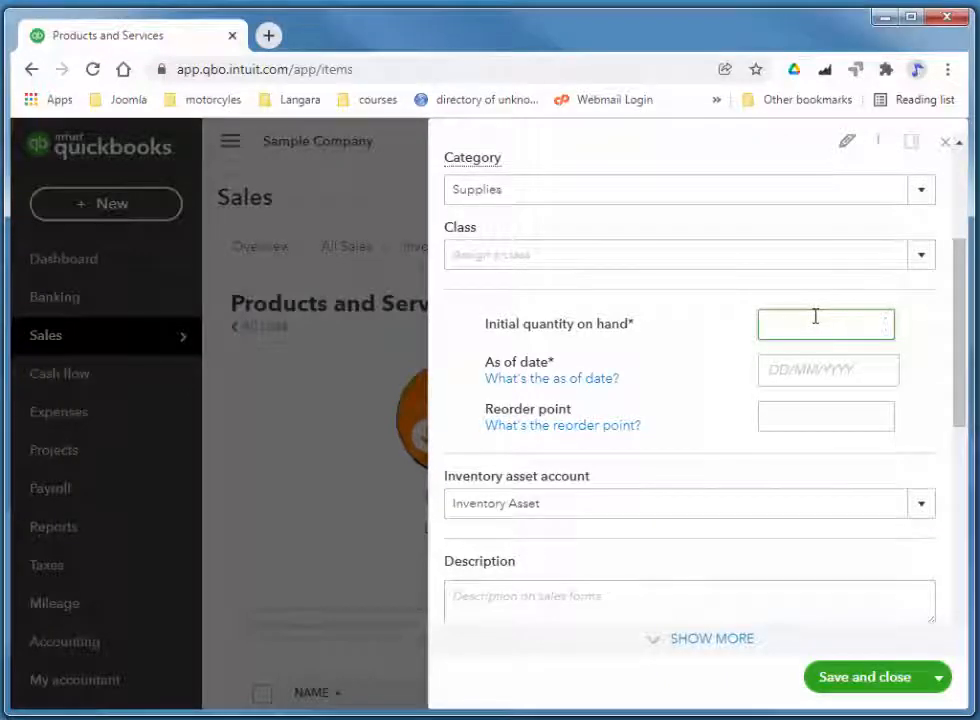
text(100)
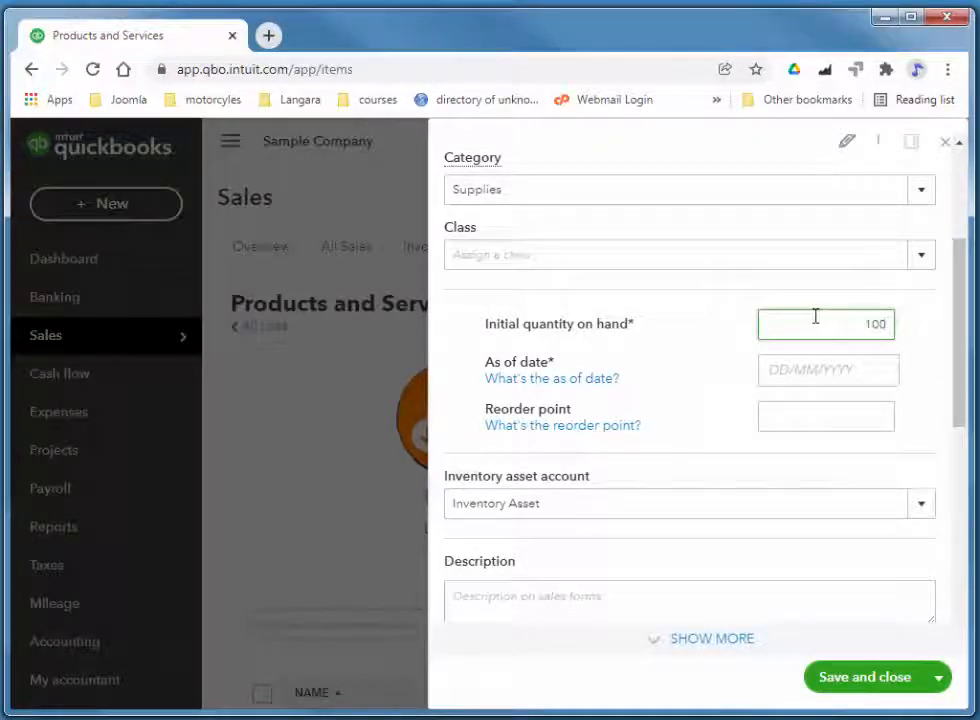
click(827, 369)
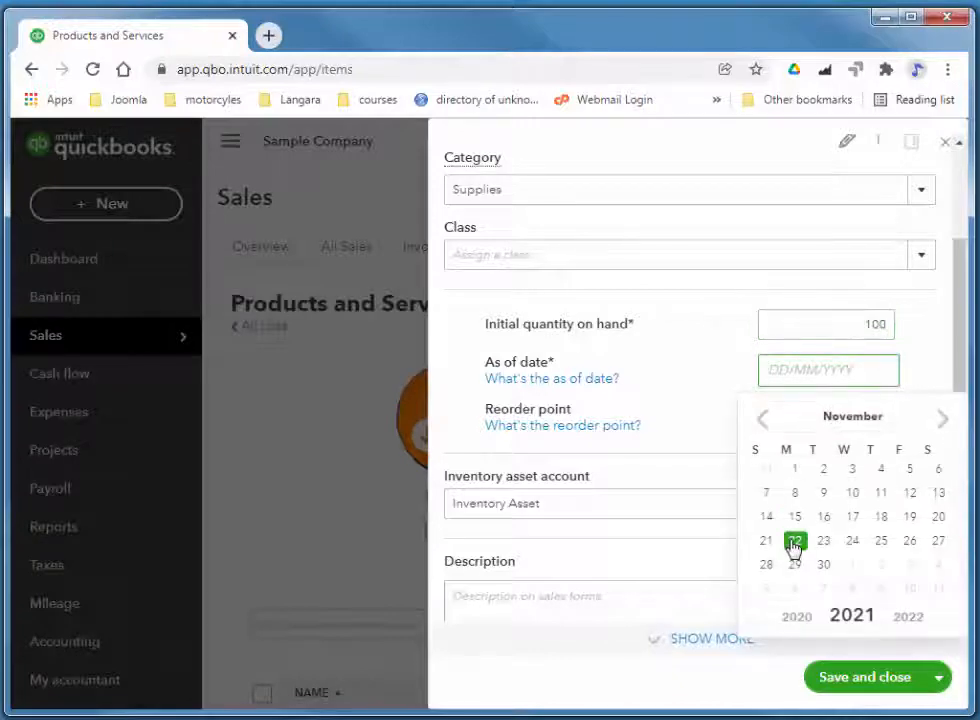
click(795, 540)
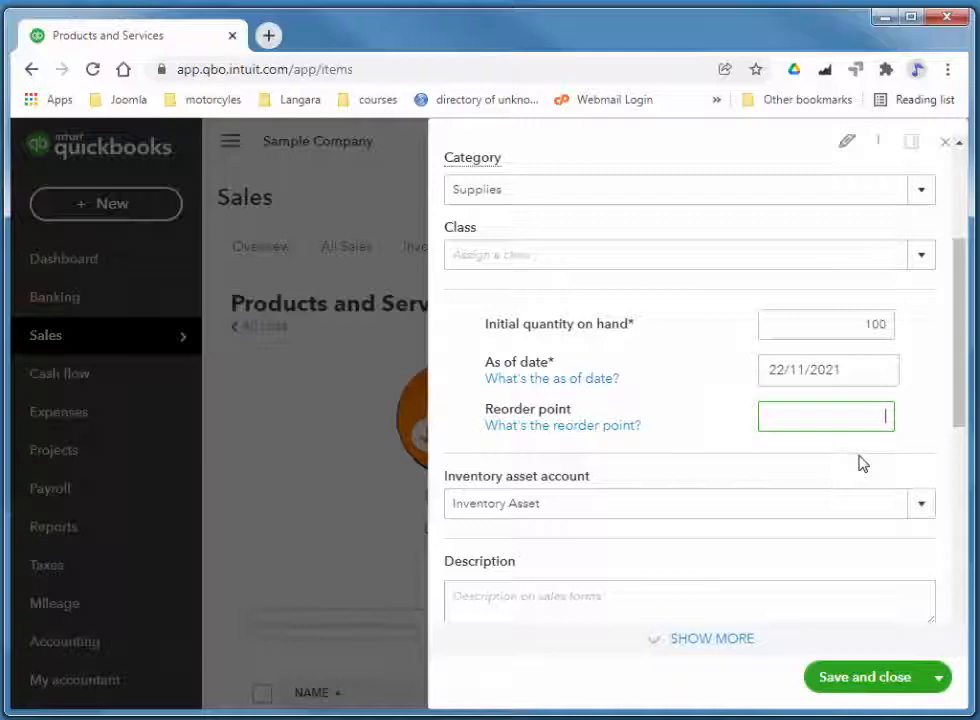
Set the Napkins reorder point to 50
text(50)
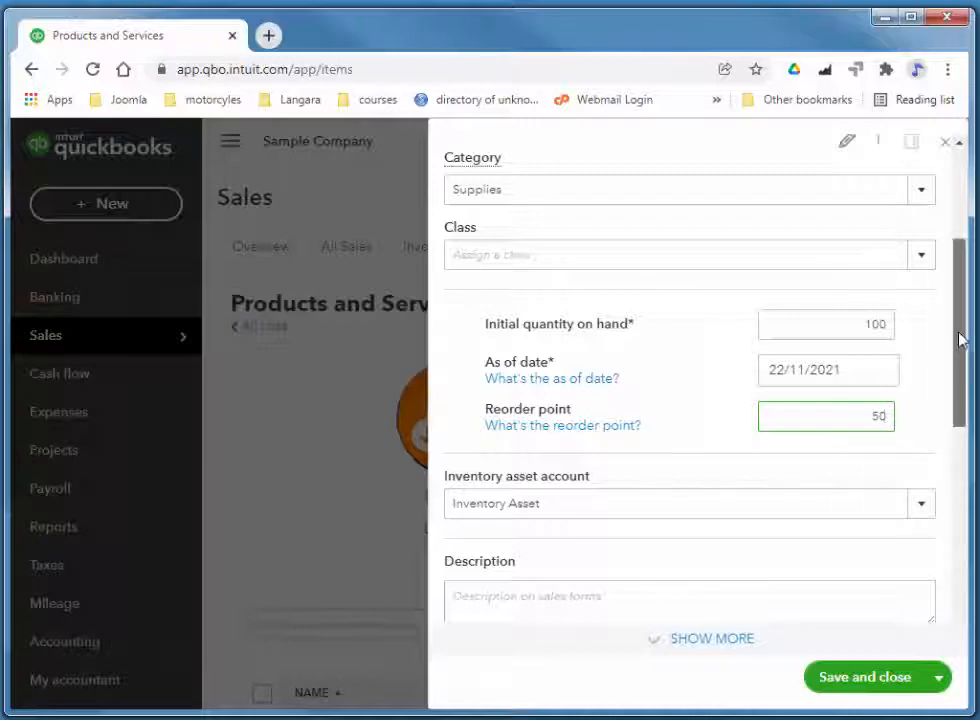
scroll(down, 3)
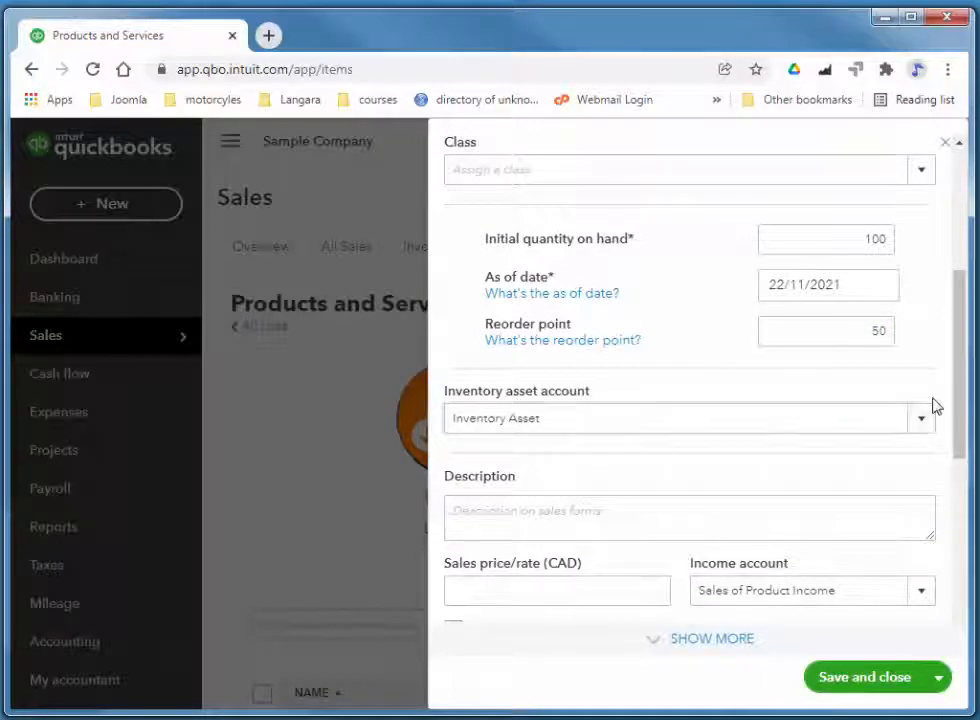
scroll(down, 3)
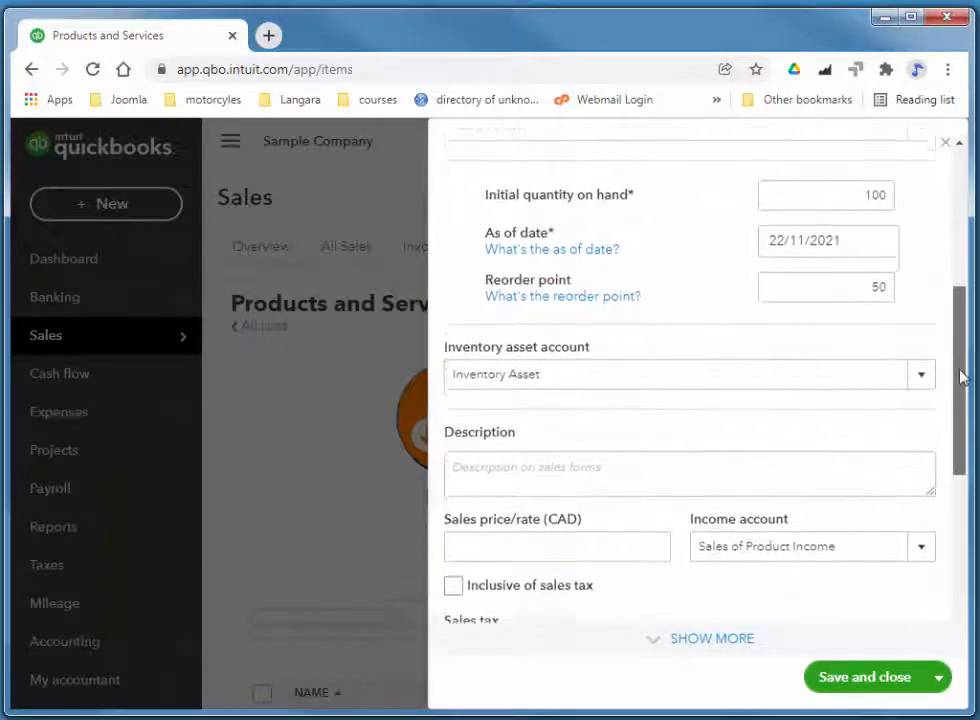
scroll(down, 3)
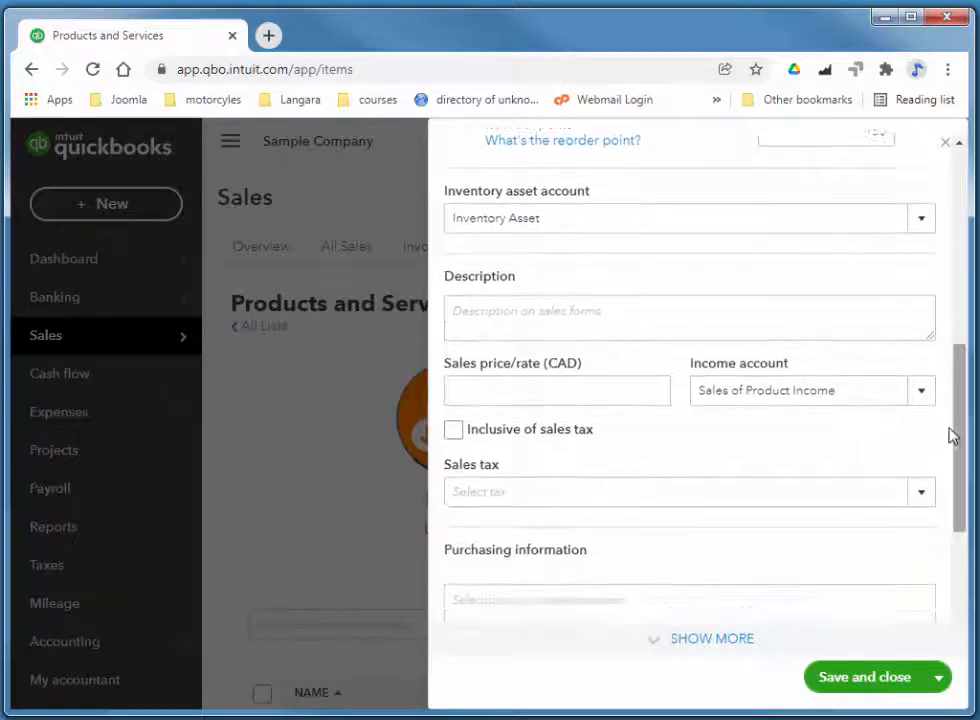
Describe Napkins as a package of 1000 napkins, priced 100 with HST ON sales tax
click(556, 390)
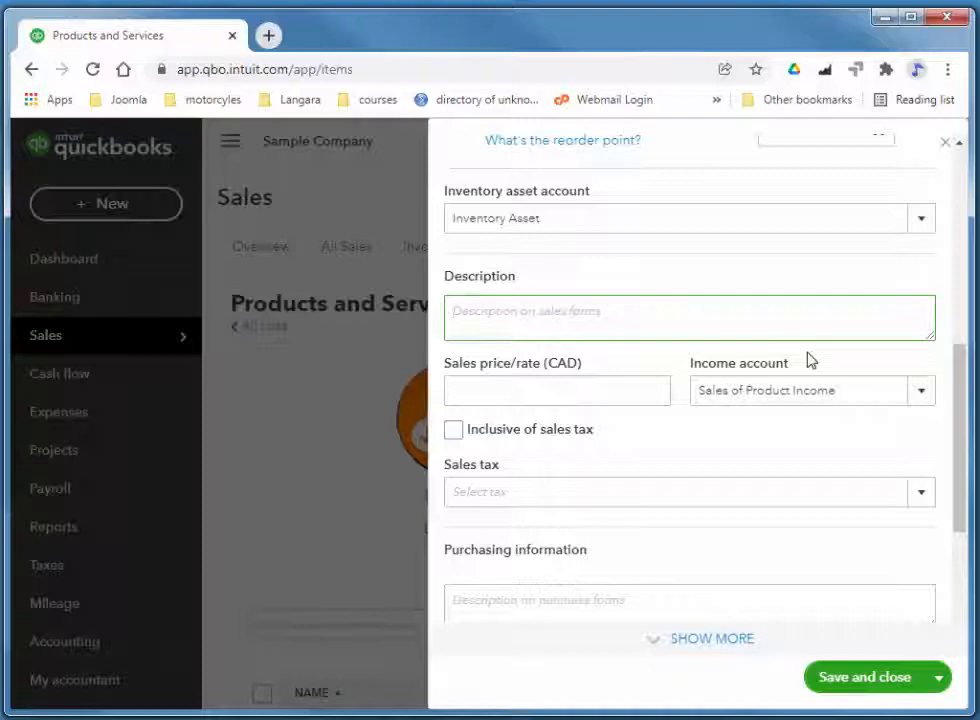
text(package of 1000 napk)
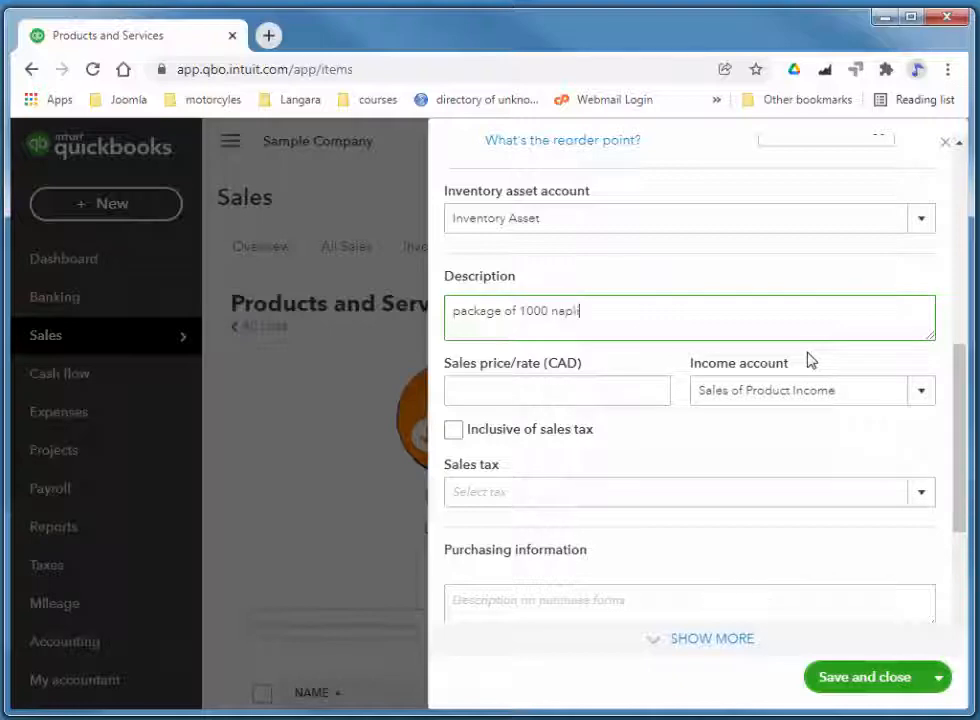
click(557, 390)
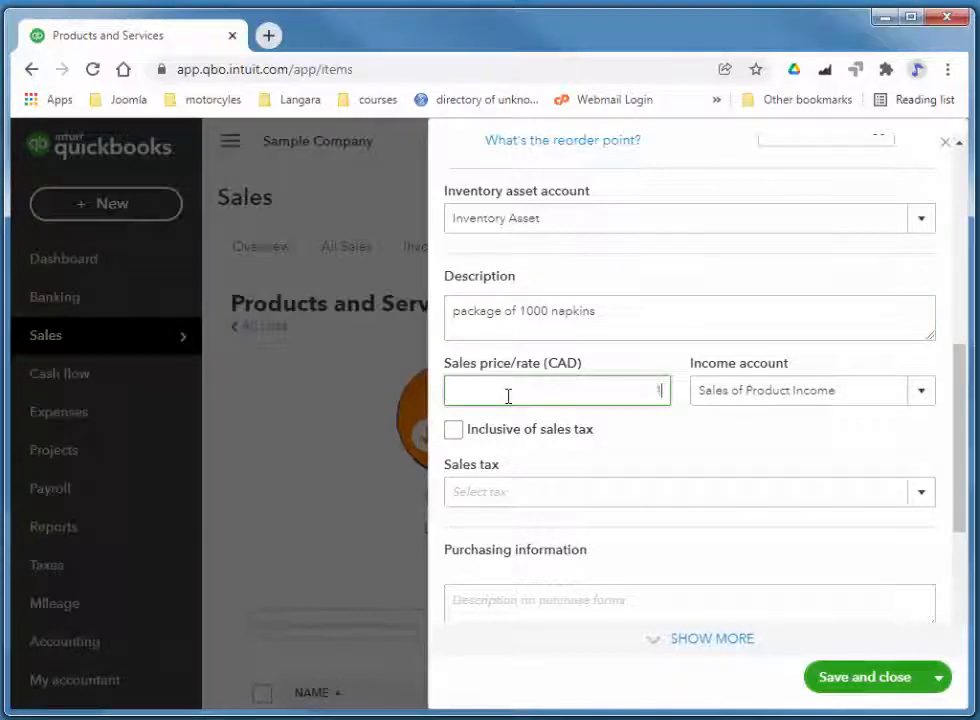
text(100)
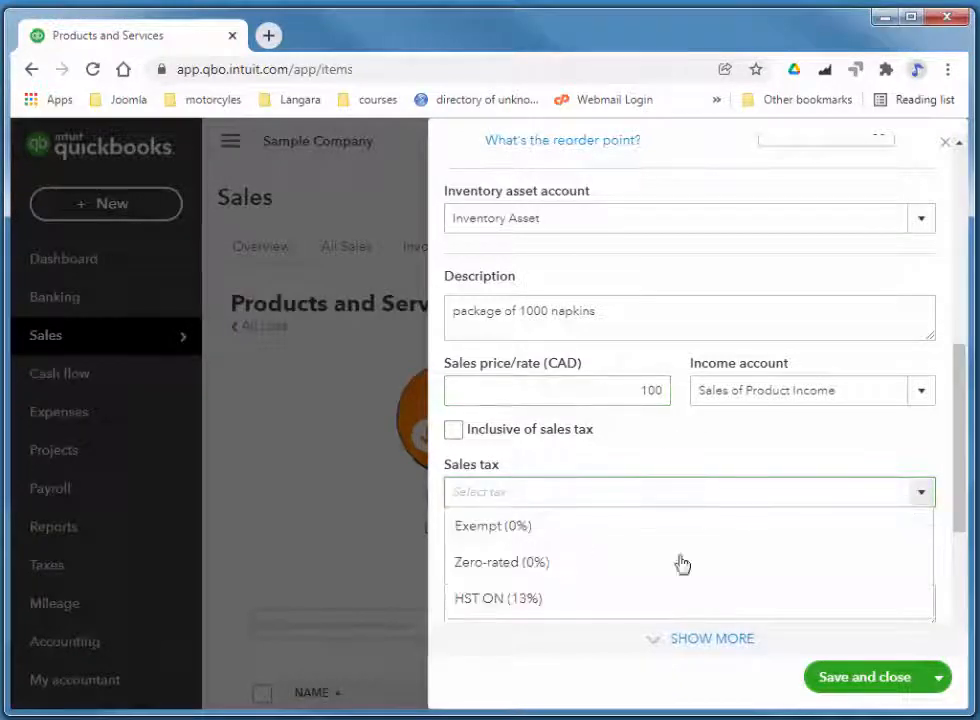
click(497, 598)
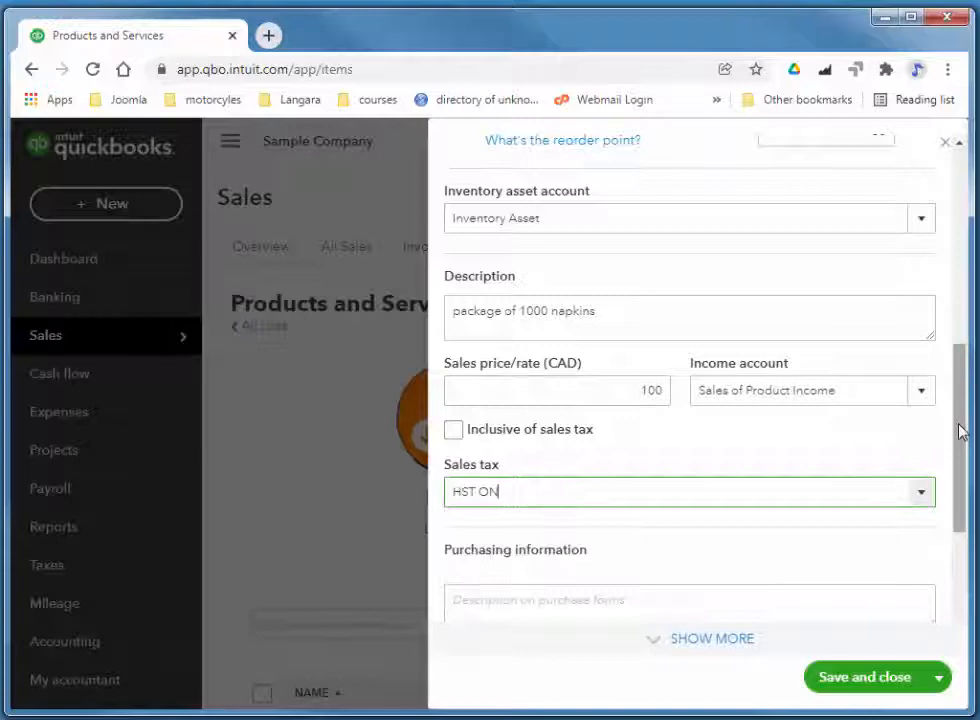
scroll(down, 3)
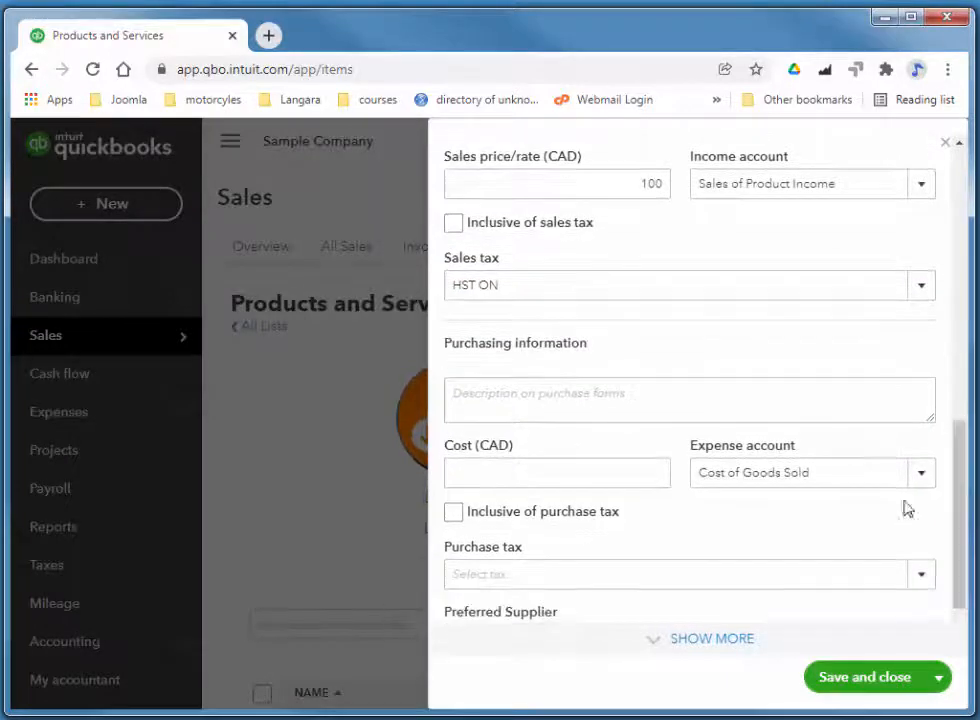
Give Napkins a cost of 30 with HST ON purchase tax and save it
click(556, 472)
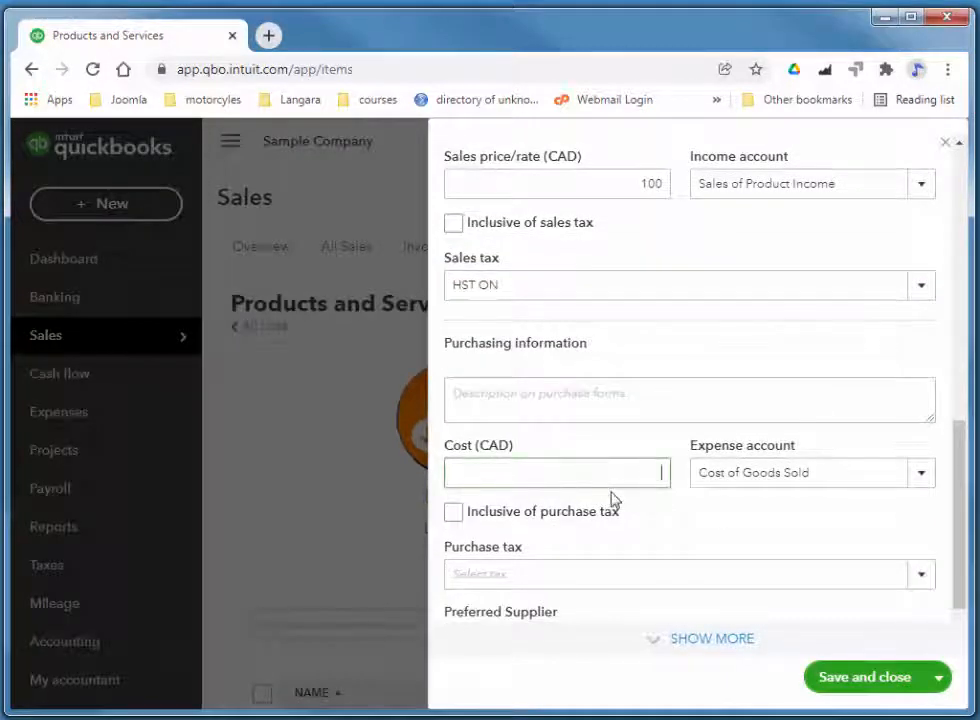
text(30)
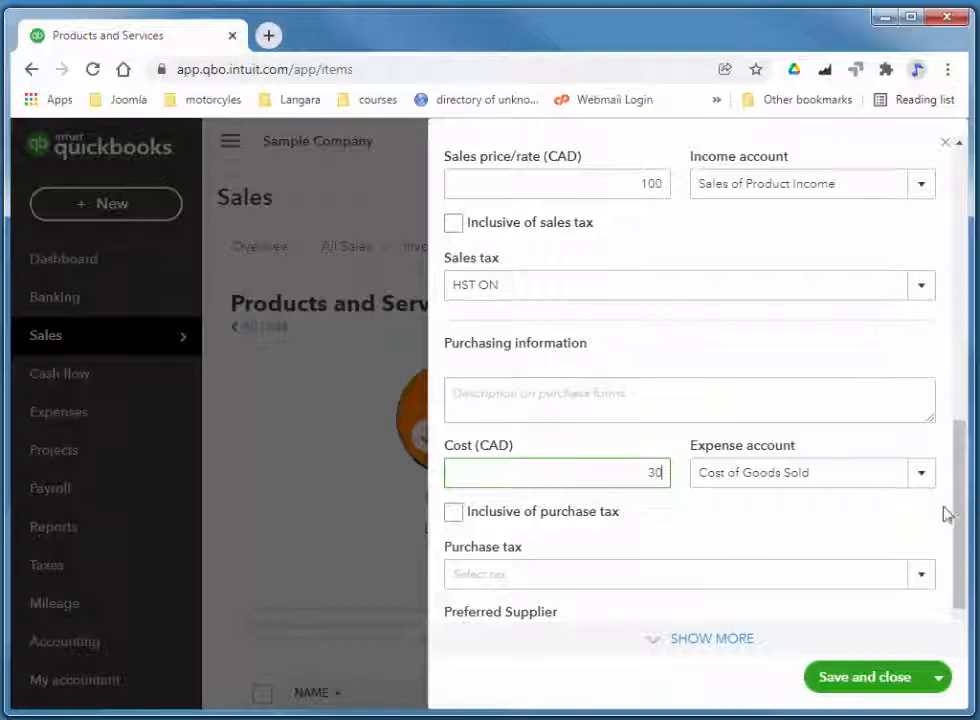
scroll(down, 3)
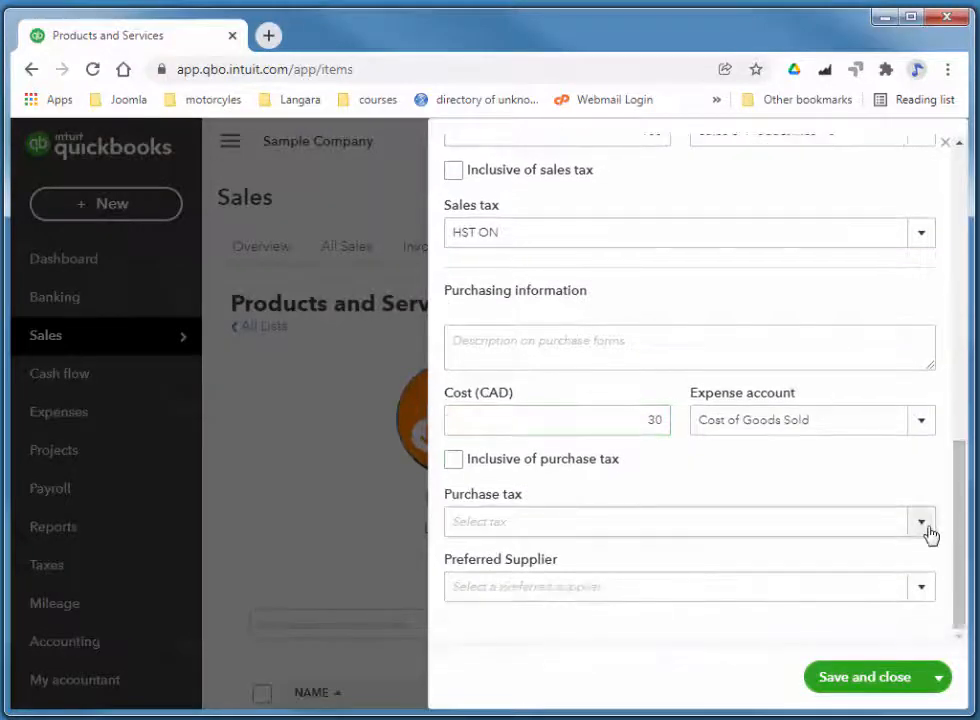
click(920, 521)
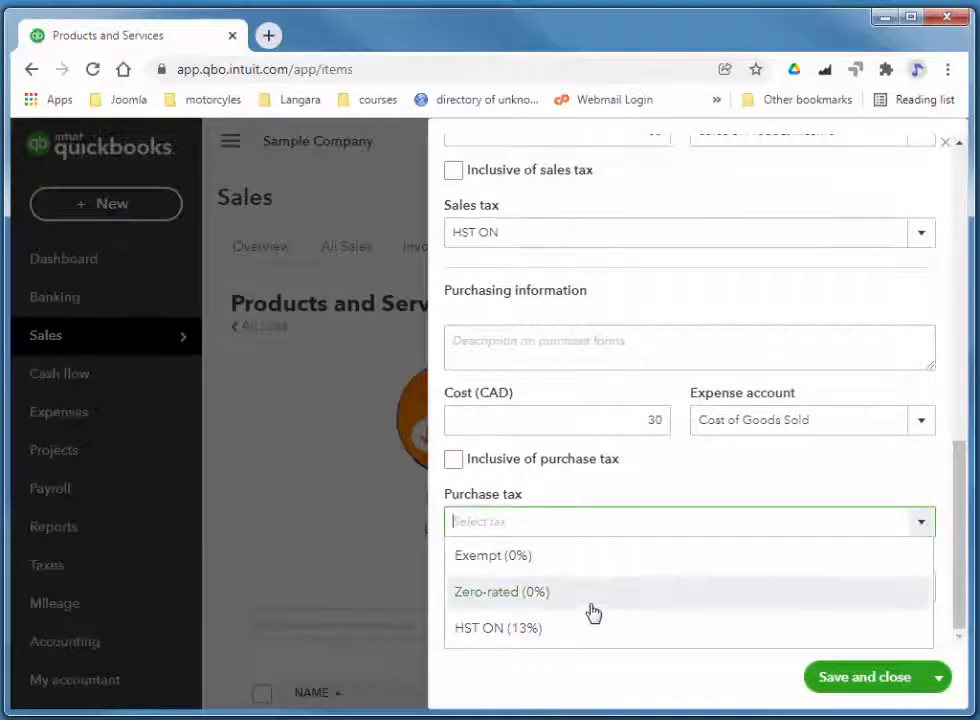
click(497, 627)
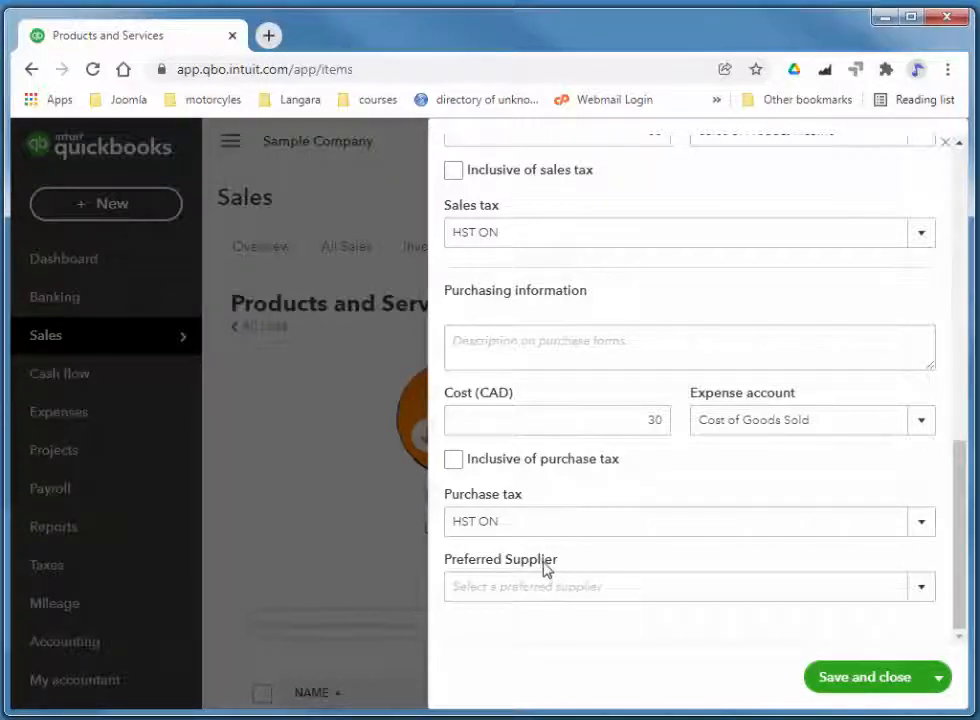
mouse_move(789, 703)
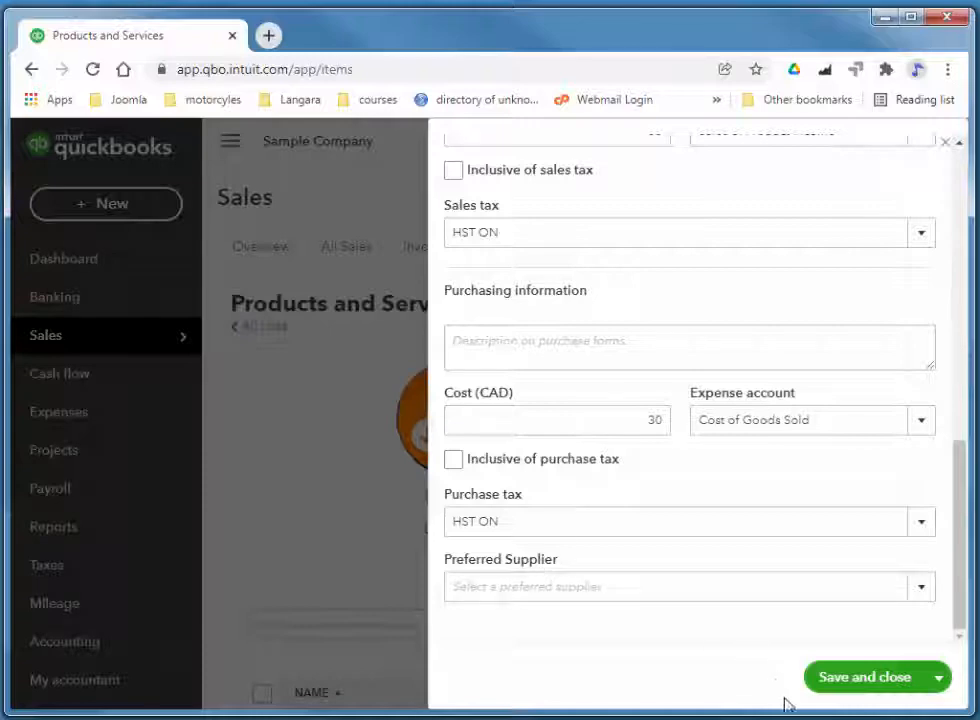
click(862, 677)
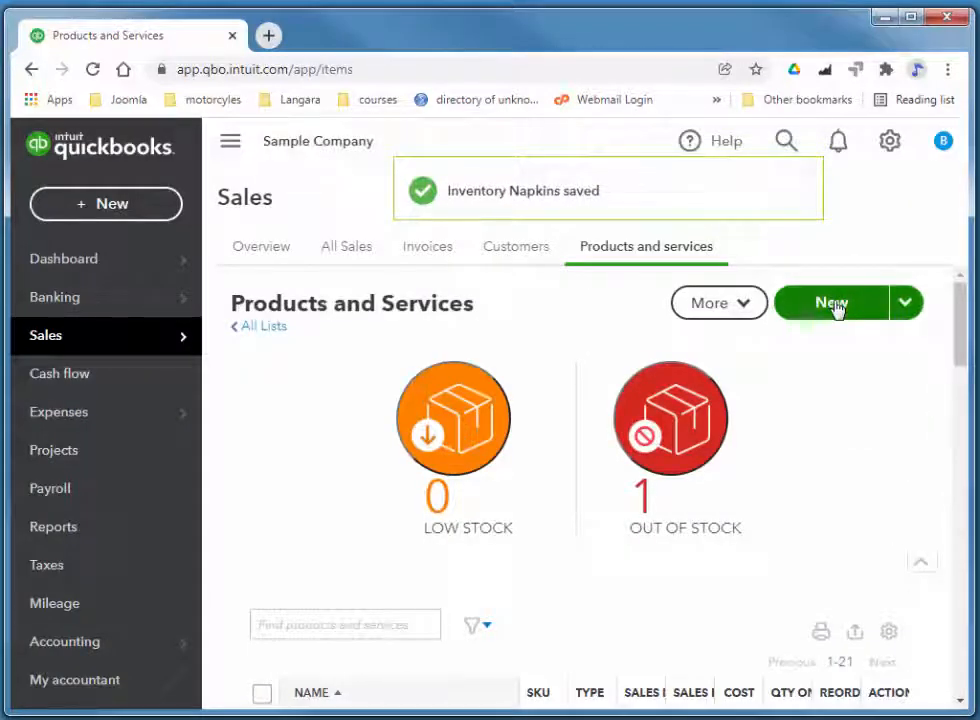
Start a new item named 'Photographer' in the General services category
click(830, 302)
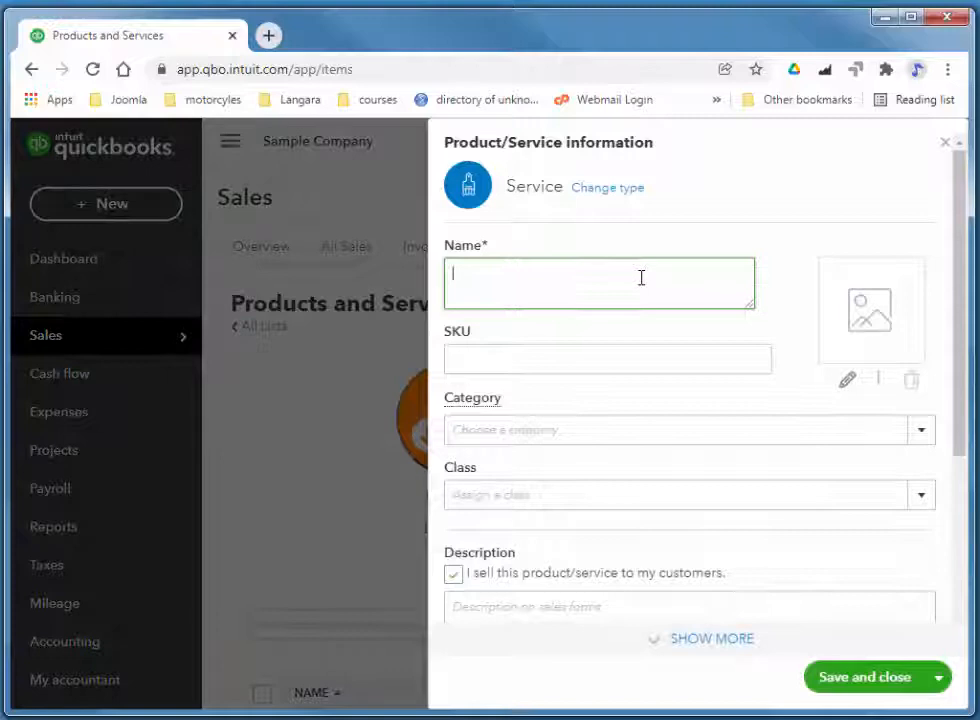
text(Photograph)
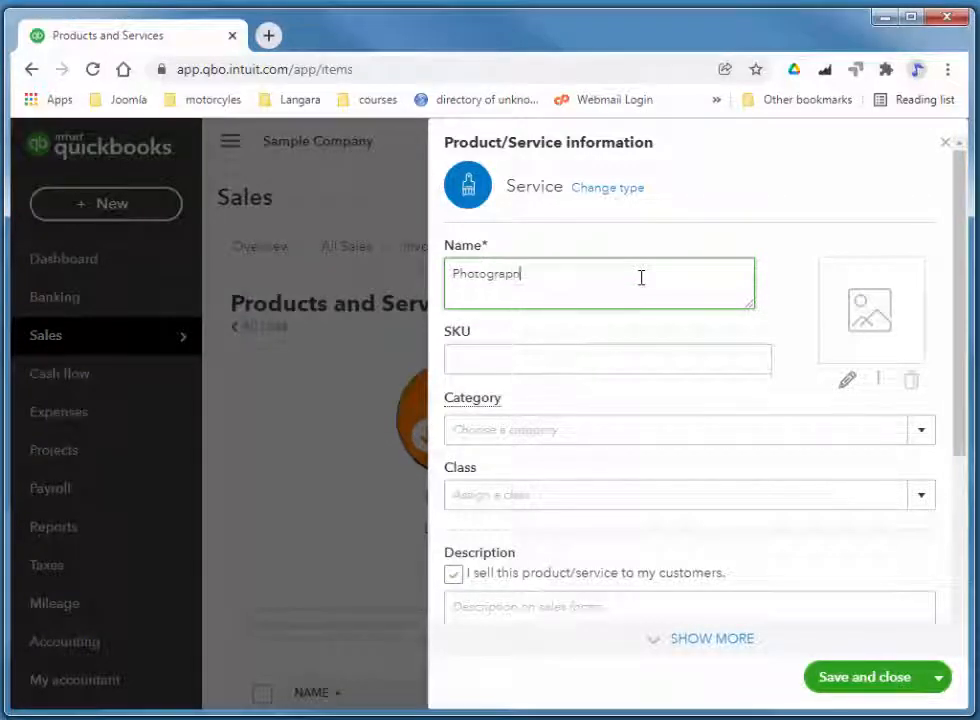
text(er)
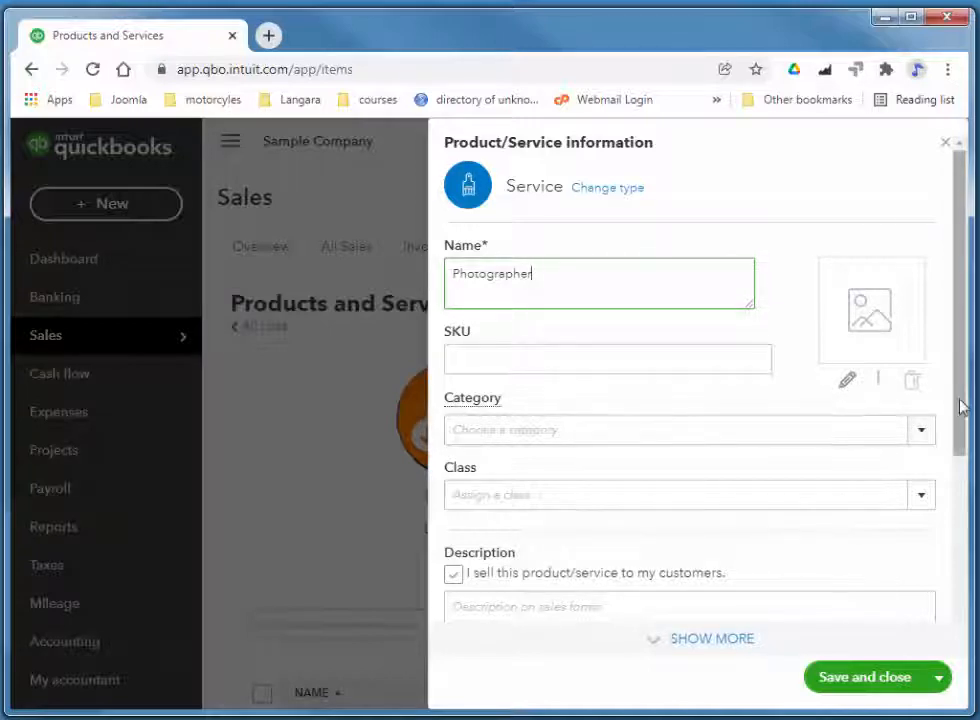
scroll(down, 3)
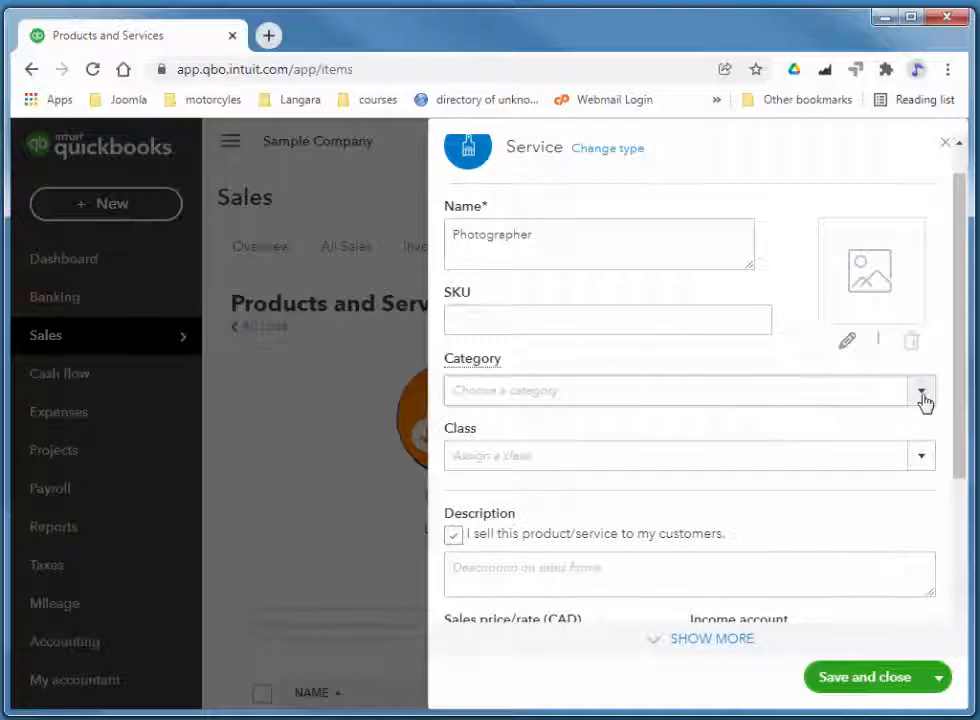
click(920, 390)
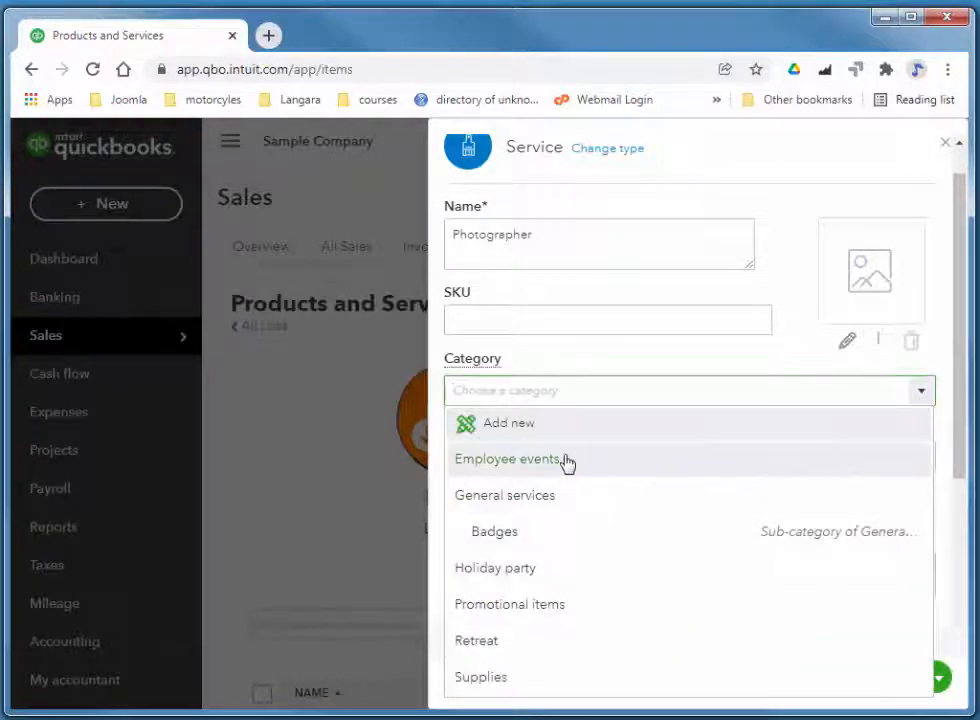
mouse_move(511, 499)
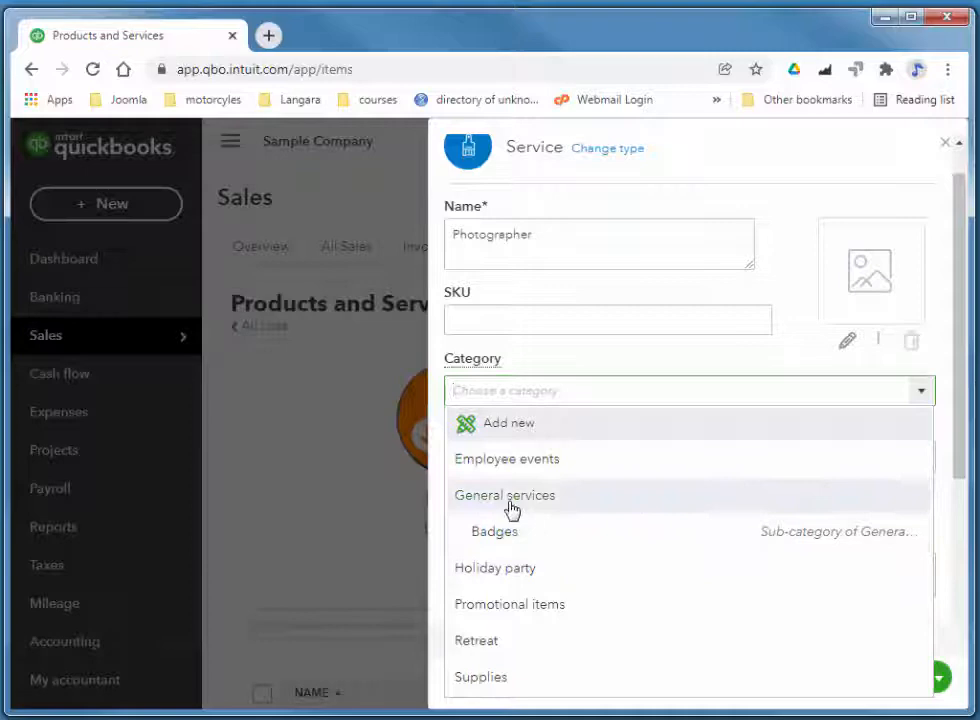
click(505, 495)
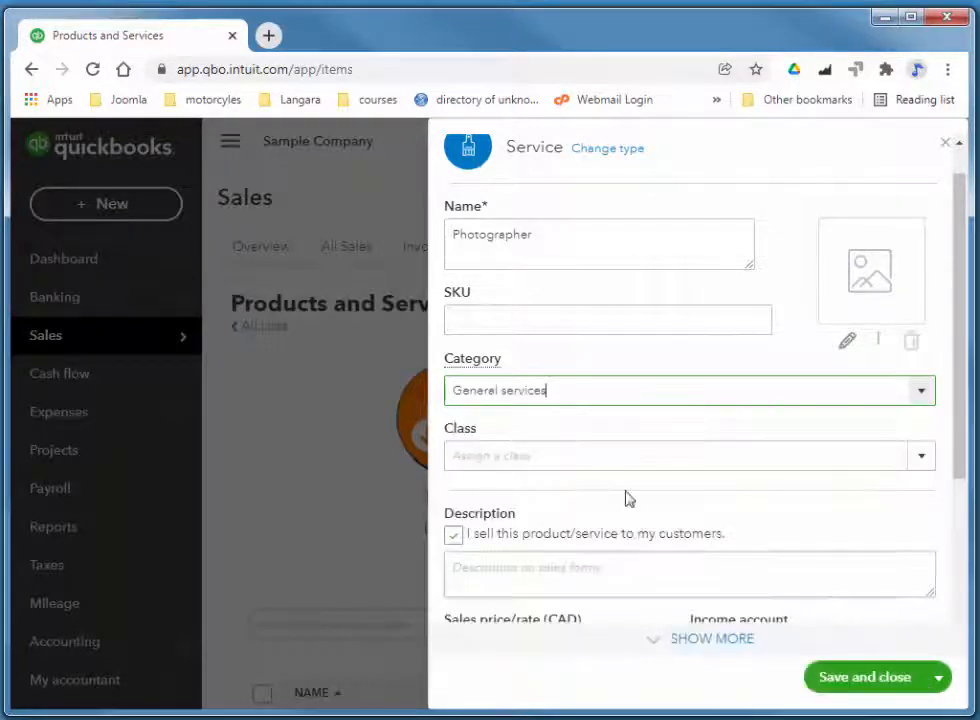
Price the Photographer service at 1,000 and save it
scroll(down, 3)
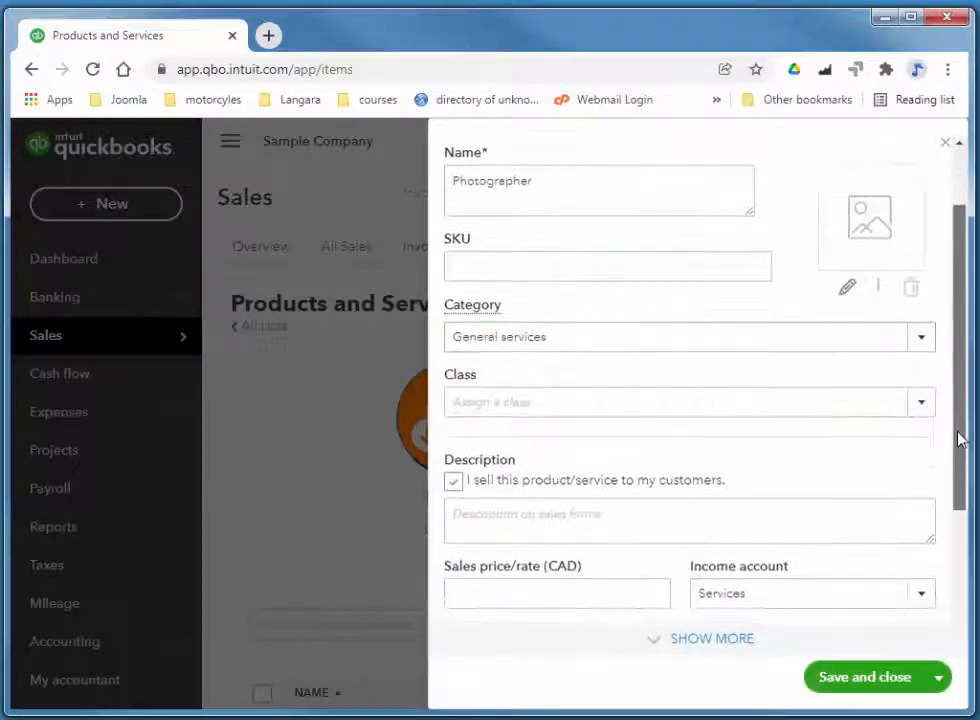
scroll(down, 3)
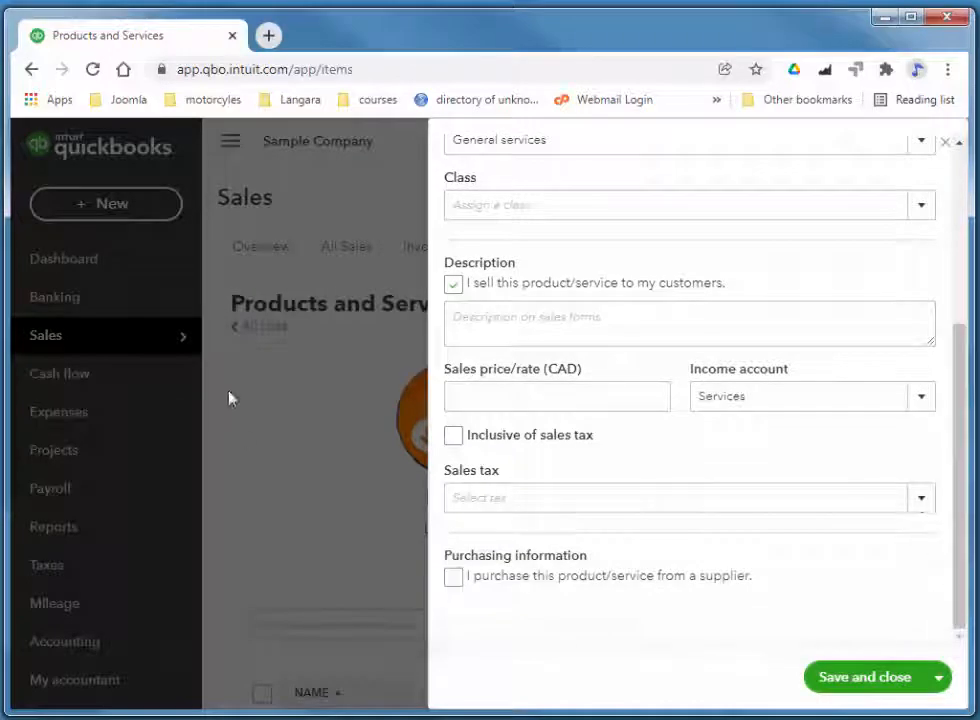
click(556, 396)
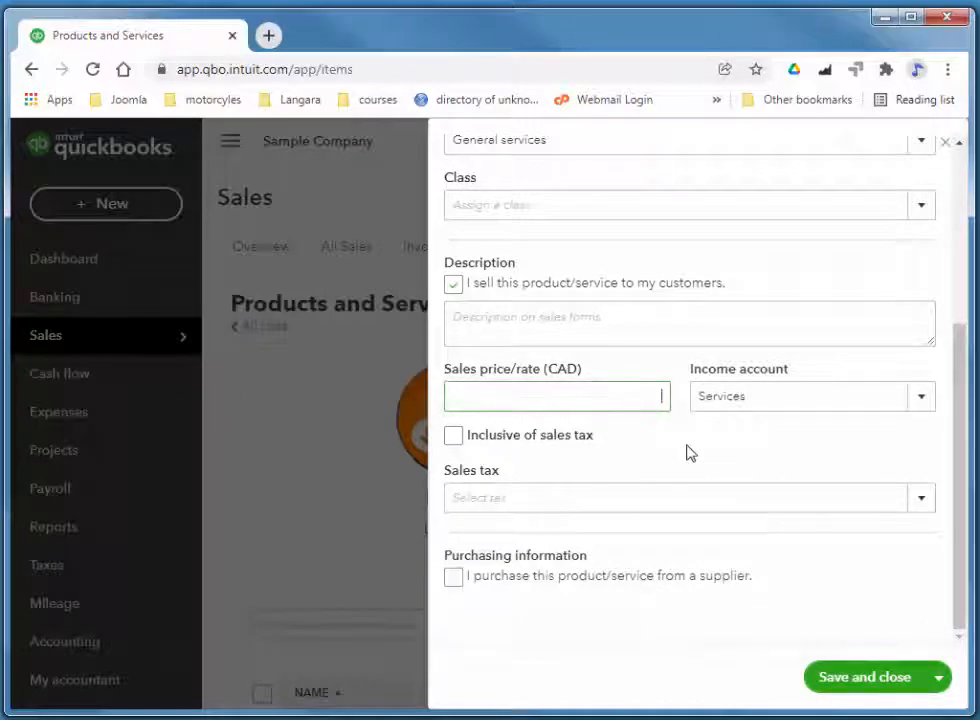
text(1000)
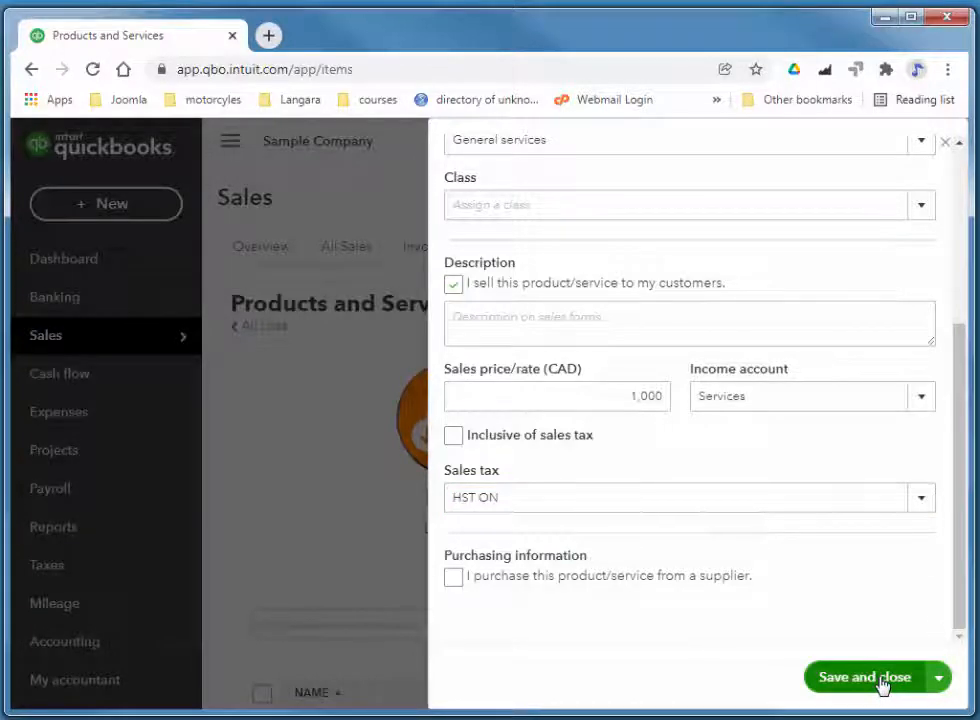
click(863, 677)
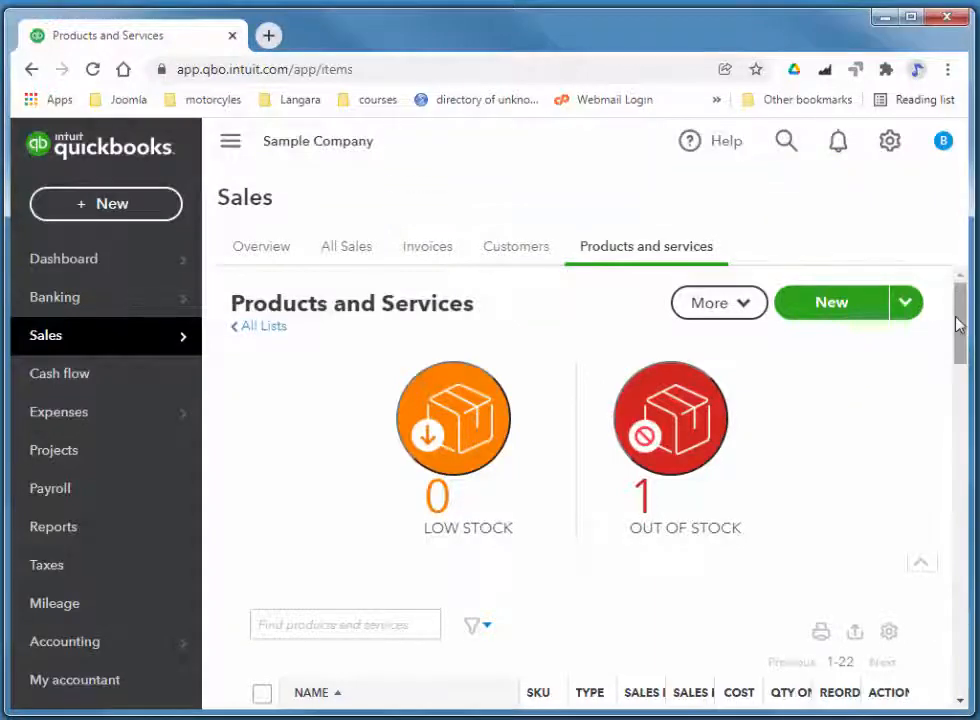
Scroll the list and edit the Guest Book item (SKU GB-623, 20 on hand)
scroll(down, 3)
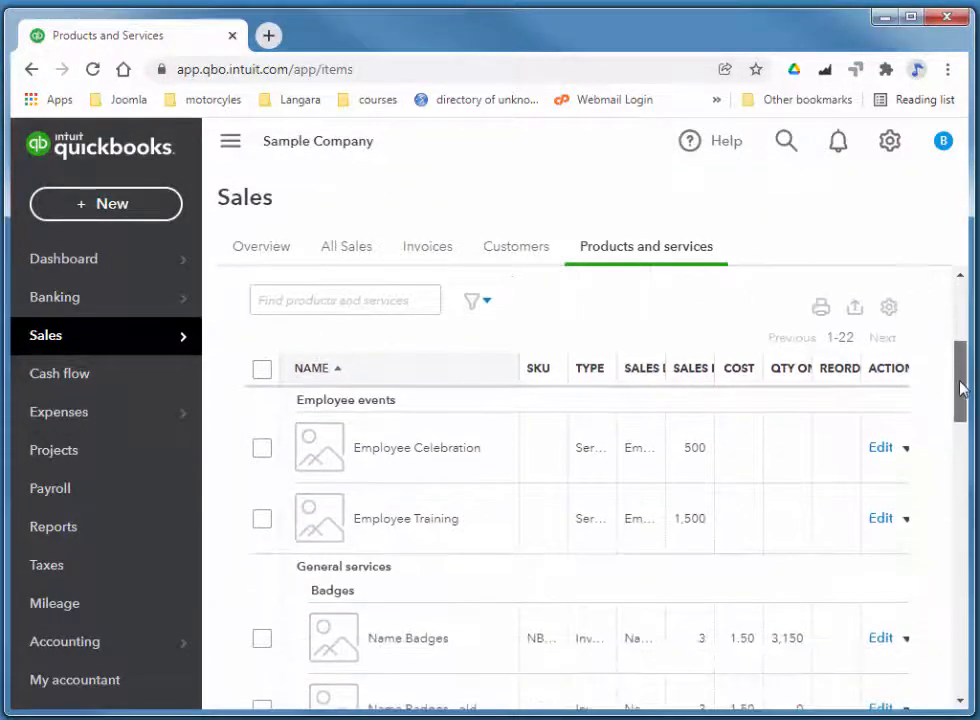
scroll(down, 3)
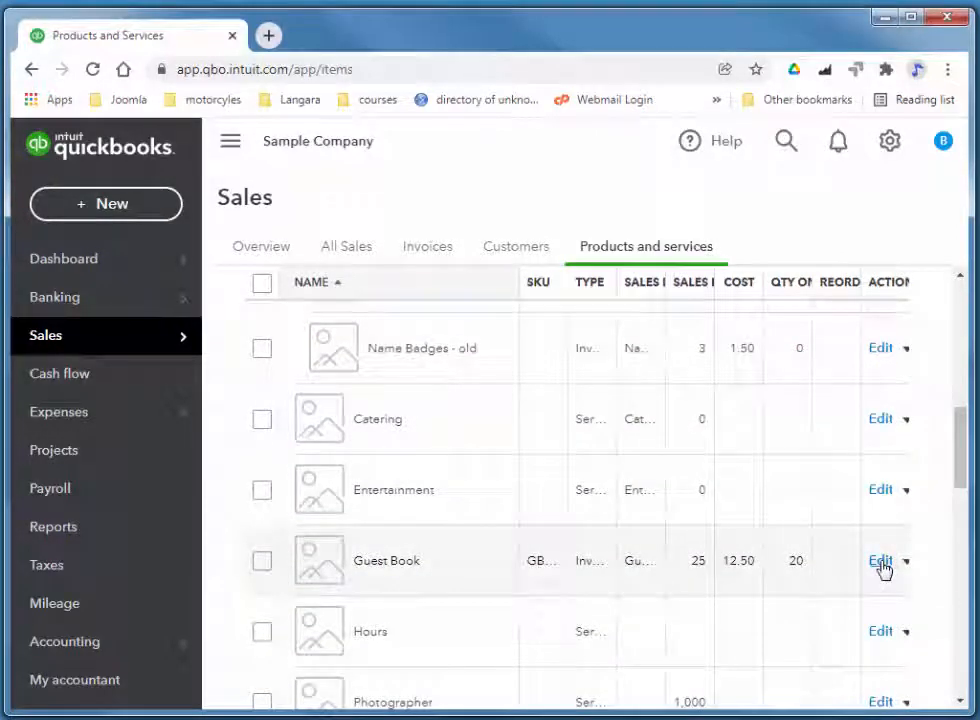
click(879, 560)
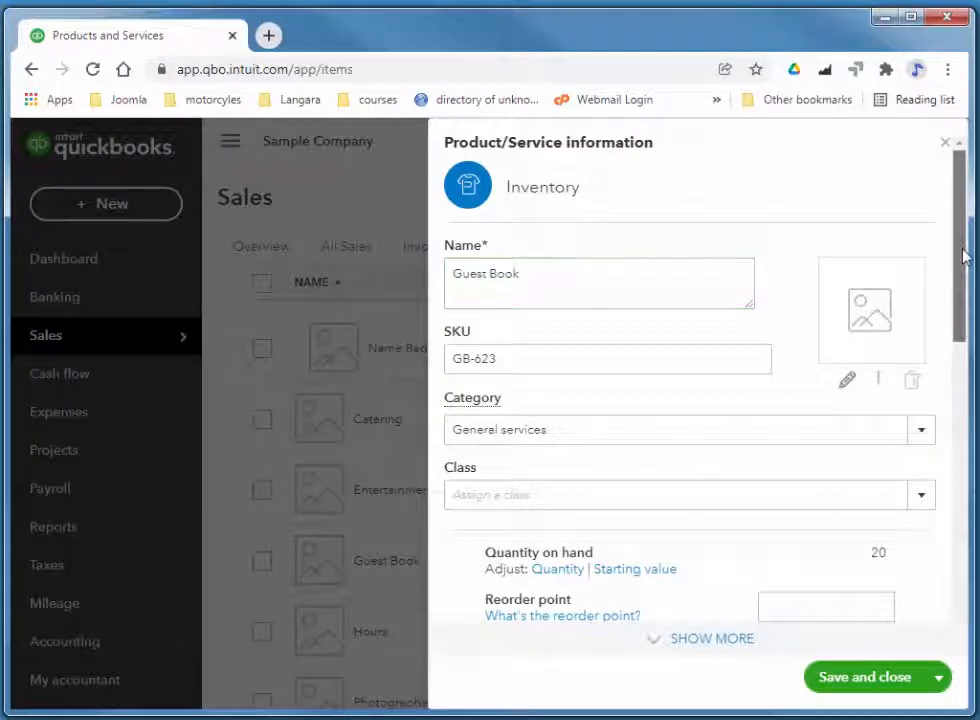
Enter a reorder point of 10 for Guest Book and save the item
scroll(down, 3)
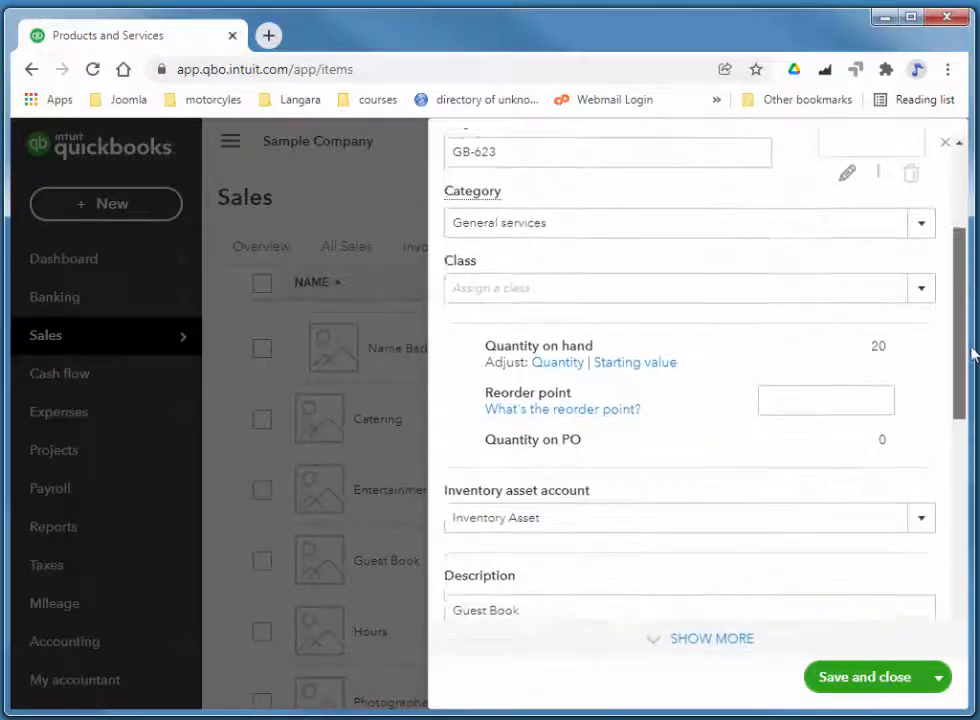
scroll(down, 3)
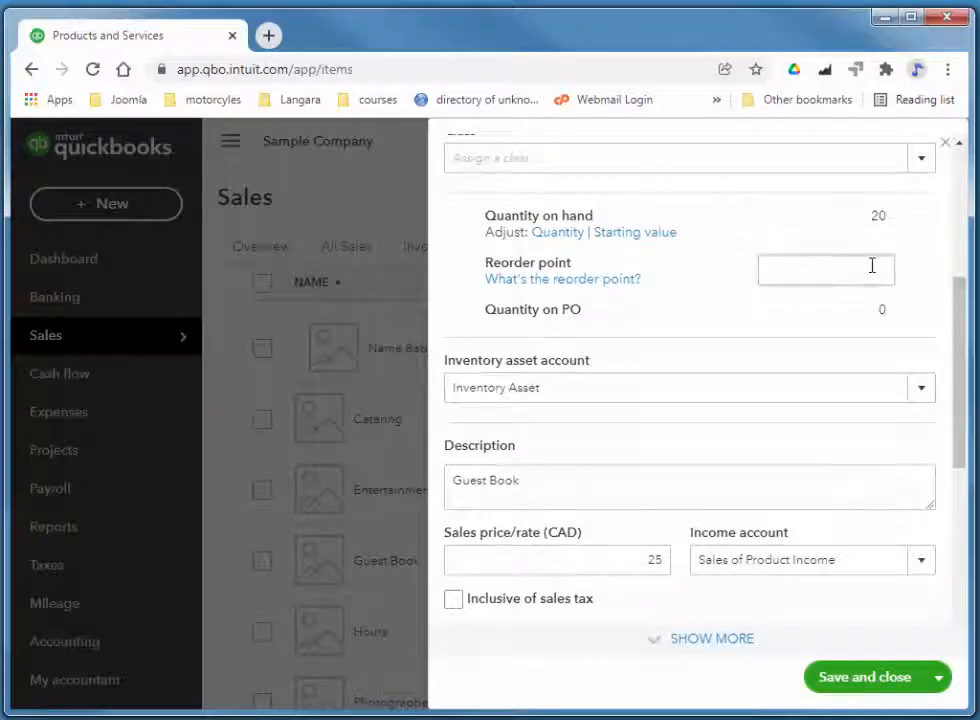
text(1)
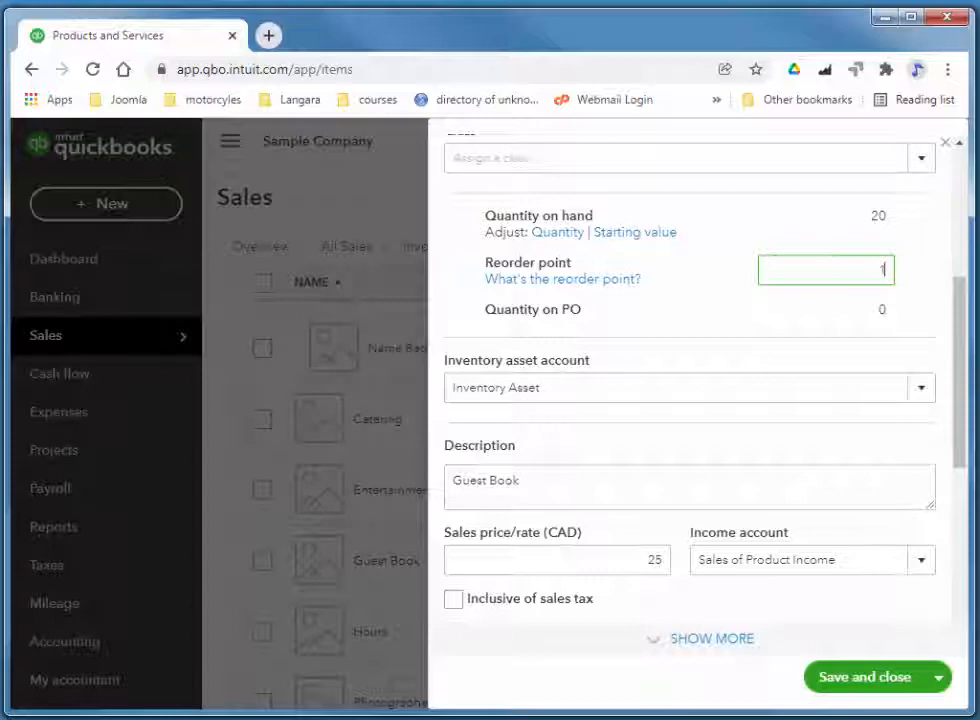
text(10)
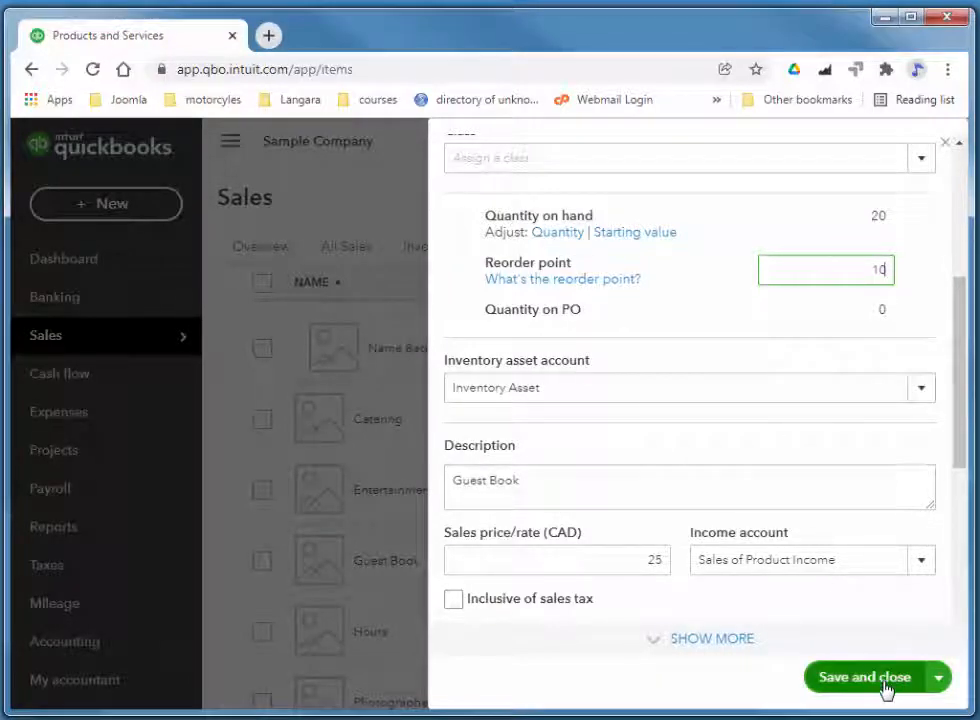
click(863, 677)
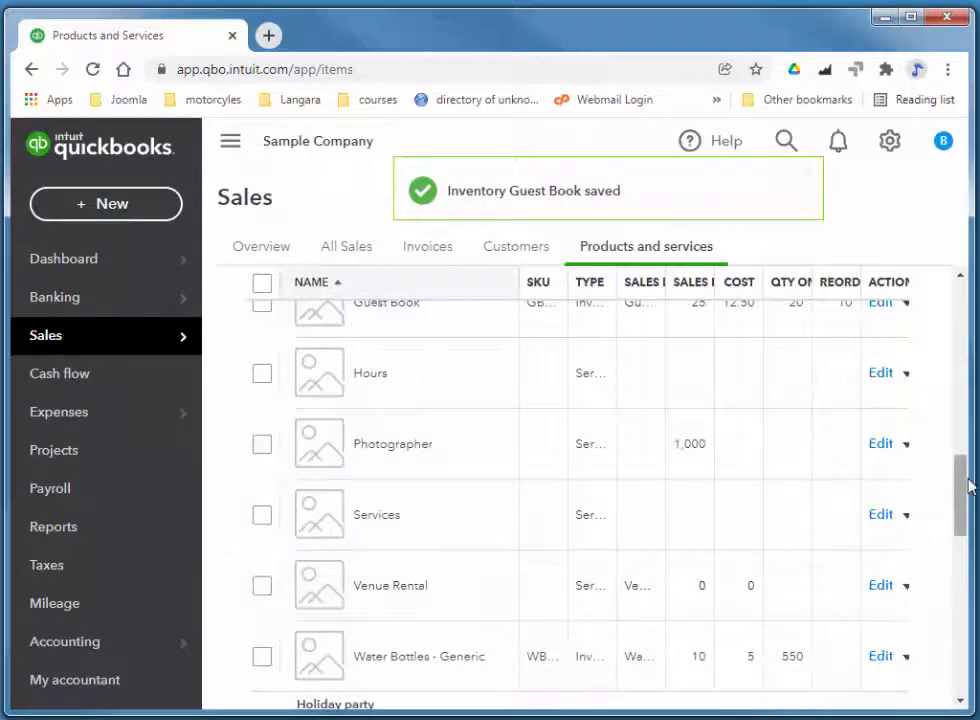
scroll(down, 3)
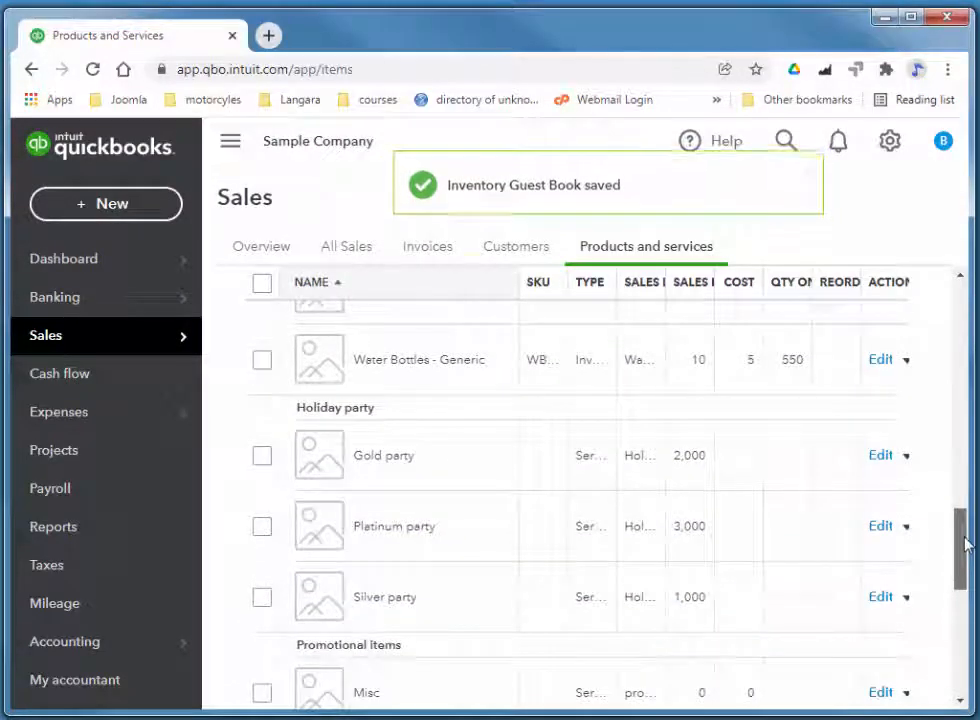
scroll(down, 3)
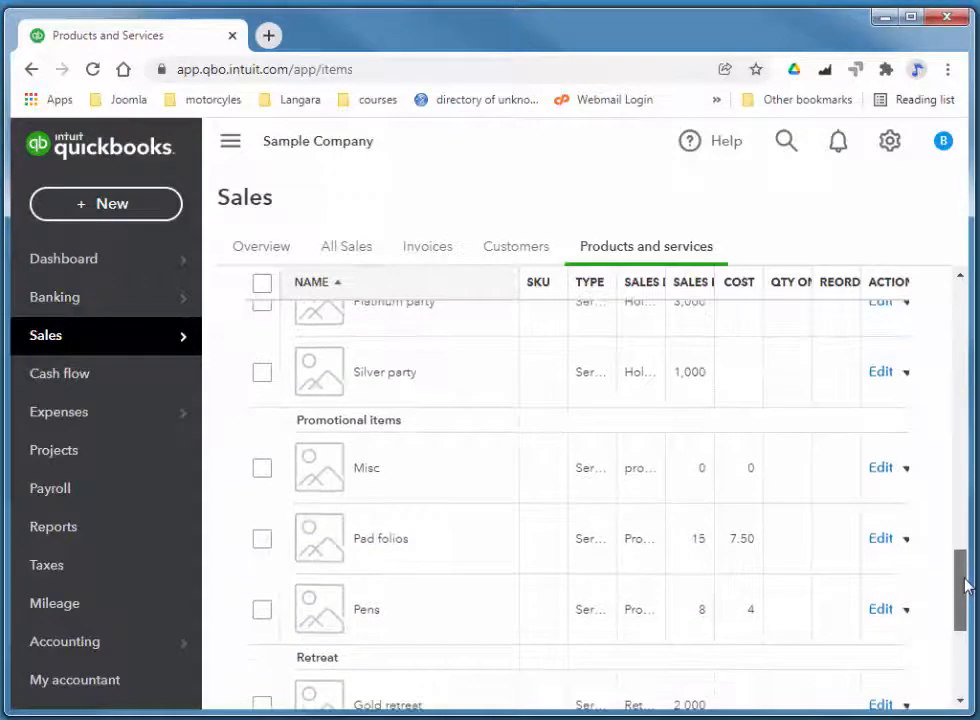
scroll(down, 3)
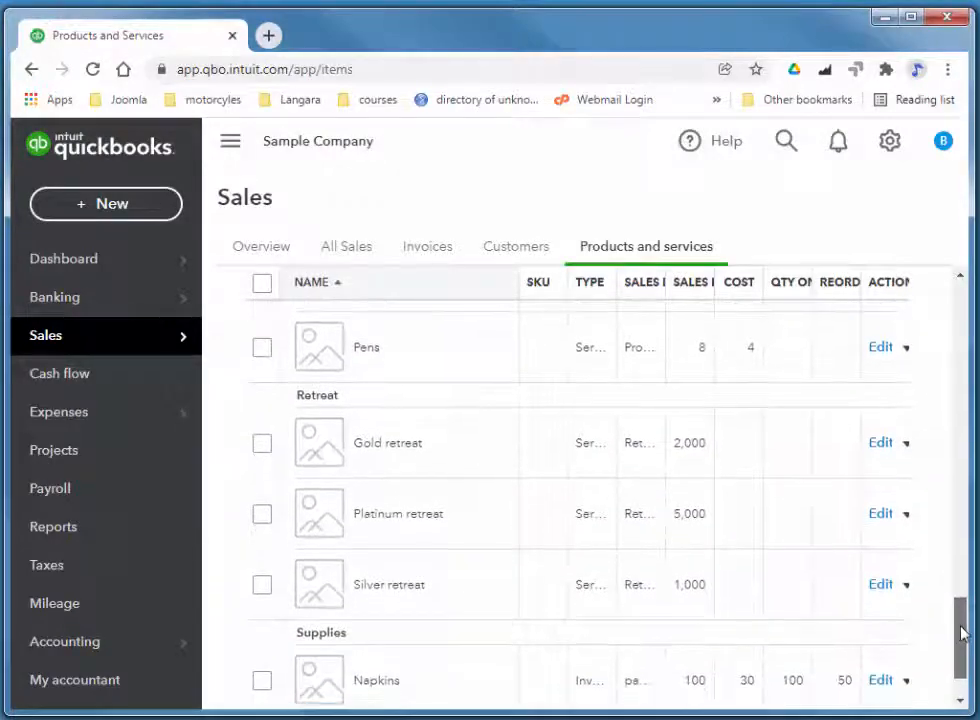
scroll(down, 3)
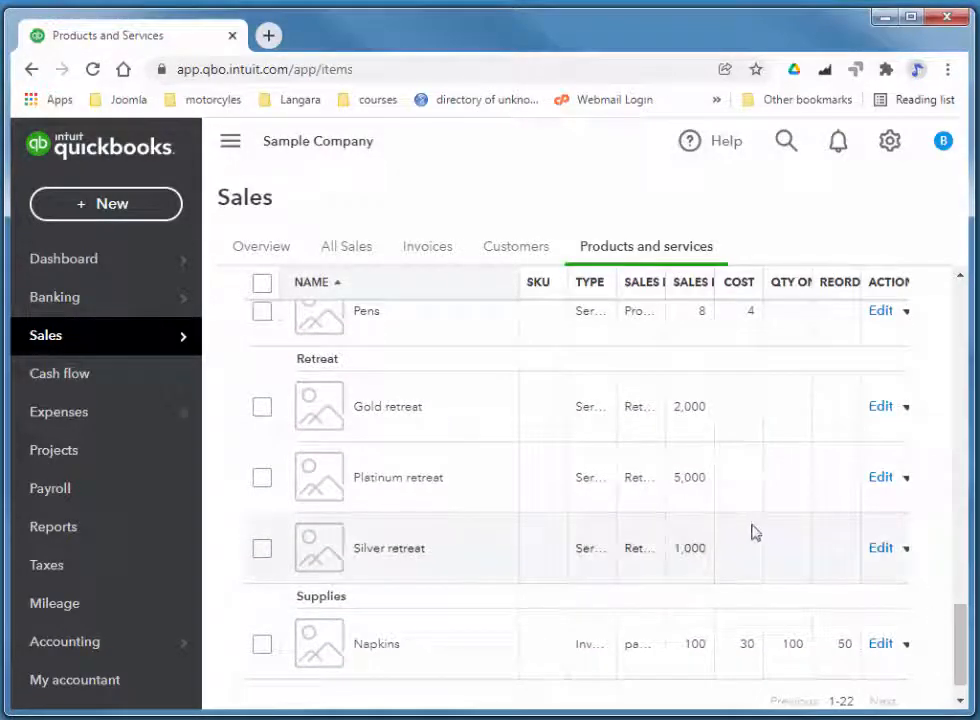
mouse_move(685, 483)
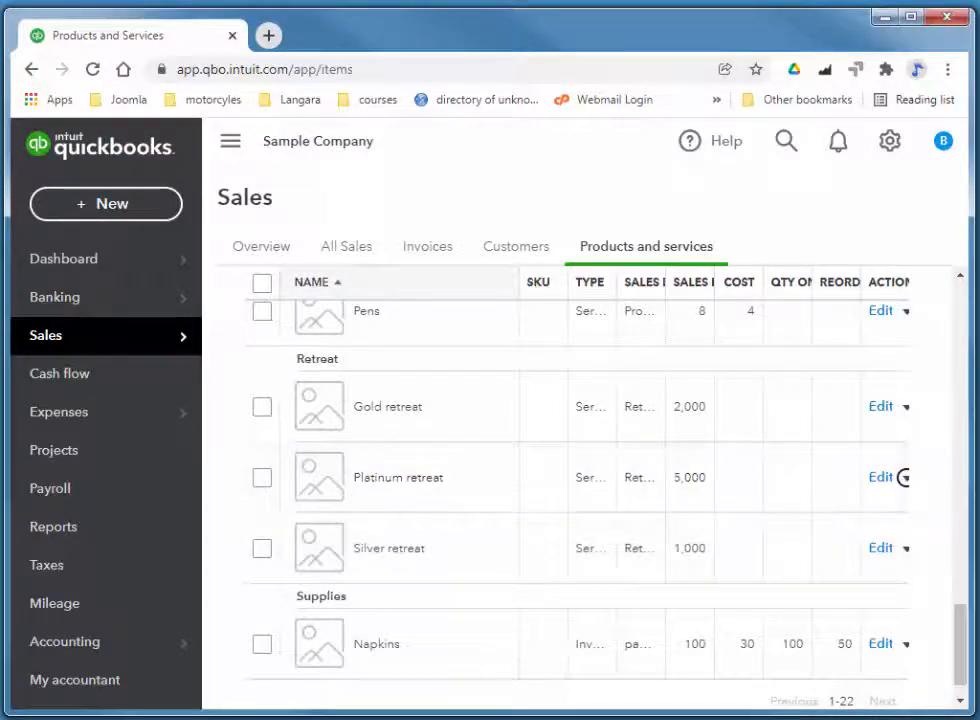
Change Platinum retreat's sales price from 5,000 to 6,000 and save
click(879, 477)
text(6000)
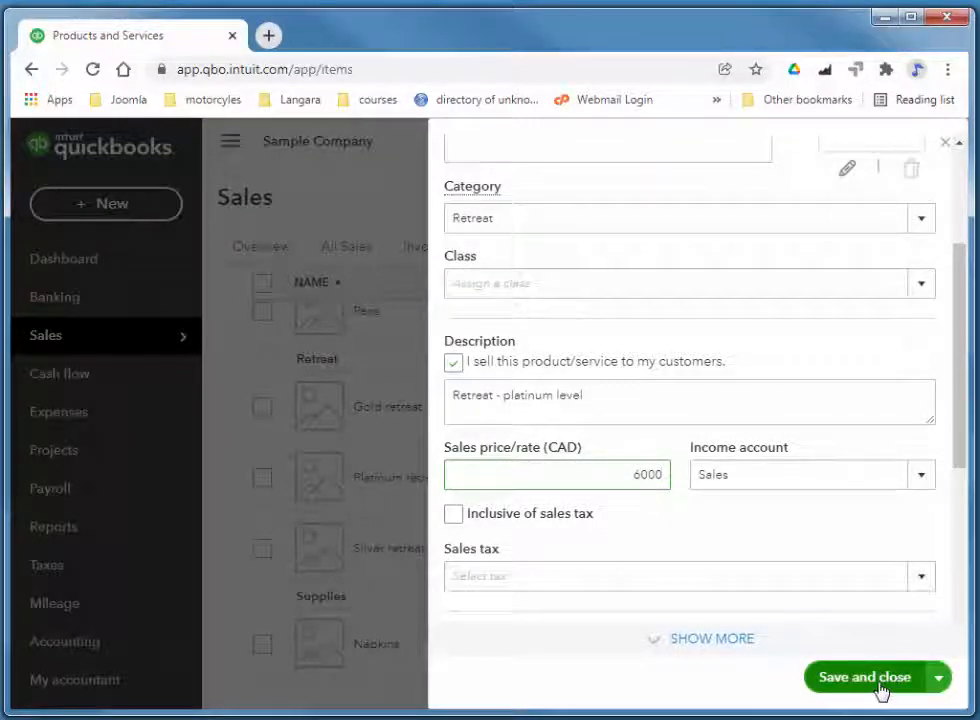
click(864, 677)
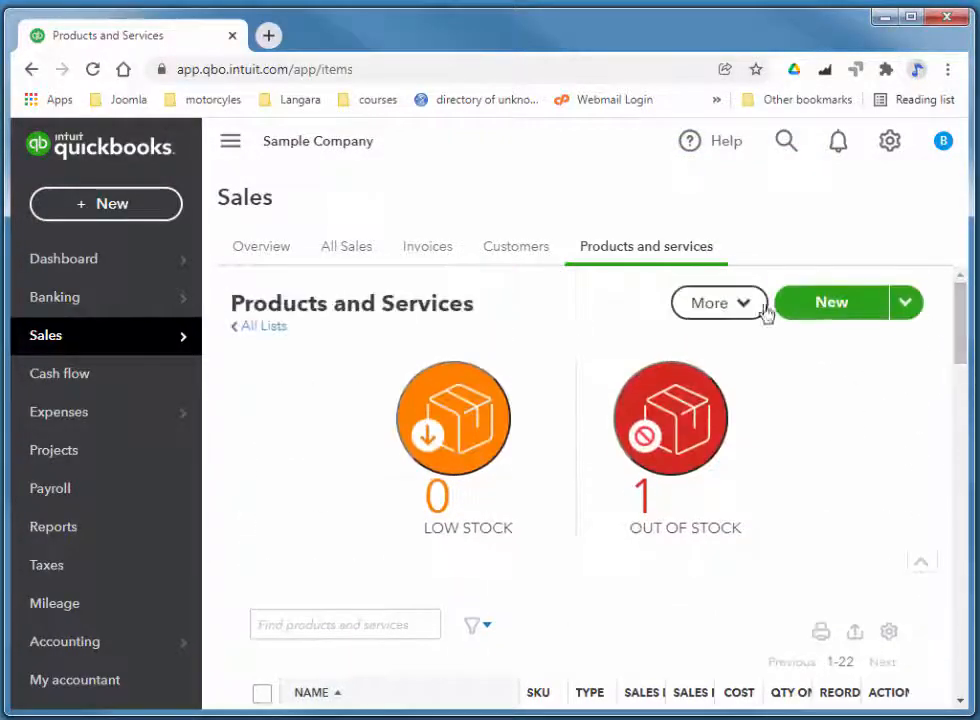
Run the Product/Service List report from More and show its Excel/PDF export options
click(710, 302)
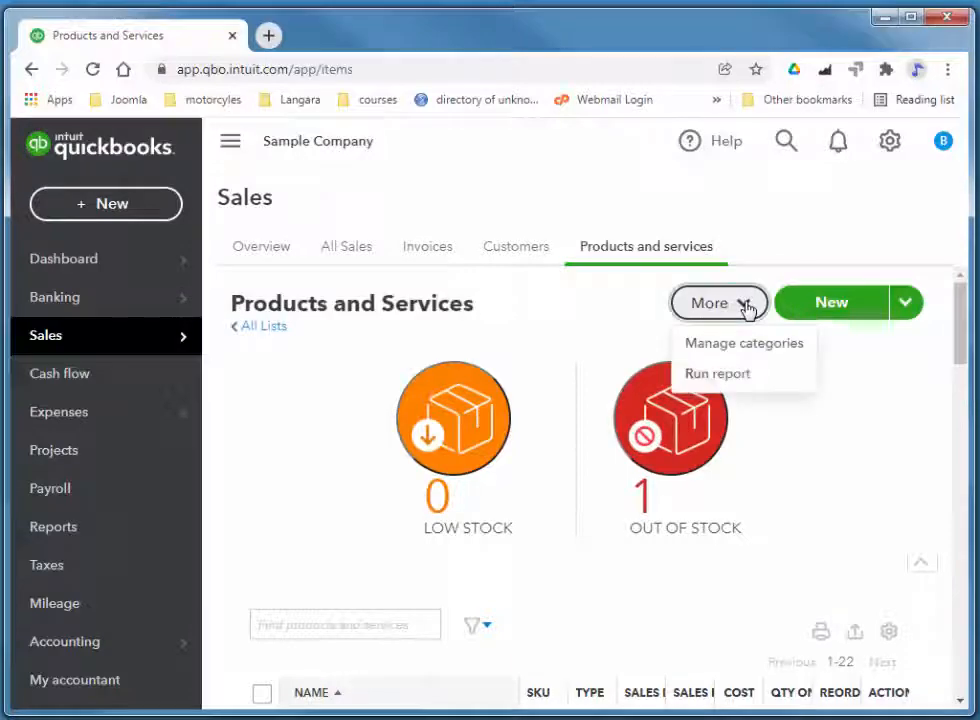
mouse_move(717, 373)
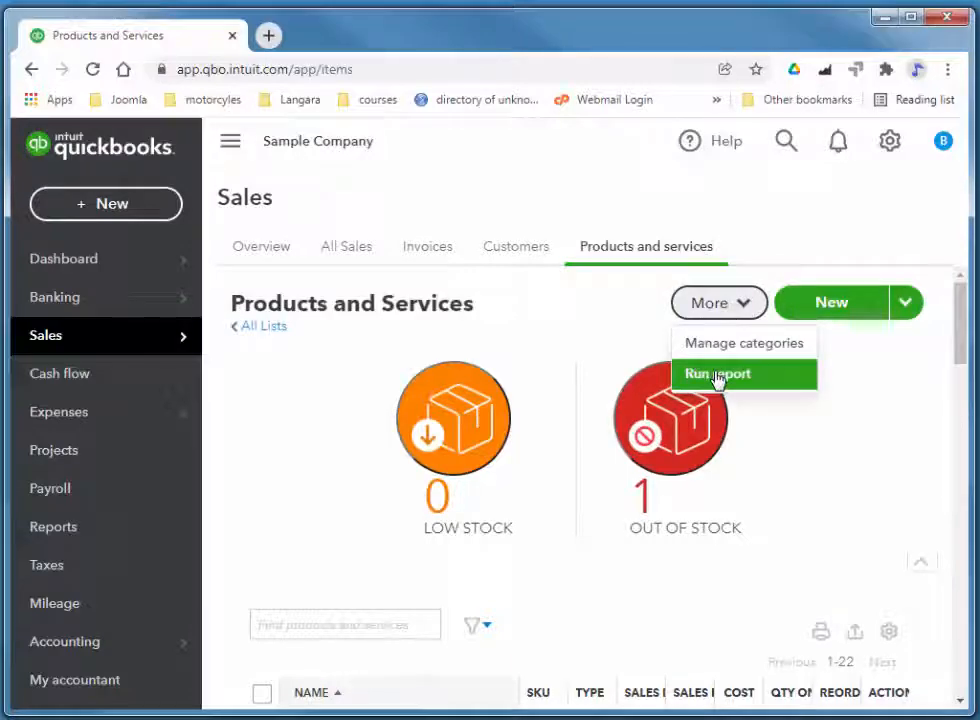
click(717, 373)
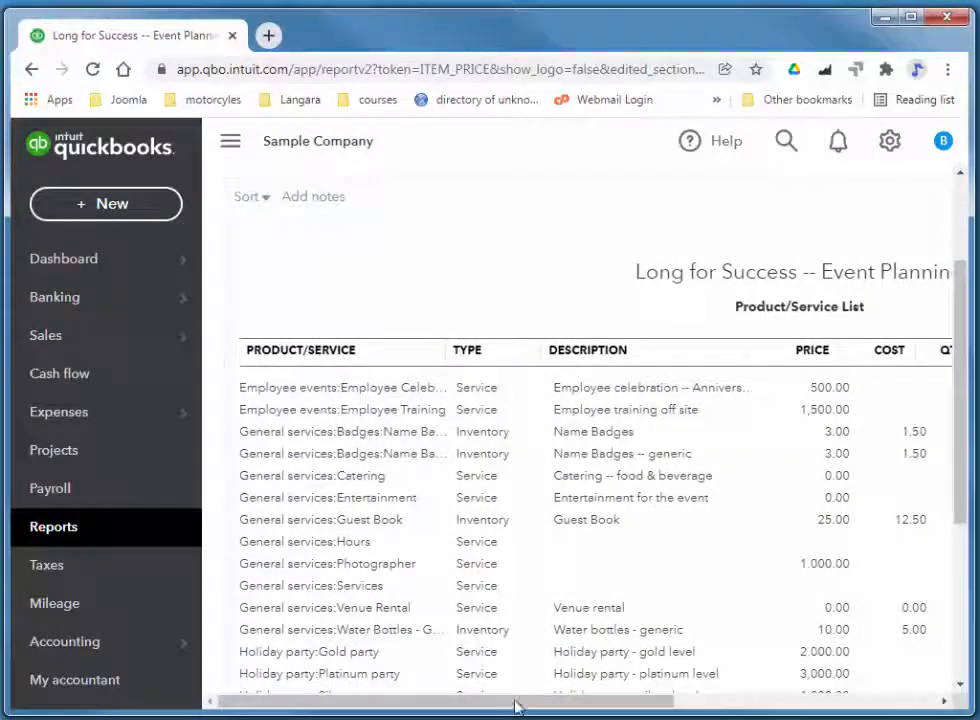
scroll(right, 3)
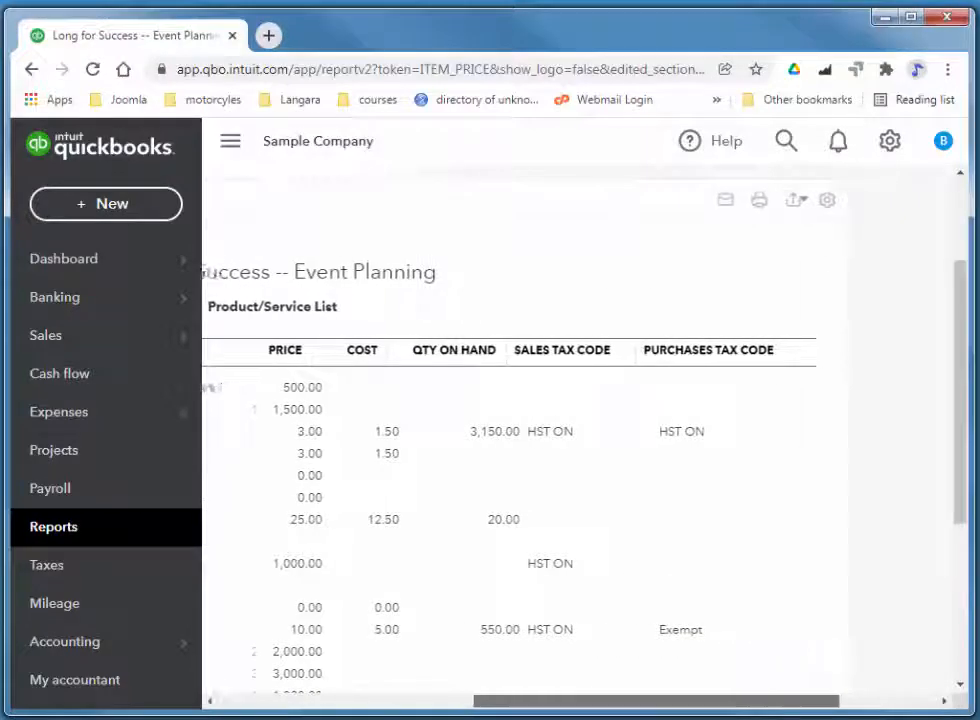
scroll(left, 3)
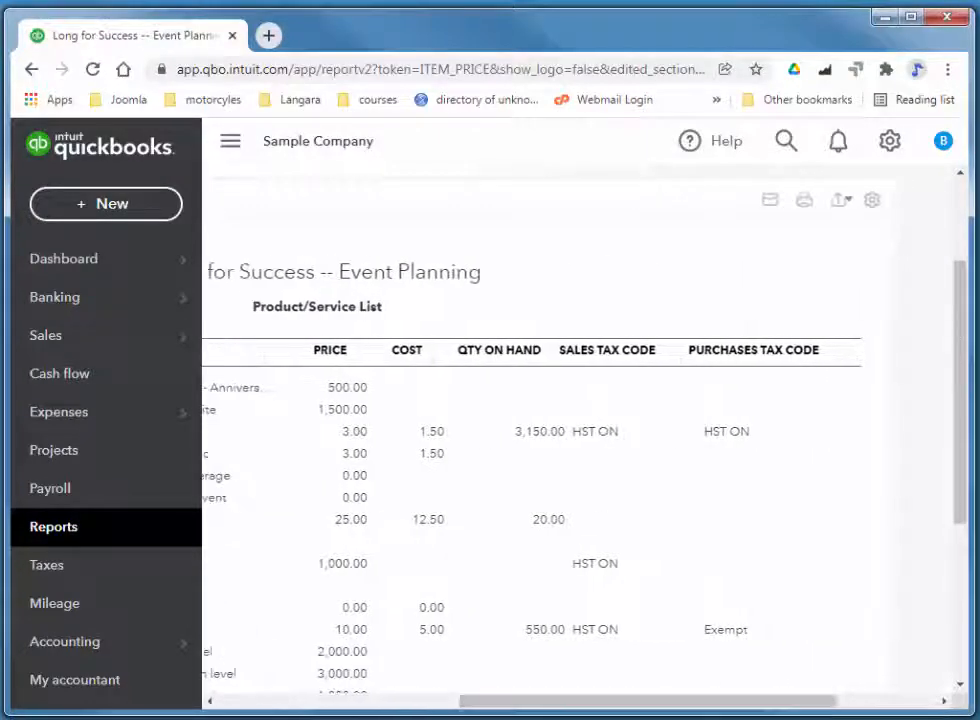
click(840, 199)
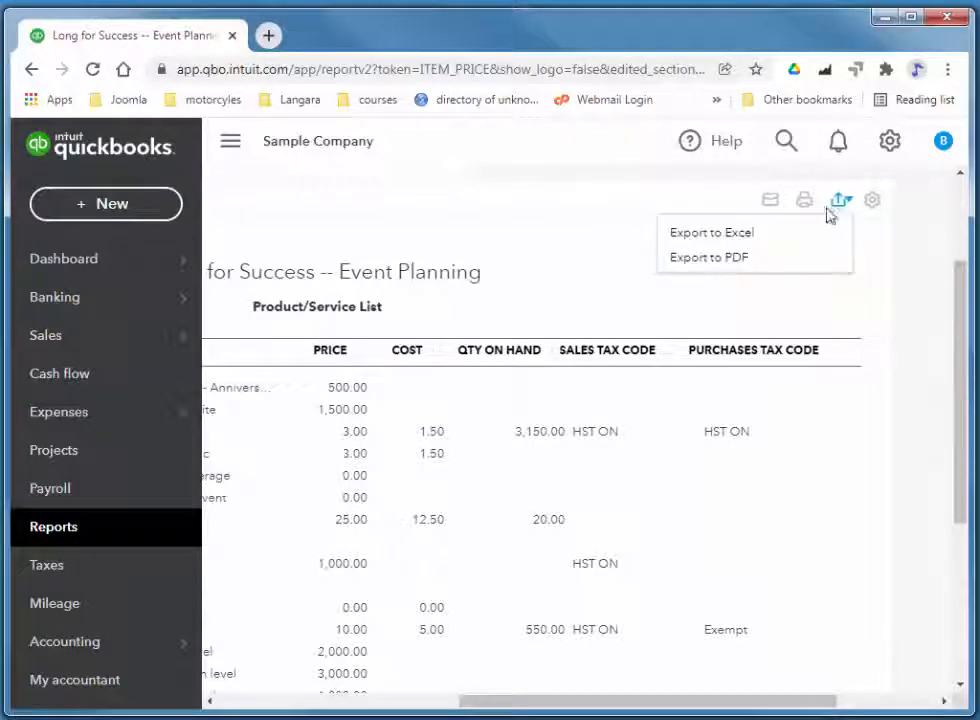
Export the Product/Service List report to PDF, save it, and open the download
click(805, 199)
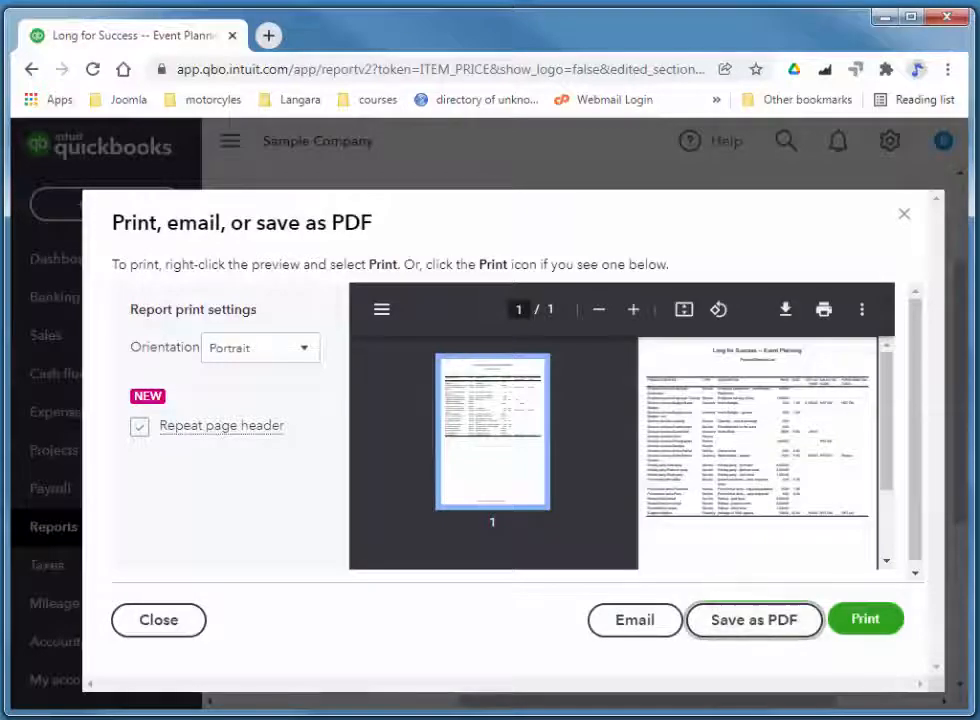
click(754, 620)
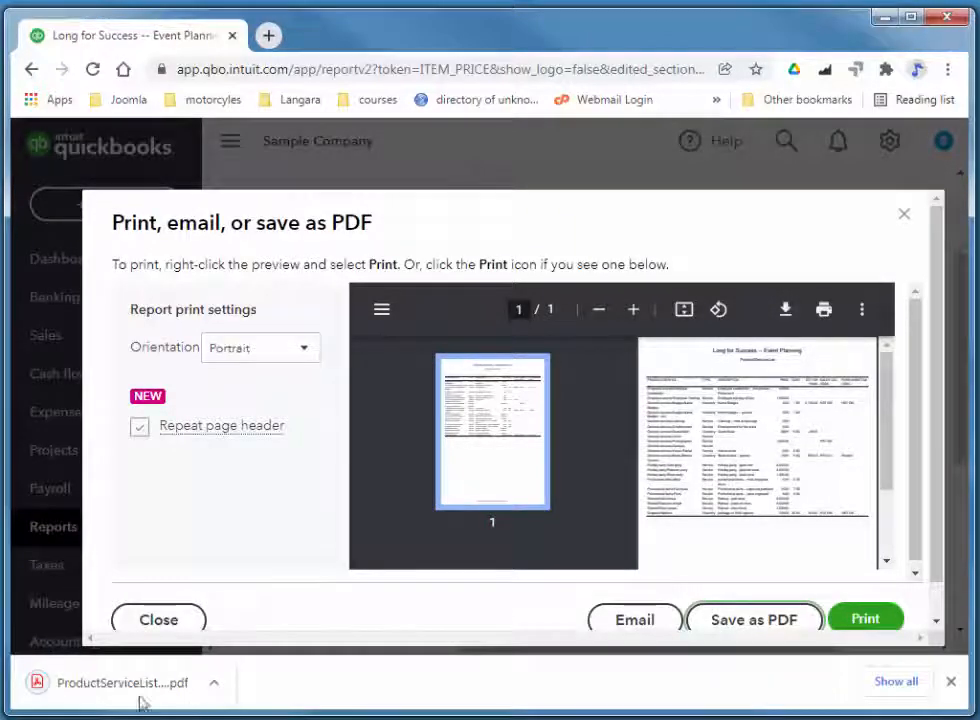
click(112, 682)
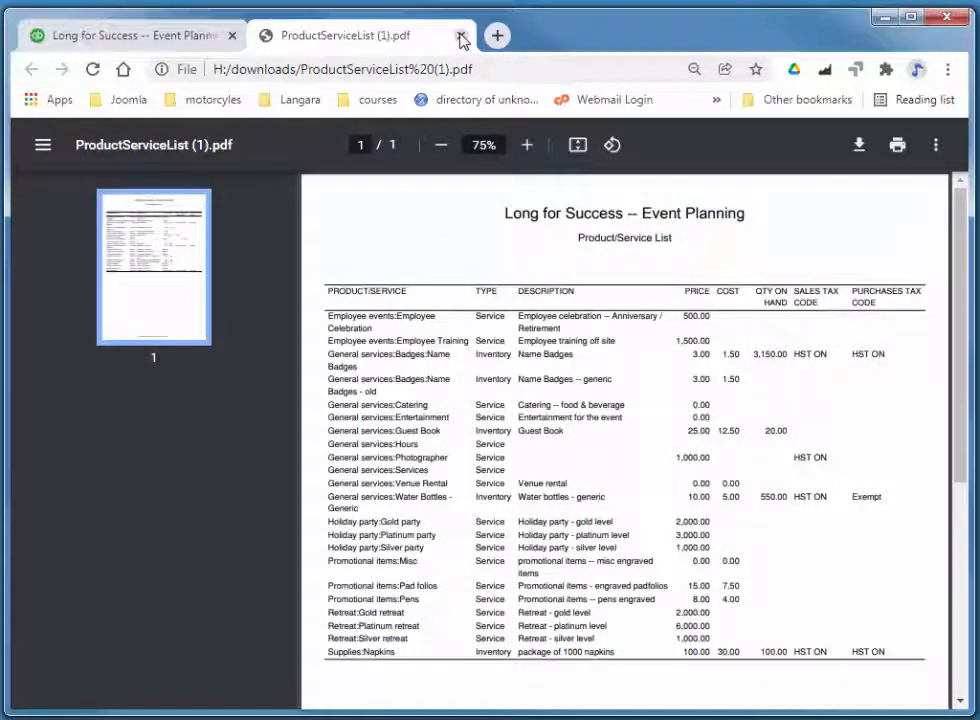
Close the PDF viewer tab and the print/save-as-PDF window
click(461, 35)
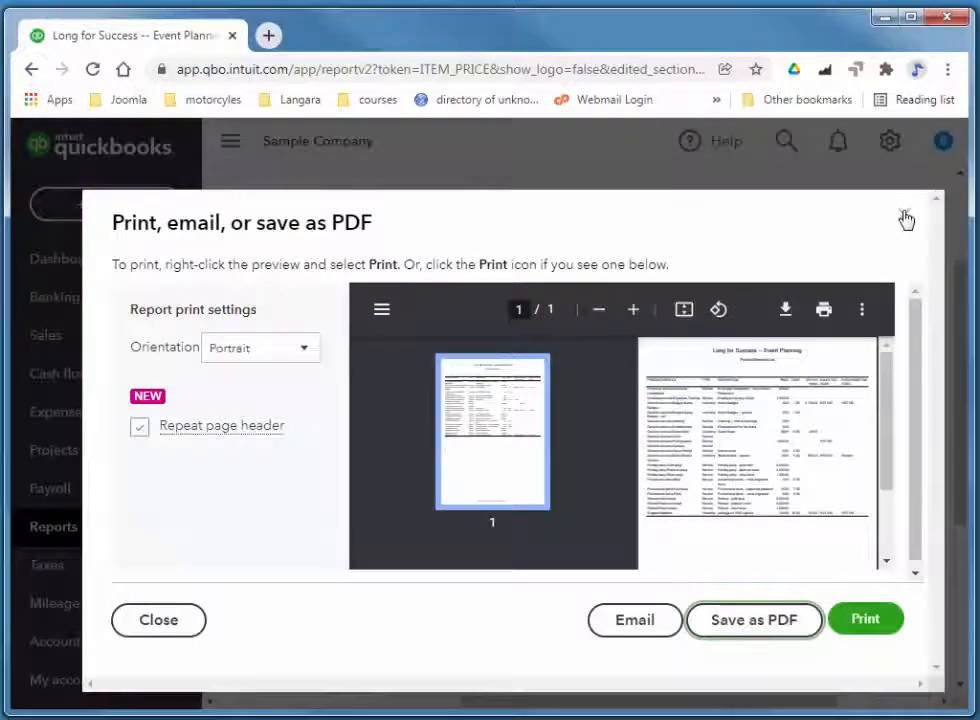
click(906, 218)
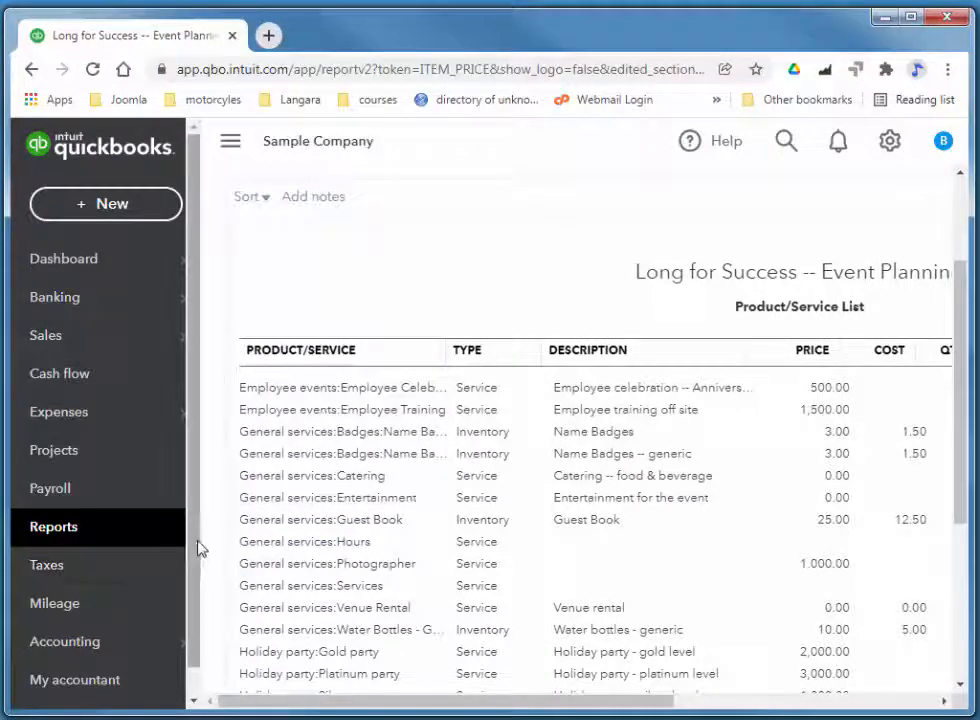
mouse_move(360, 245)
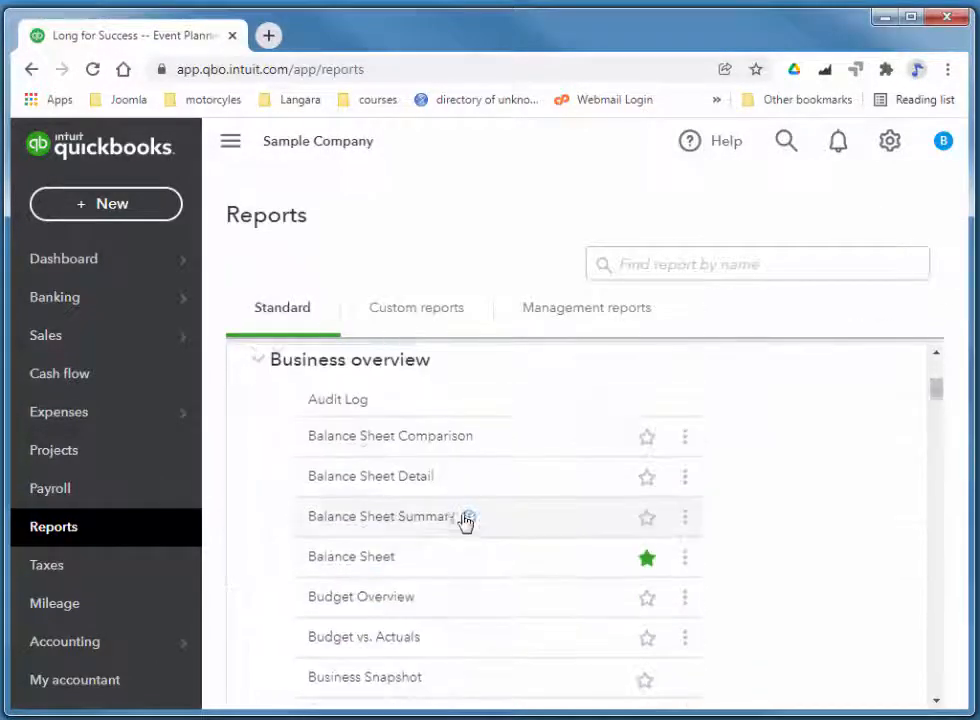
Scroll the reports list and run Inventory Valuation Summary as of November 22, 2021
scroll(down, 3)
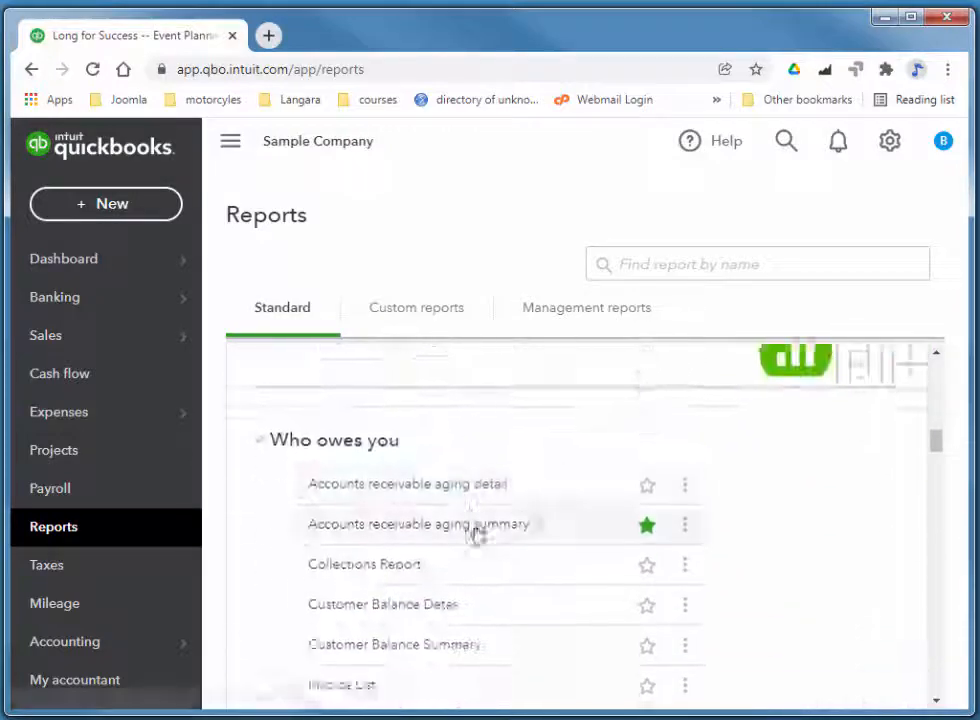
scroll(down, 3)
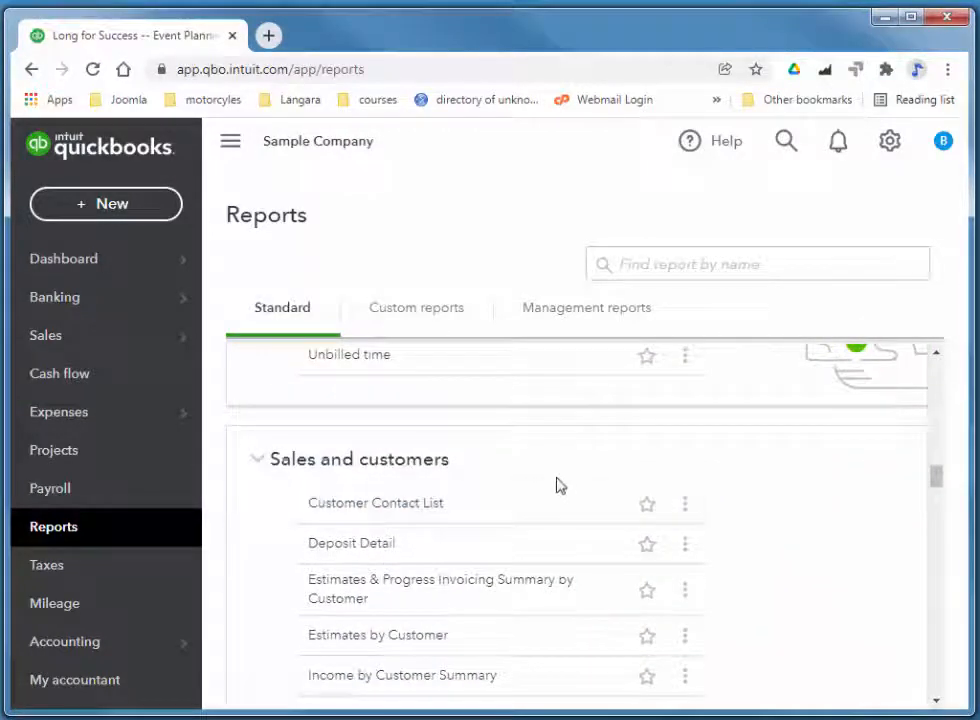
scroll(down, 3)
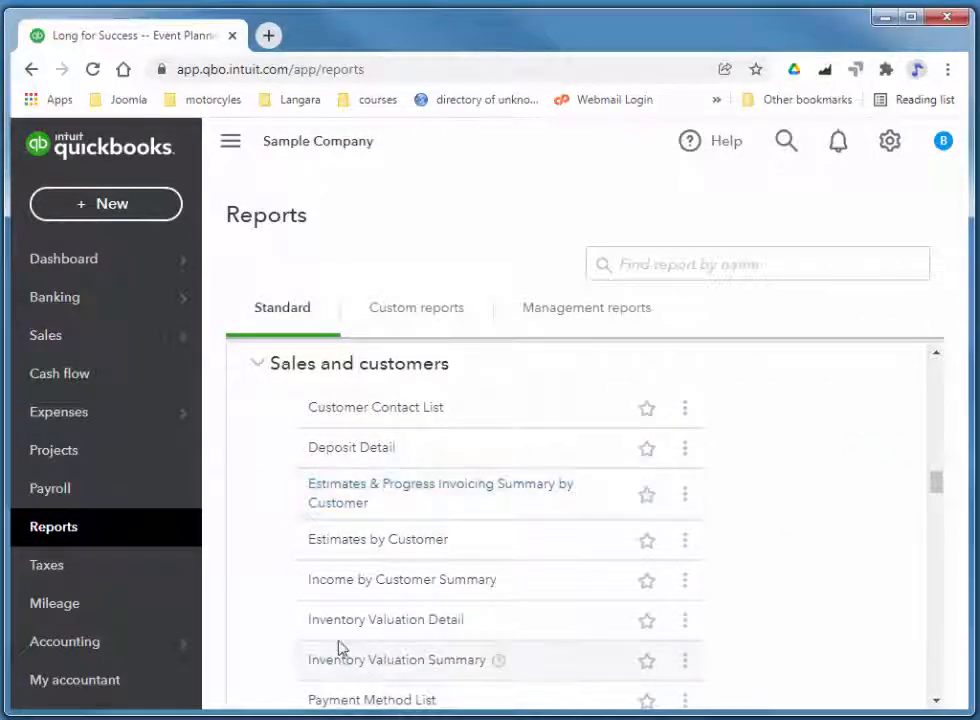
scroll(down, 3)
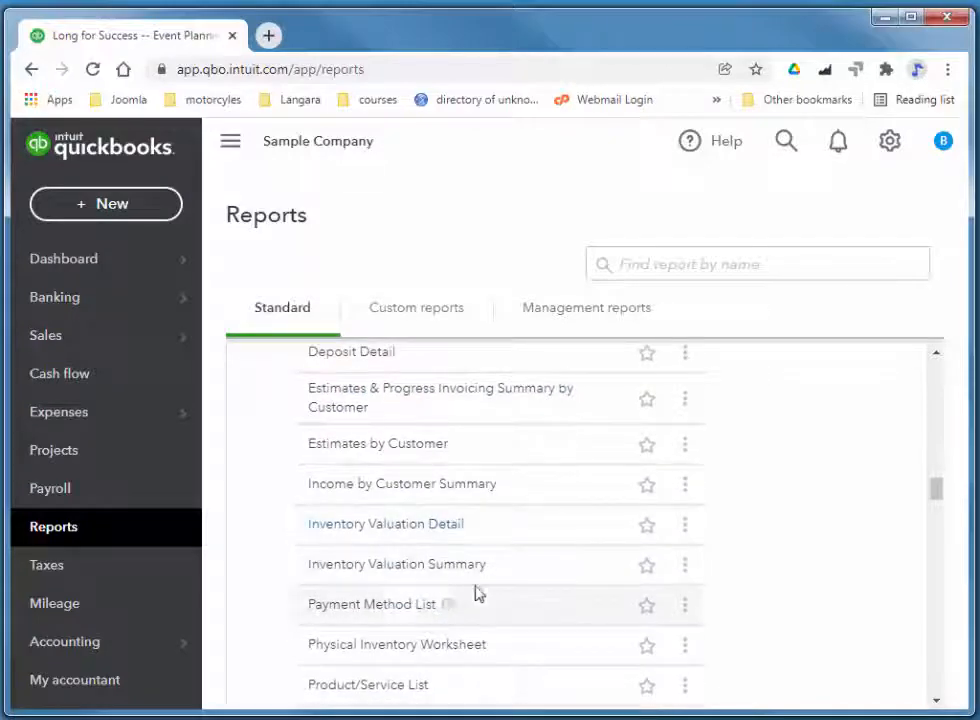
scroll(down, 3)
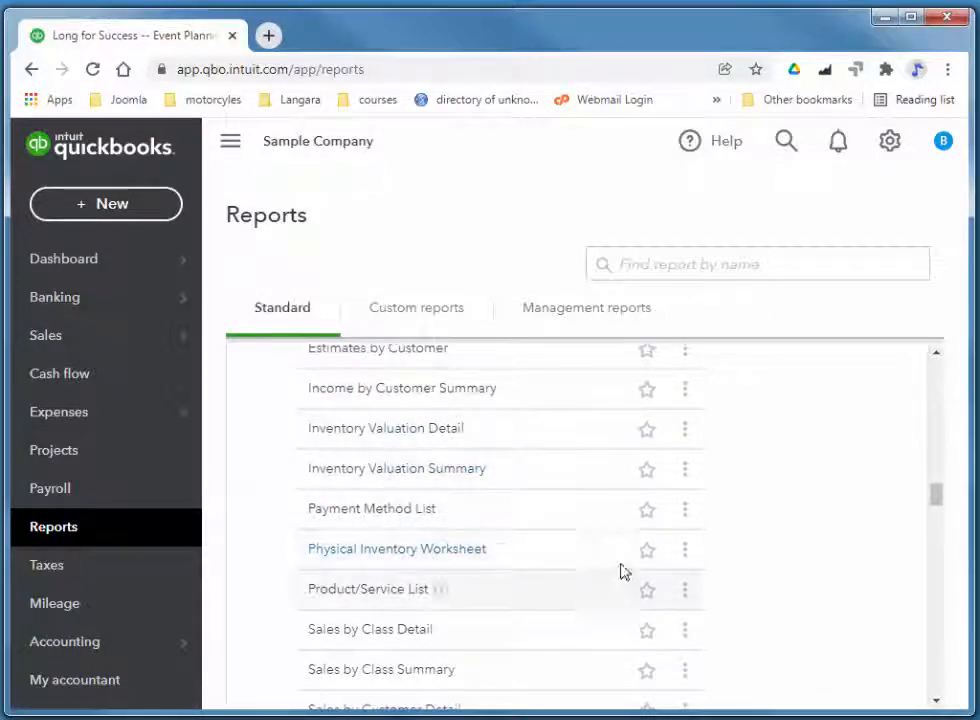
mouse_move(425, 478)
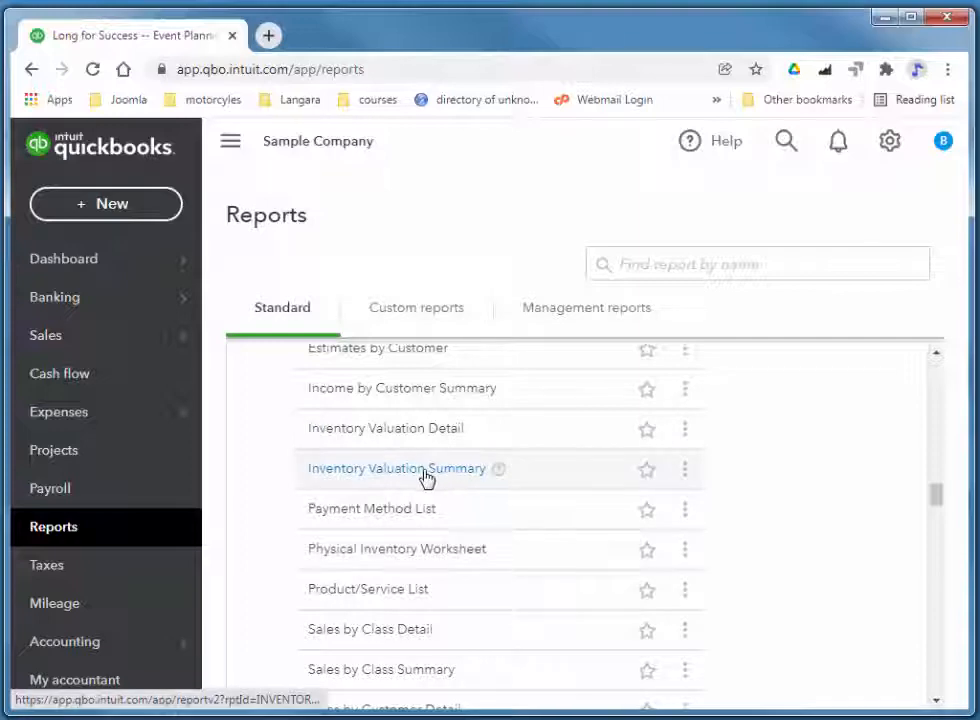
mouse_move(454, 478)
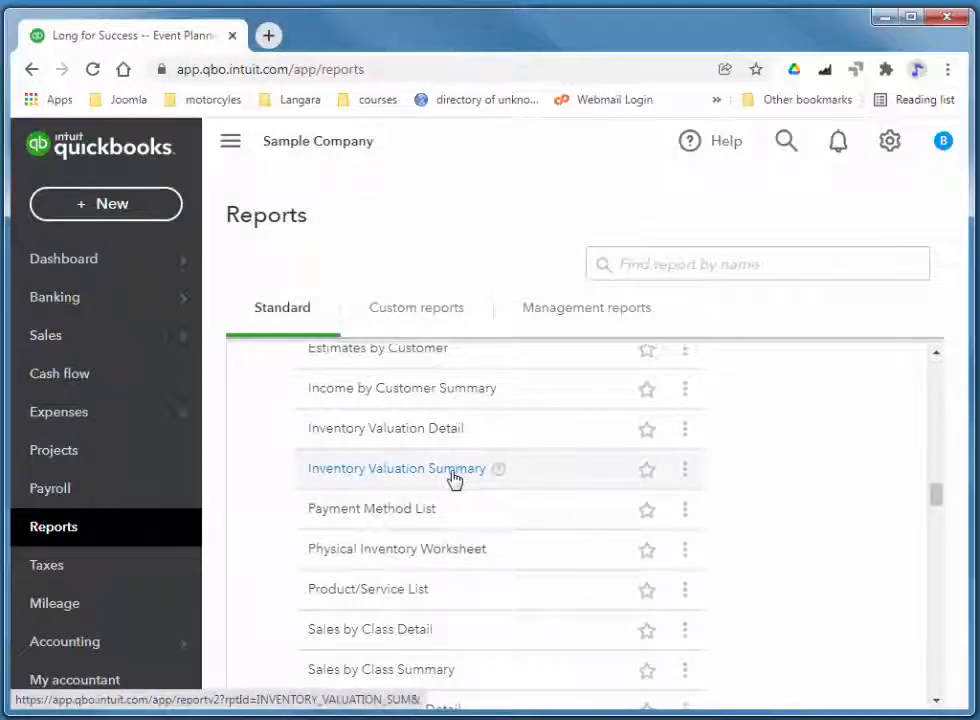
click(396, 468)
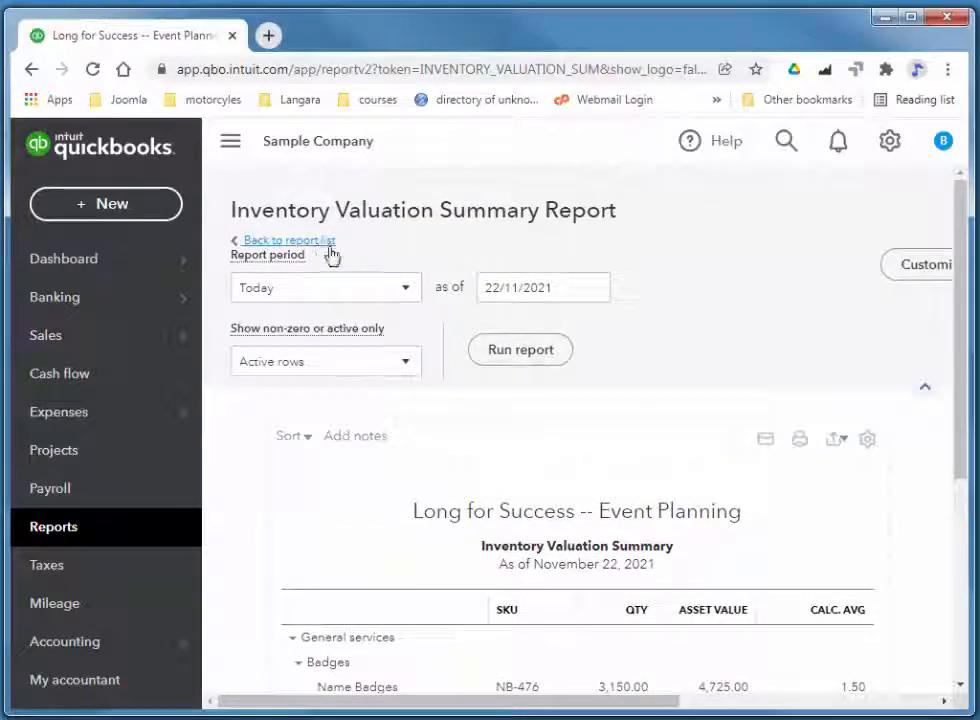
Return to the reports list and select Physical Inventory Worksheet under Sales and customers
click(289, 239)
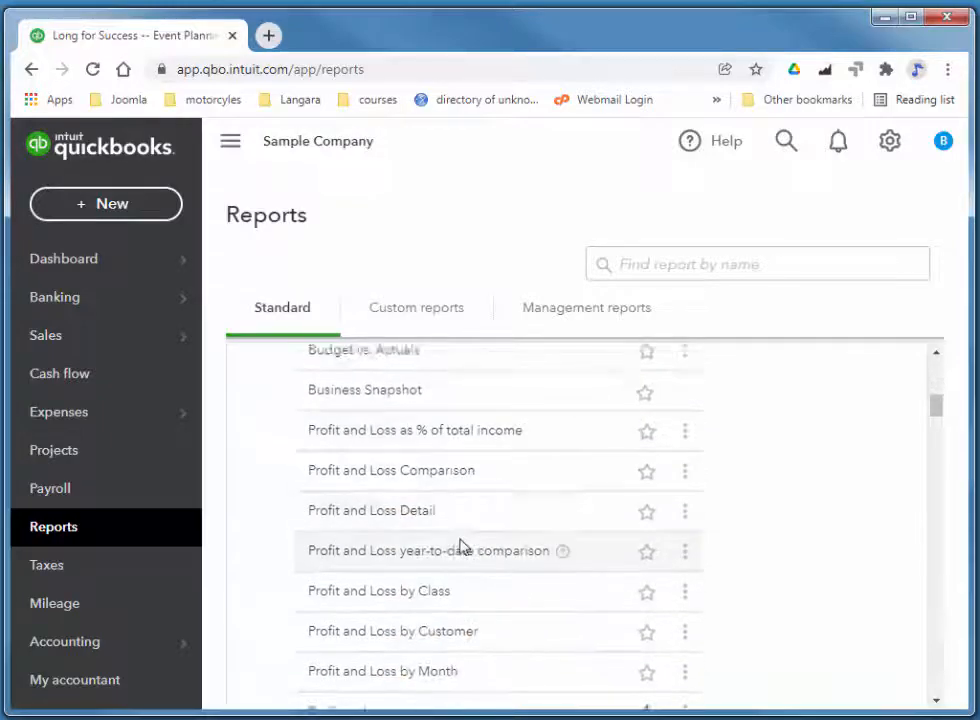
scroll(down, 3)
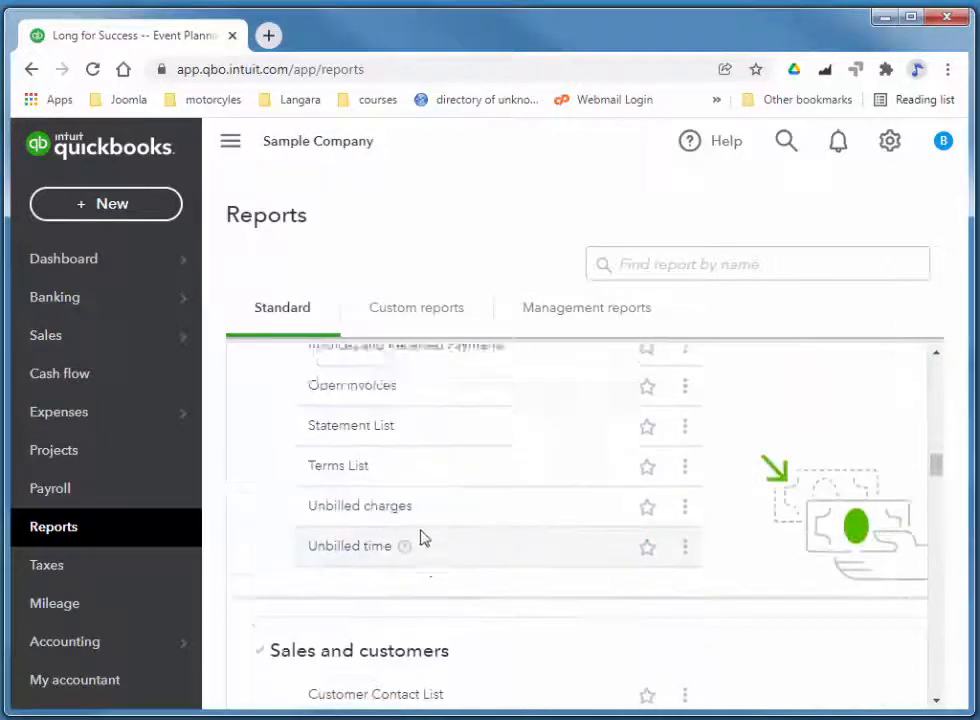
scroll(down, 3)
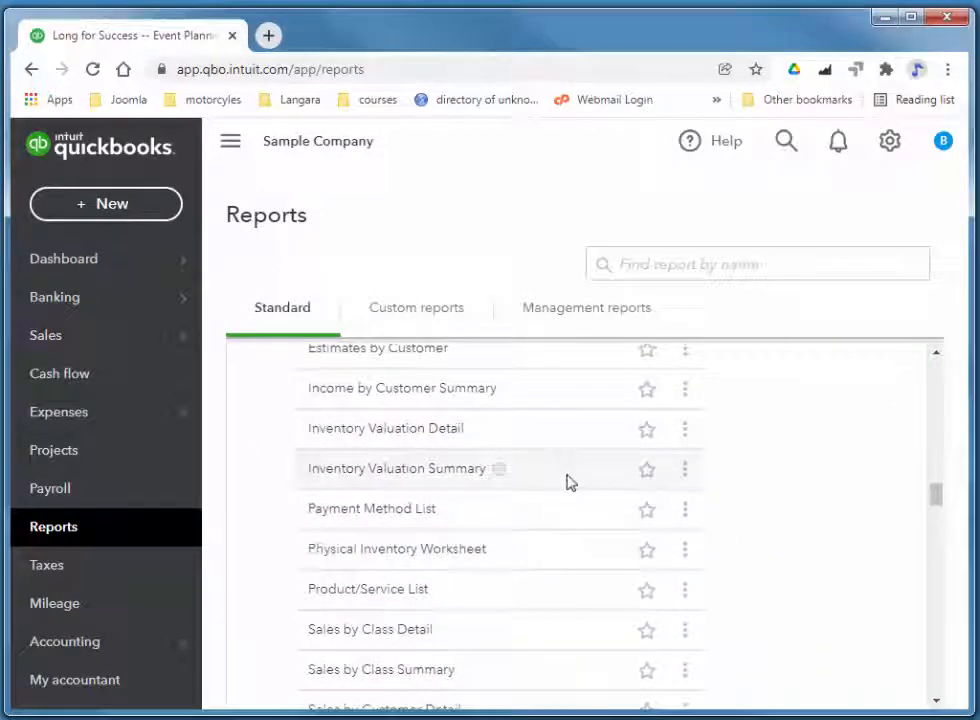
scroll(down, 3)
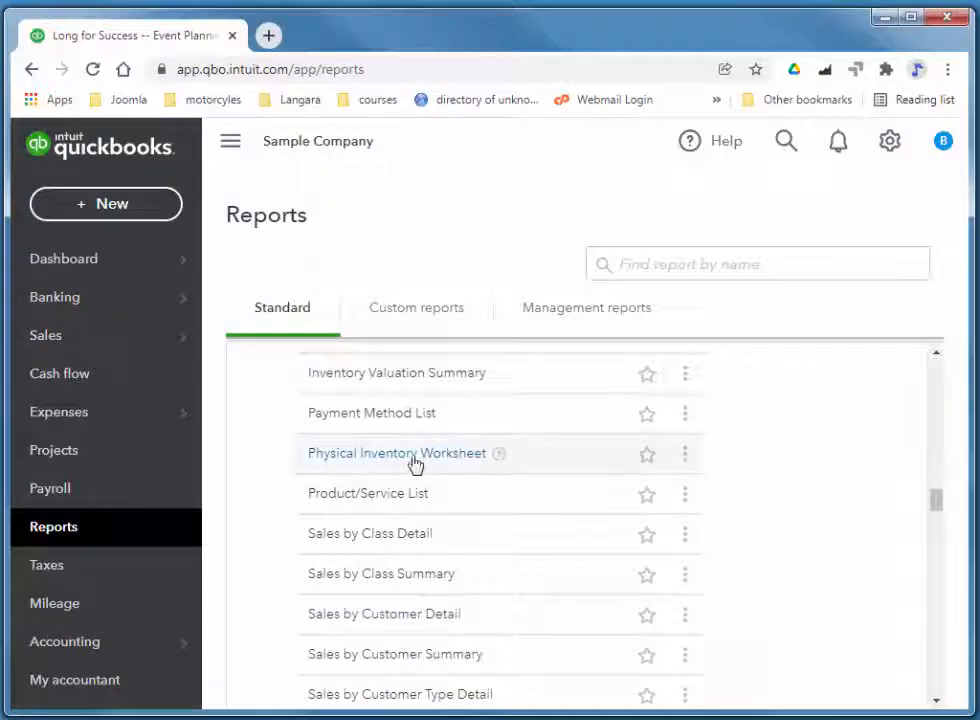
click(396, 453)
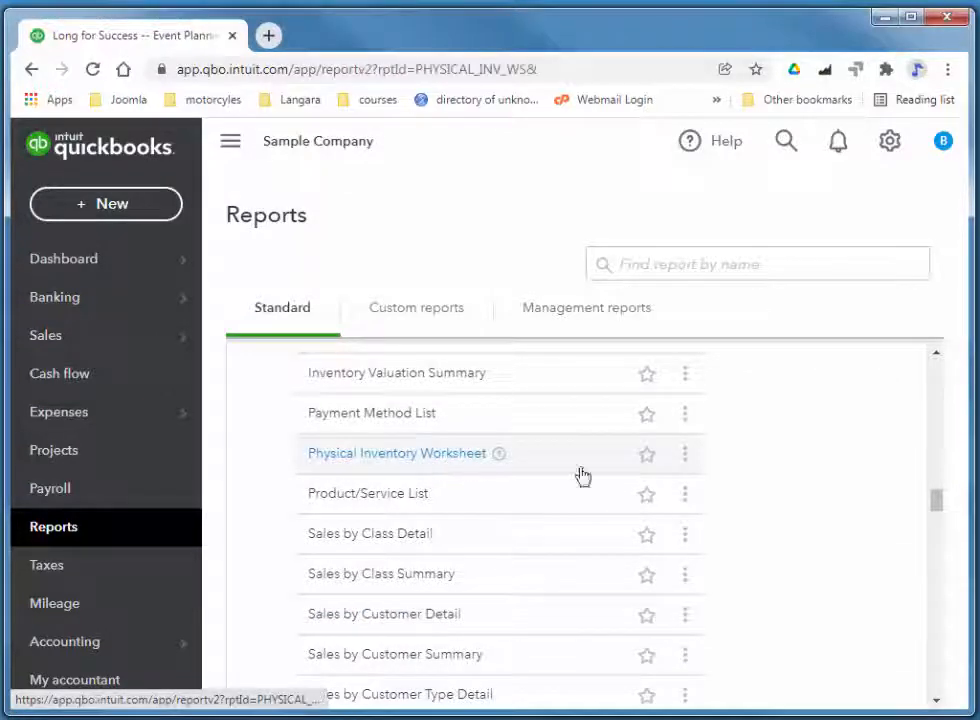
Scroll the Physical Inventory Worksheet right to see reorder points and the blank Physical Count column
click(396, 453)
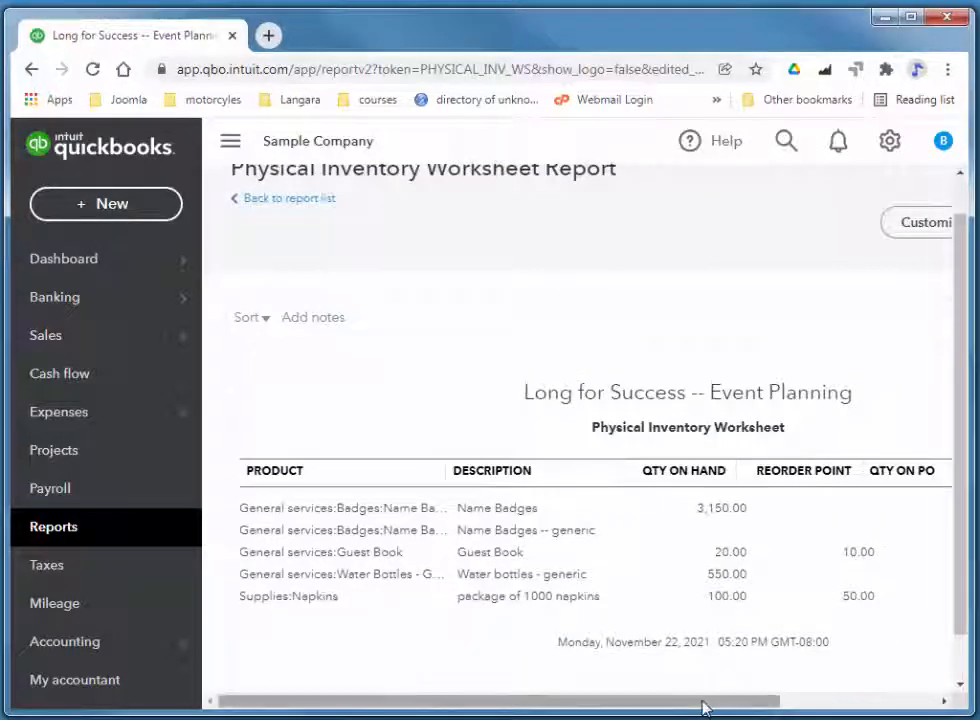
scroll(right, 3)
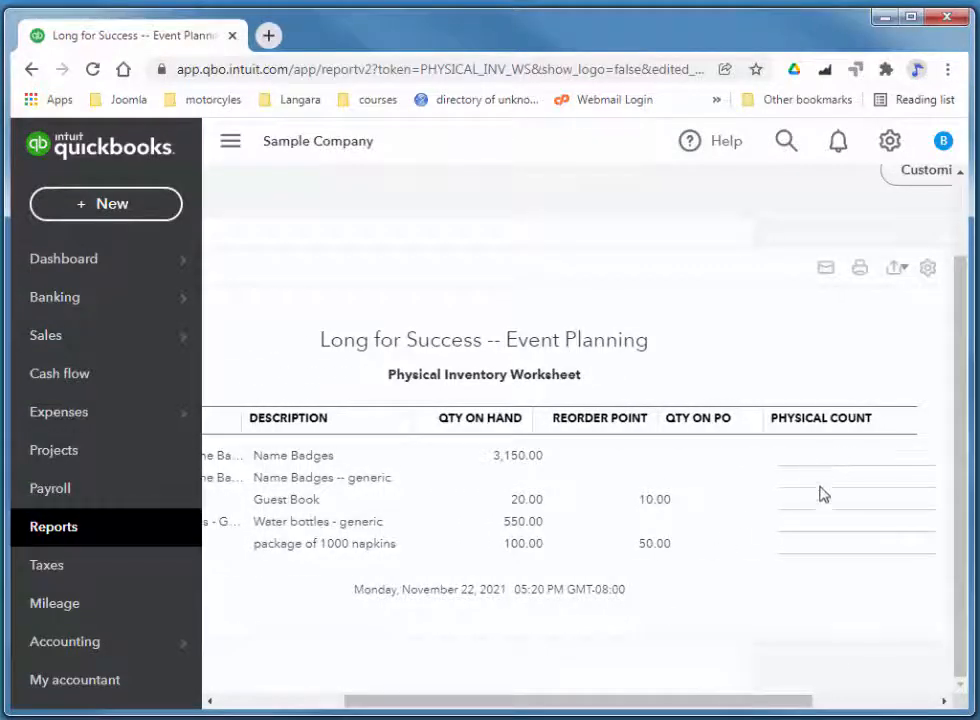
mouse_move(822, 509)
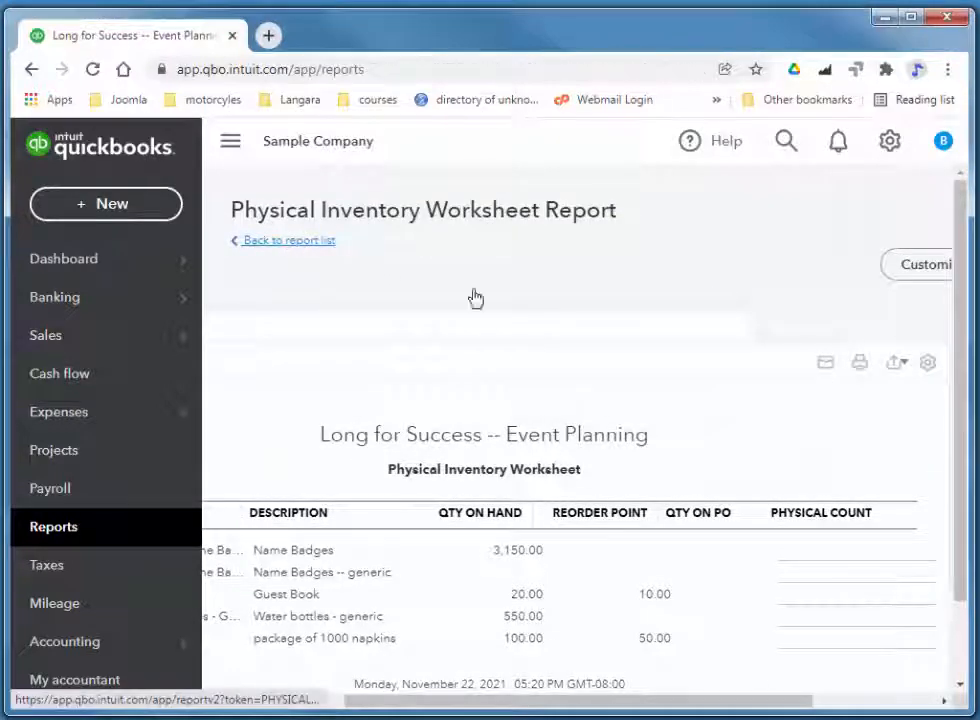
Reopen Product/Service List from the reports list and scroll right to the tax code columns
click(289, 240)
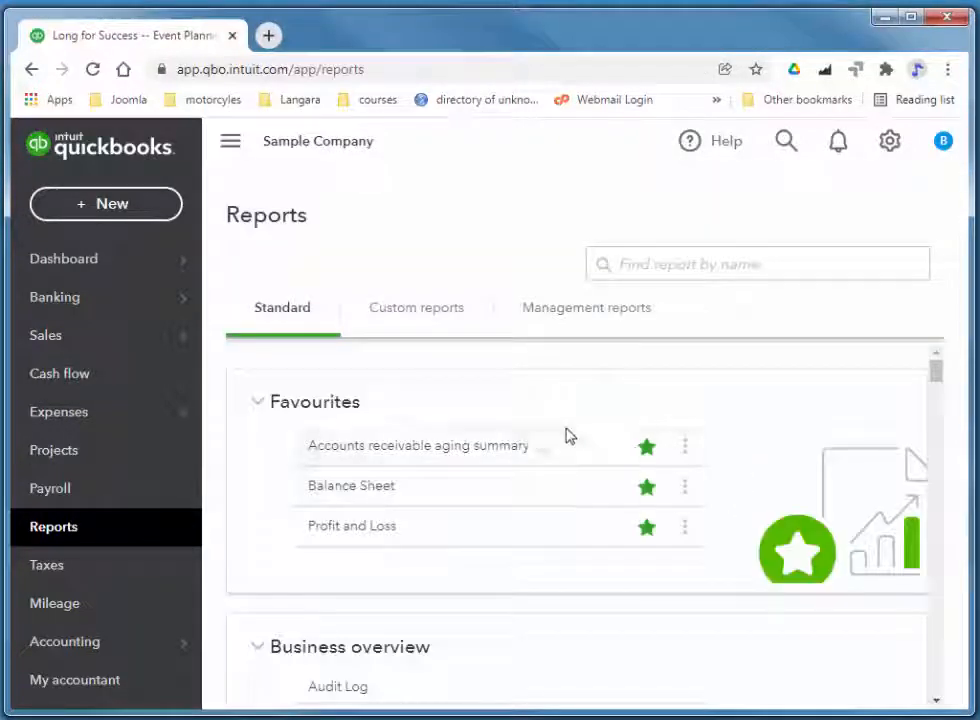
scroll(down, 3)
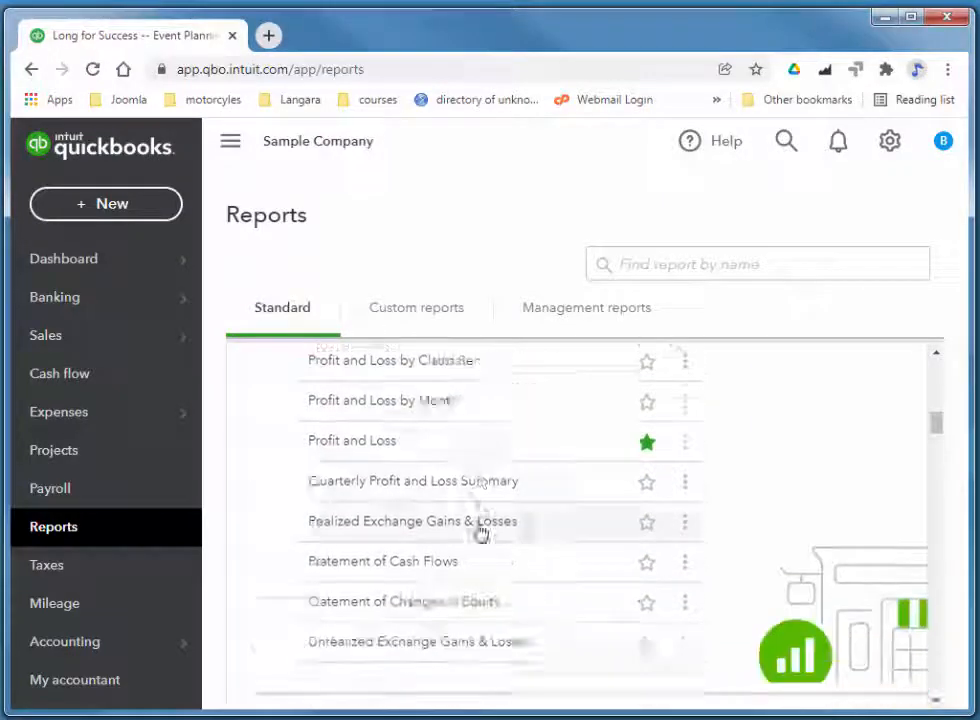
scroll(down, 3)
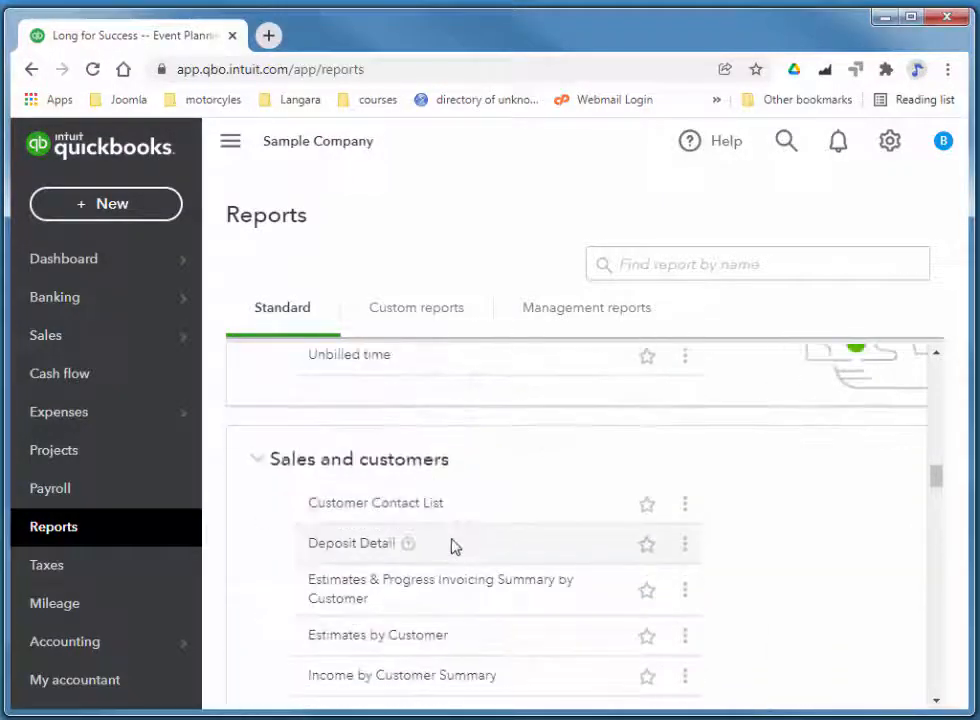
scroll(down, 3)
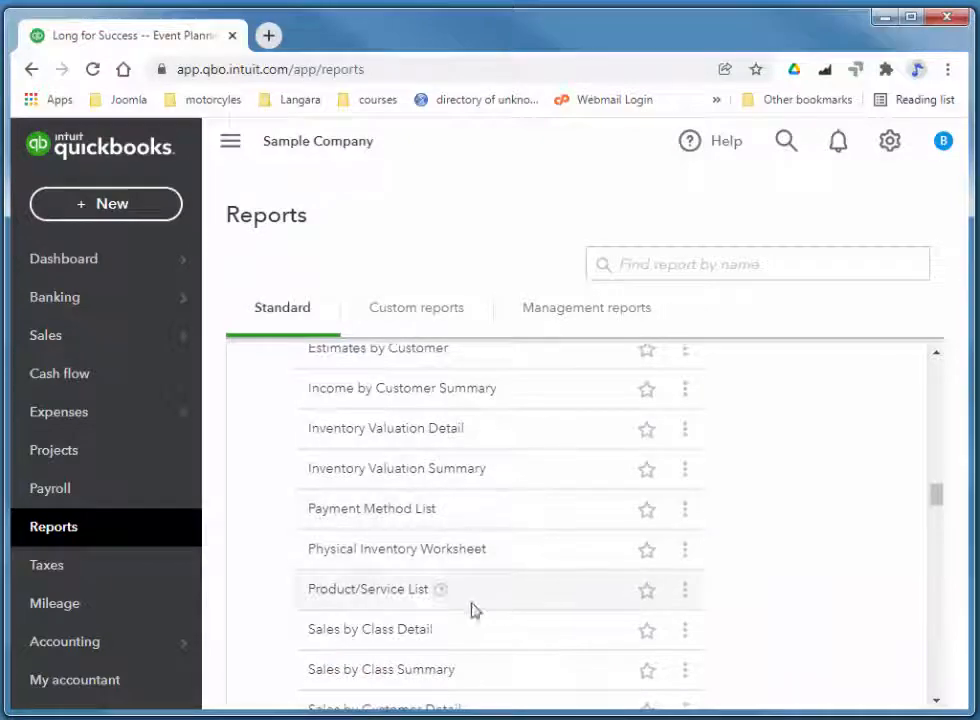
mouse_move(367, 589)
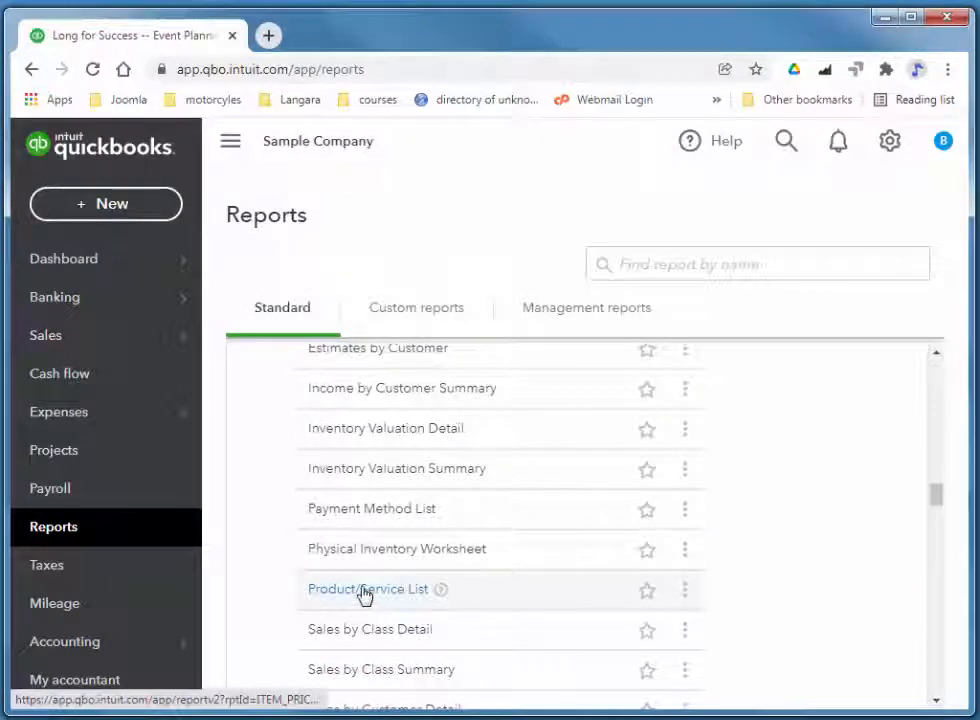
click(368, 589)
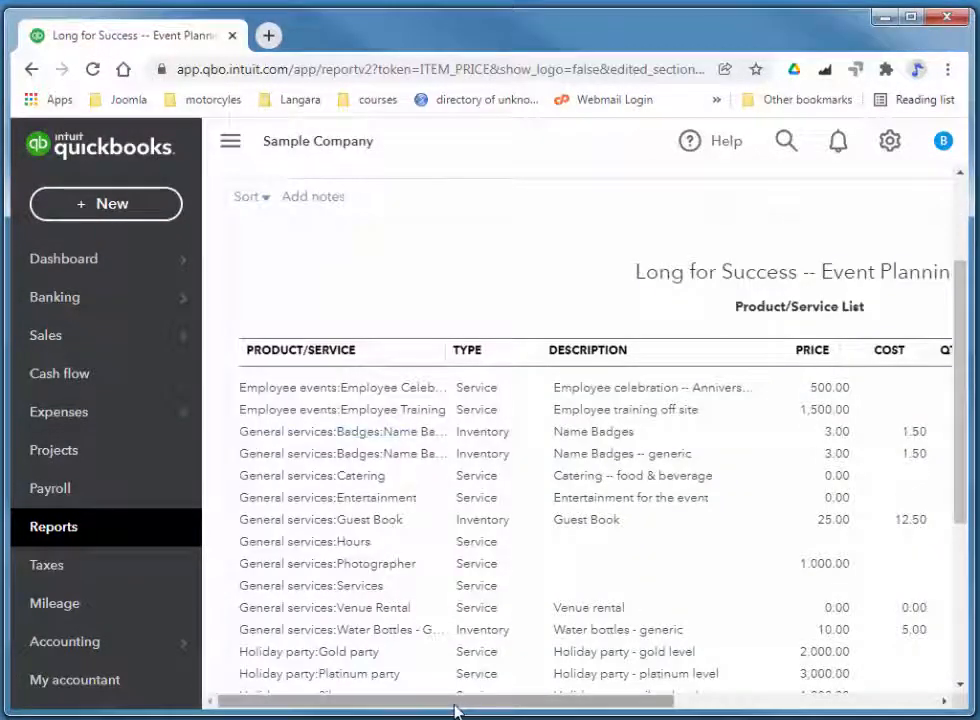
scroll(right, 3)
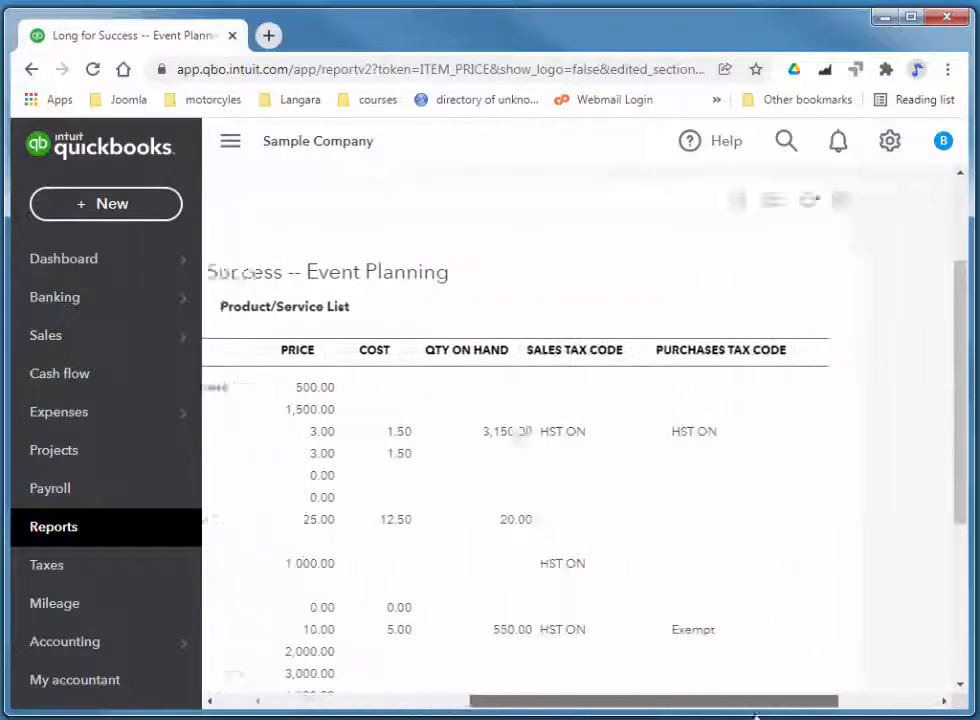